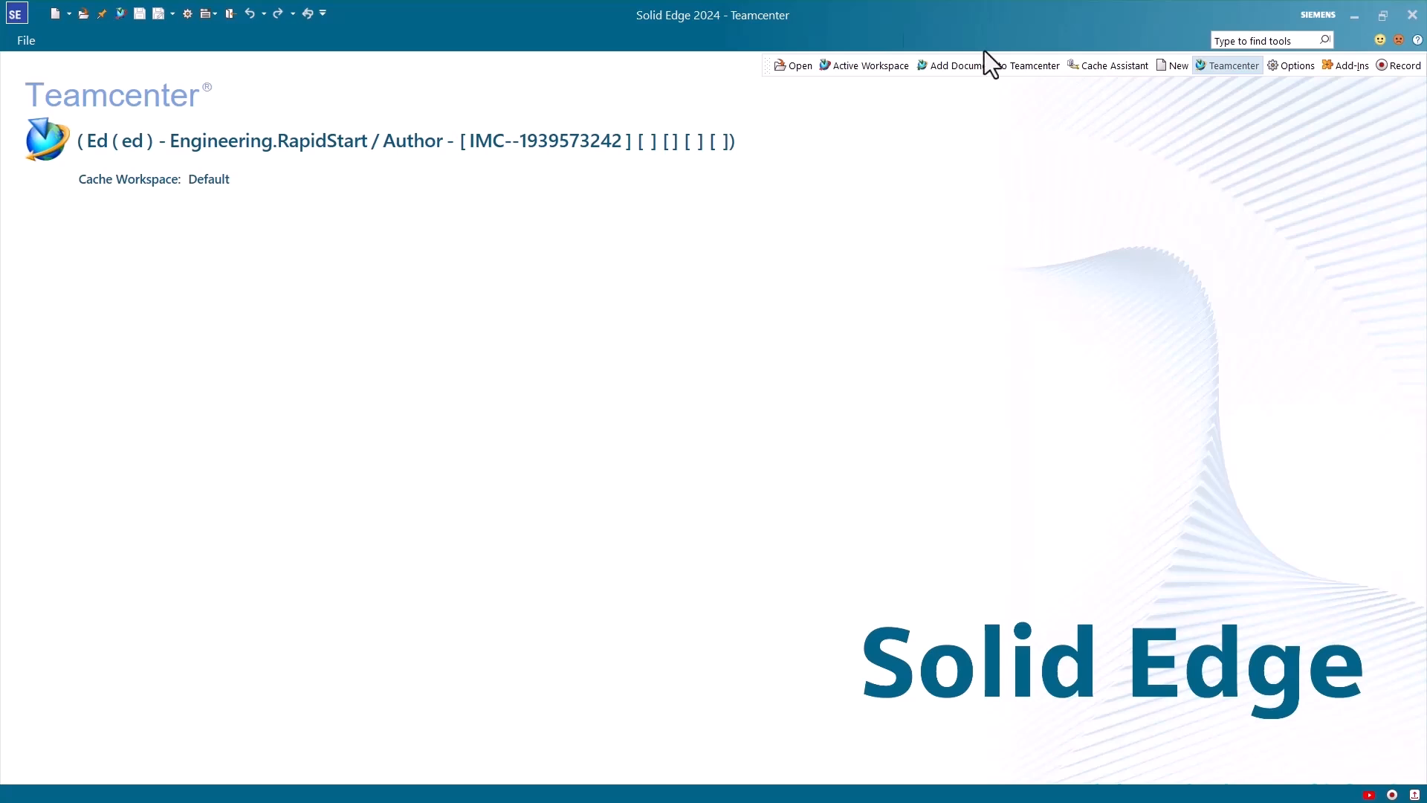
pyautogui.moveTo(553, 116)
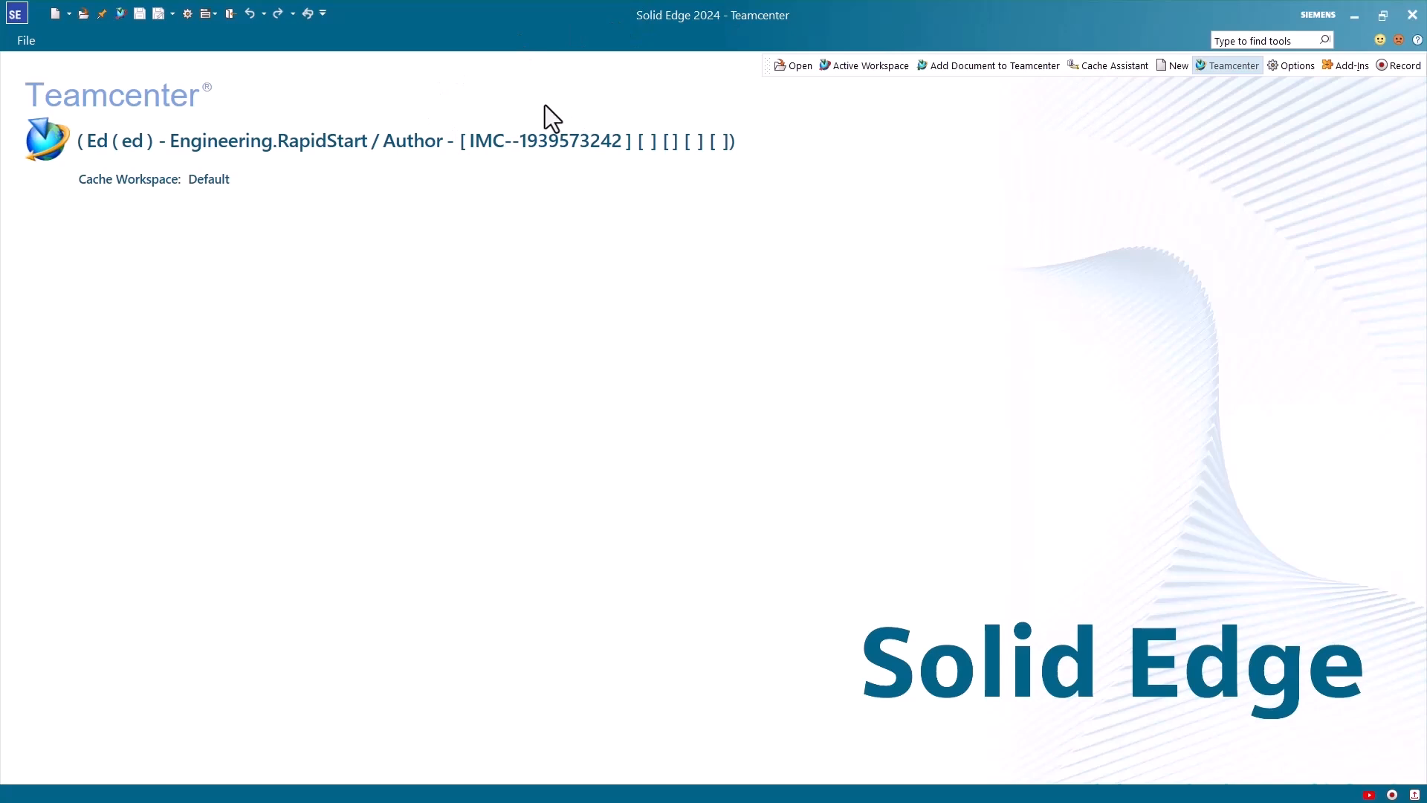
pyautogui.moveTo(416, 231)
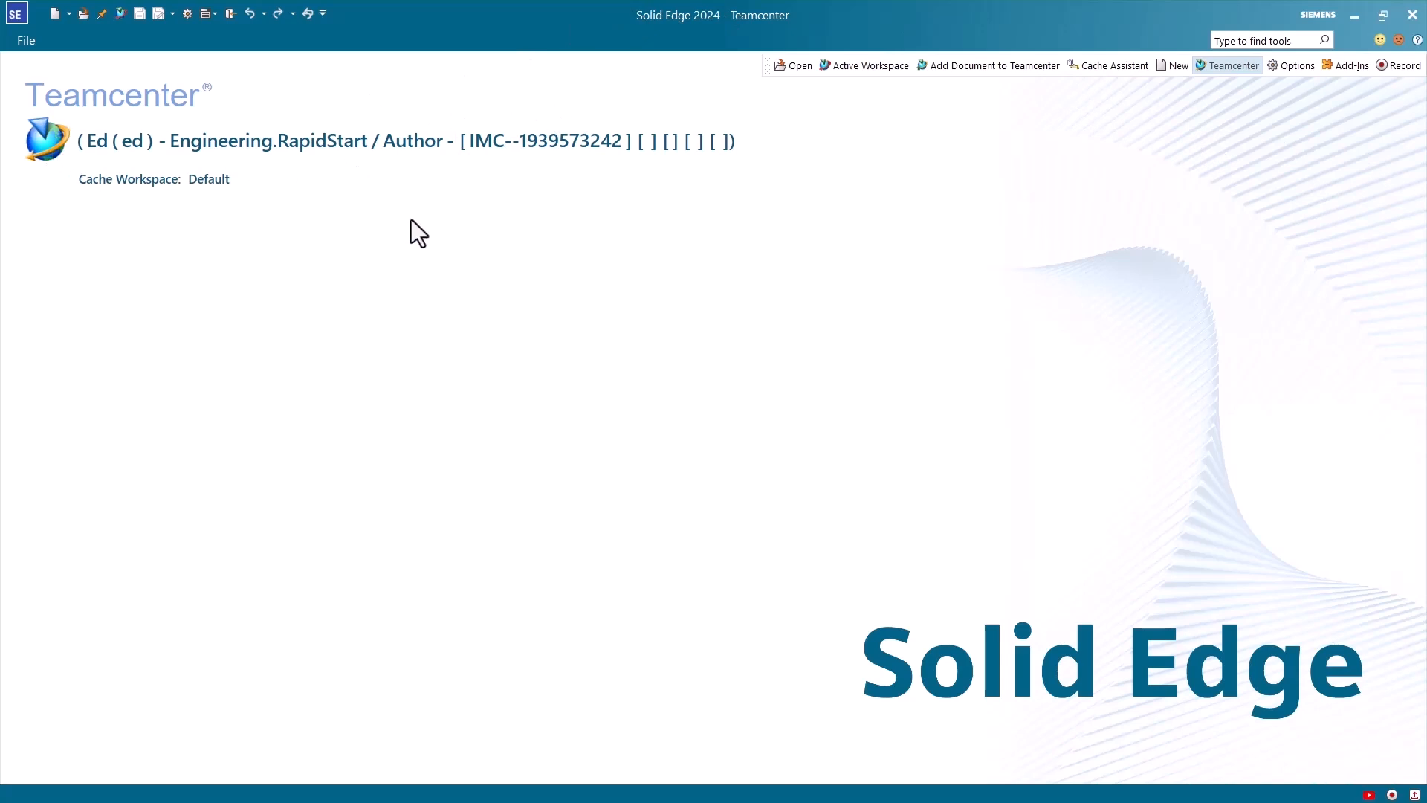
pyautogui.moveTo(777, 228)
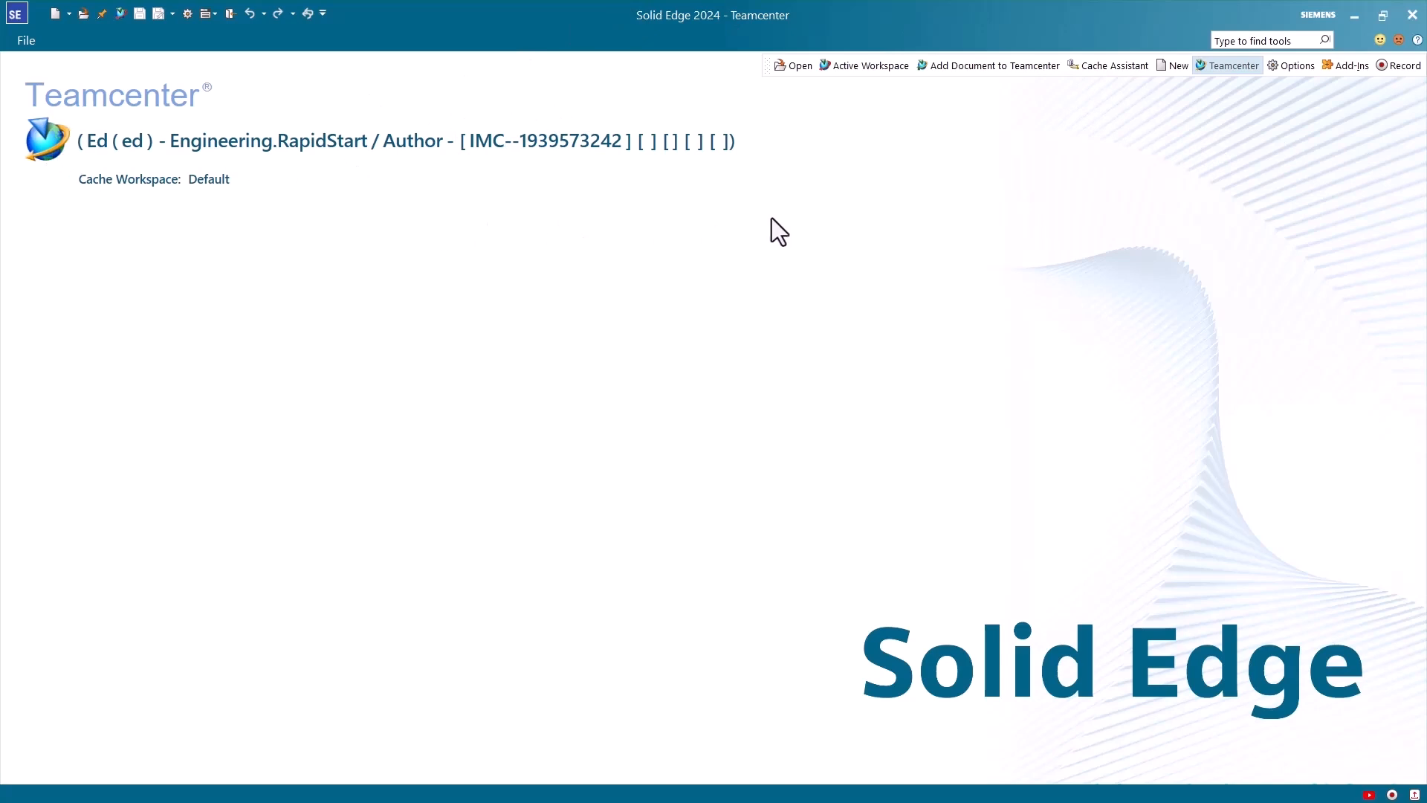
pyautogui.moveTo(834, 126)
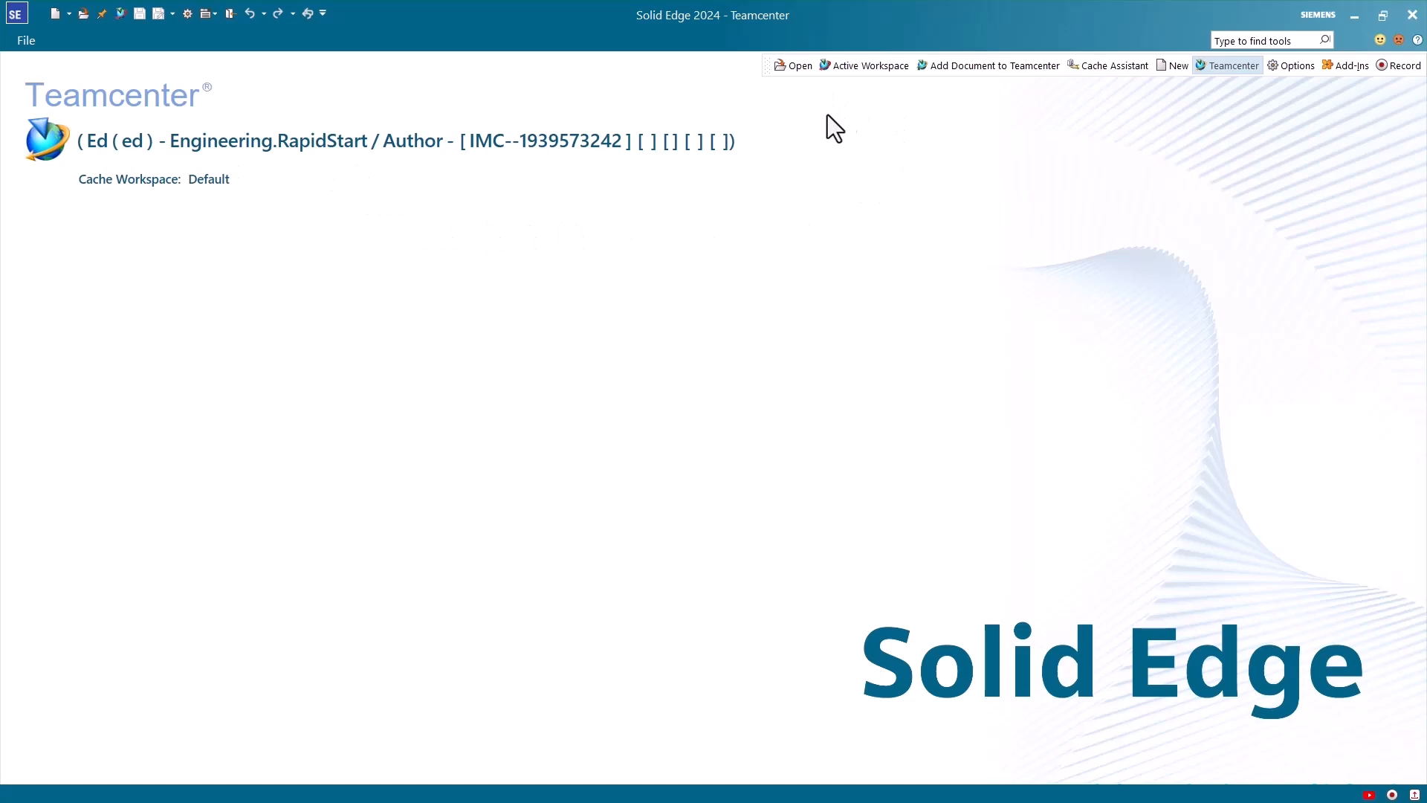
pyautogui.moveTo(1072, 253)
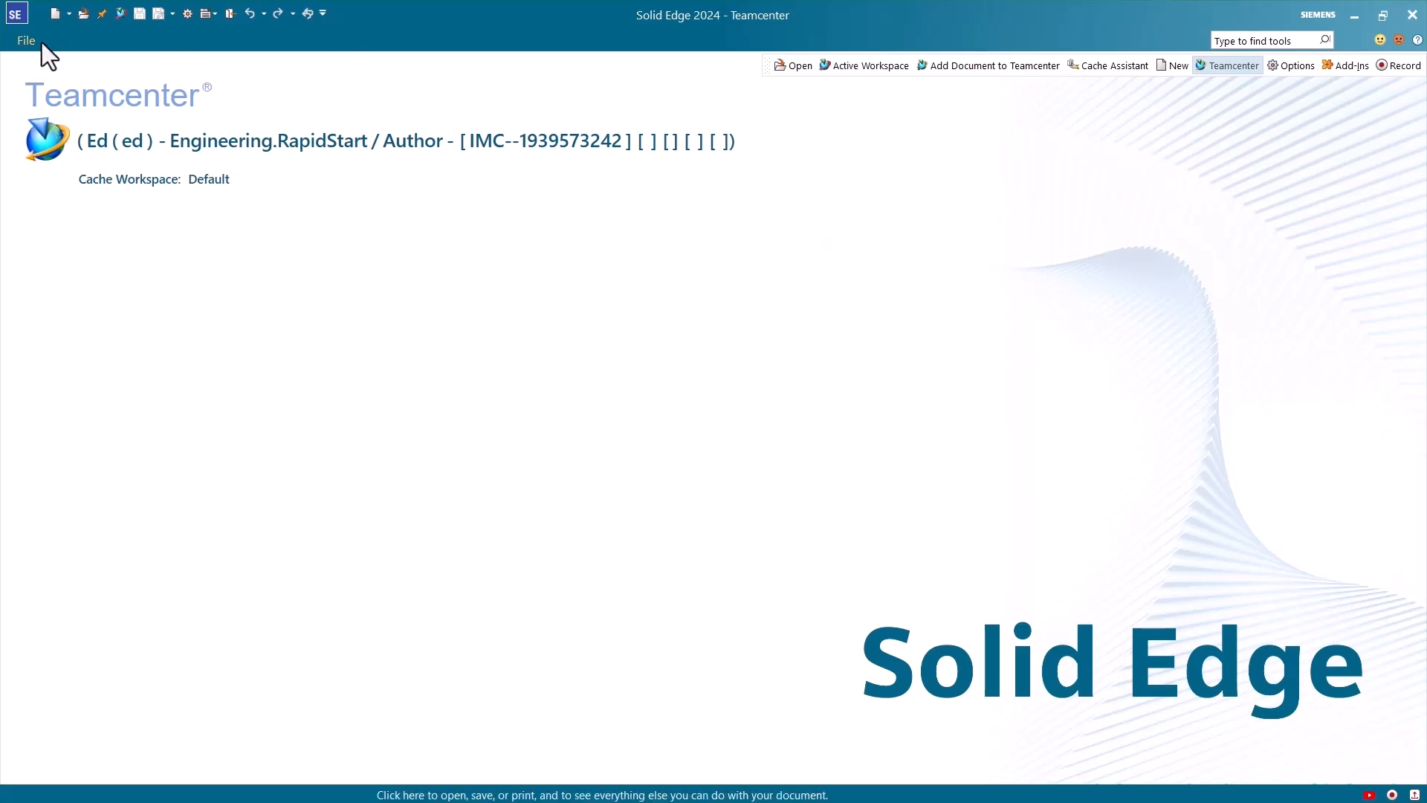
# Create a new cache workspace named Export from Cache Assistant's Cache Workspace command
pyautogui.click(25, 41)
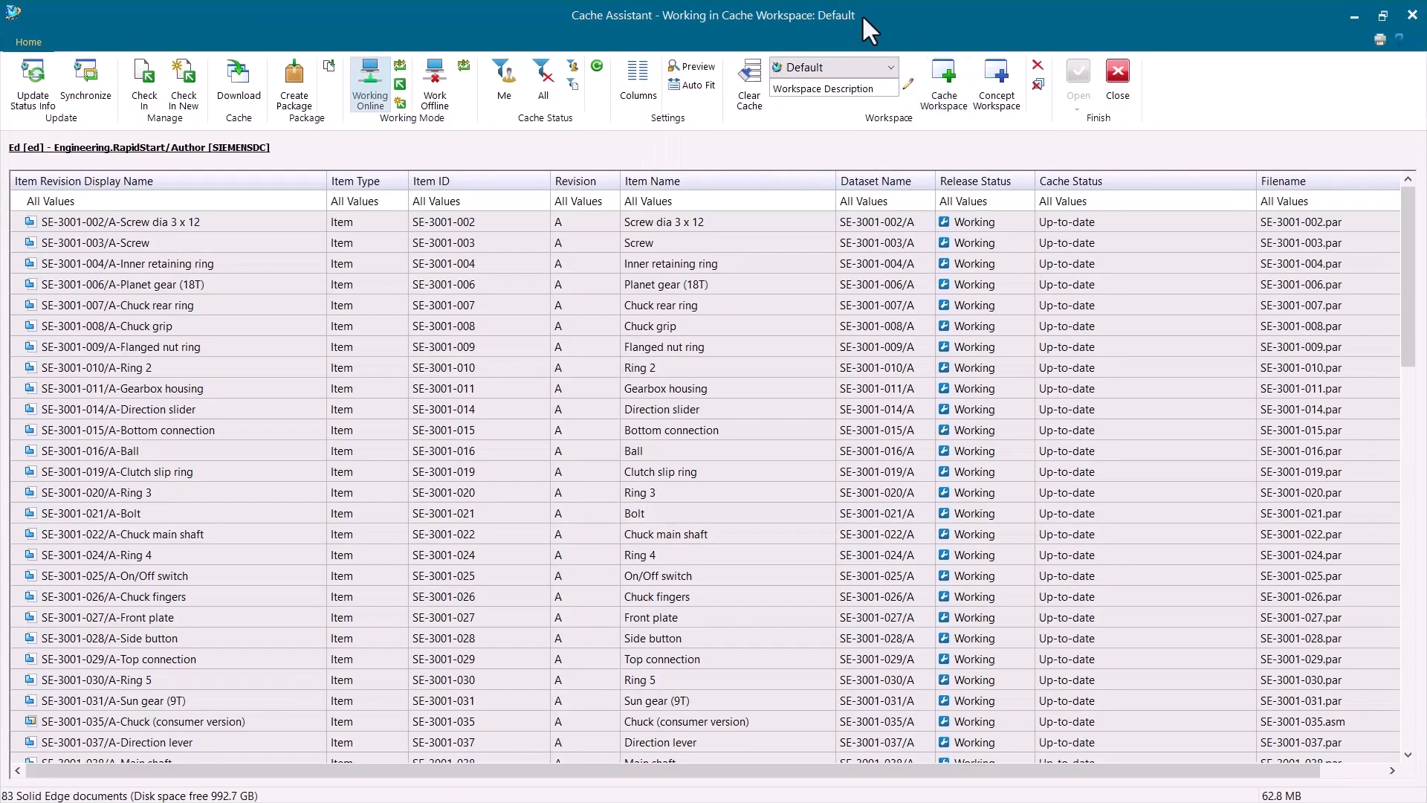
pyautogui.moveTo(1000, 159)
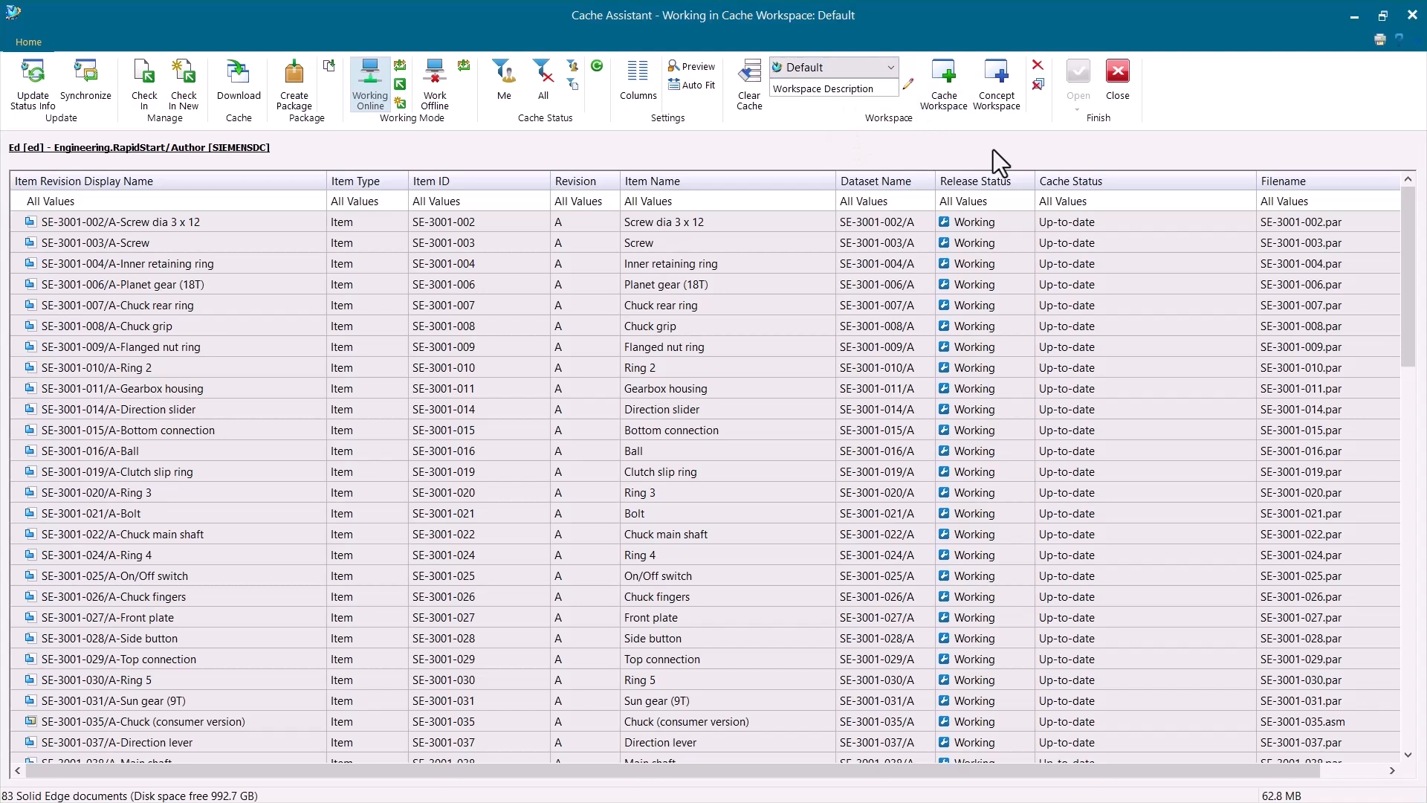
pyautogui.moveTo(1051, 141)
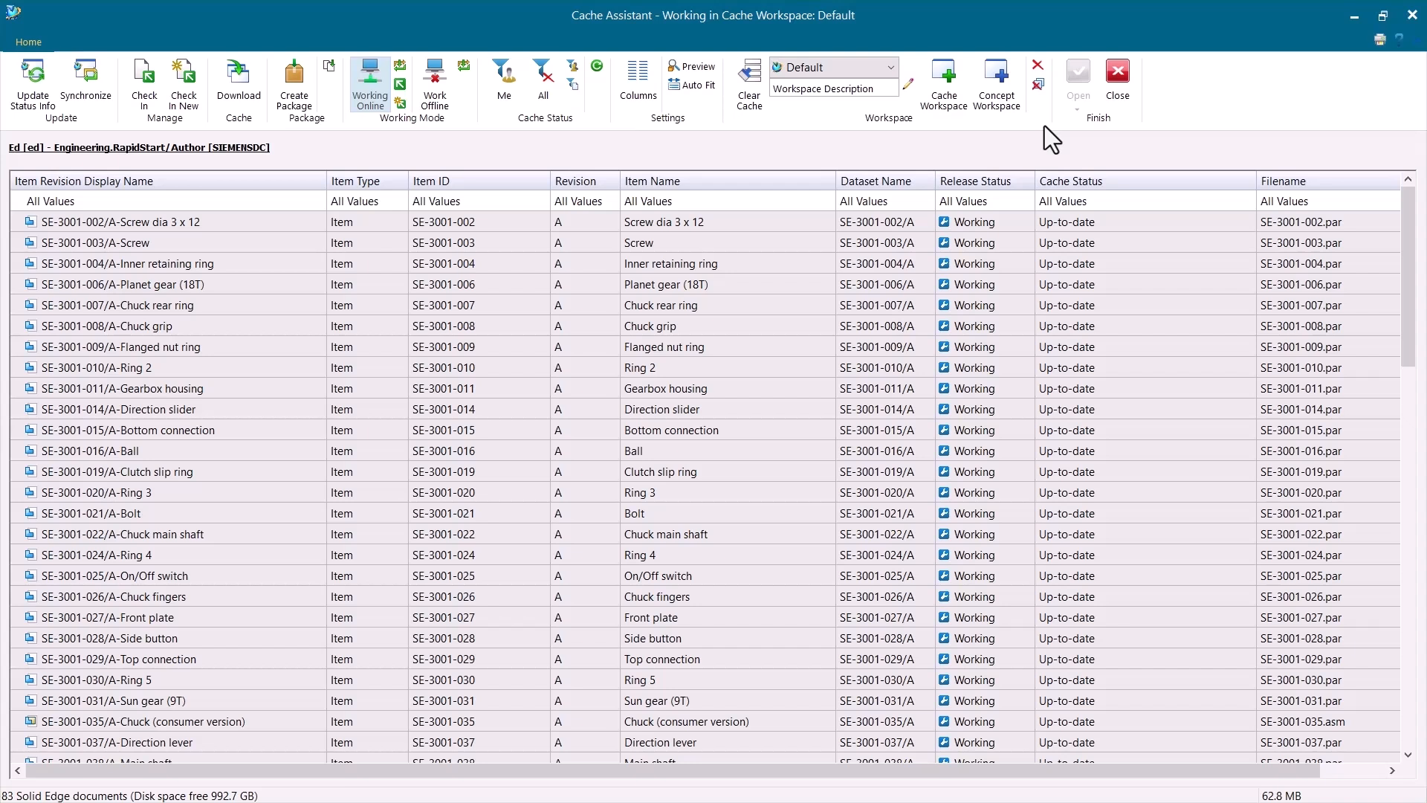
pyautogui.moveTo(1036, 78)
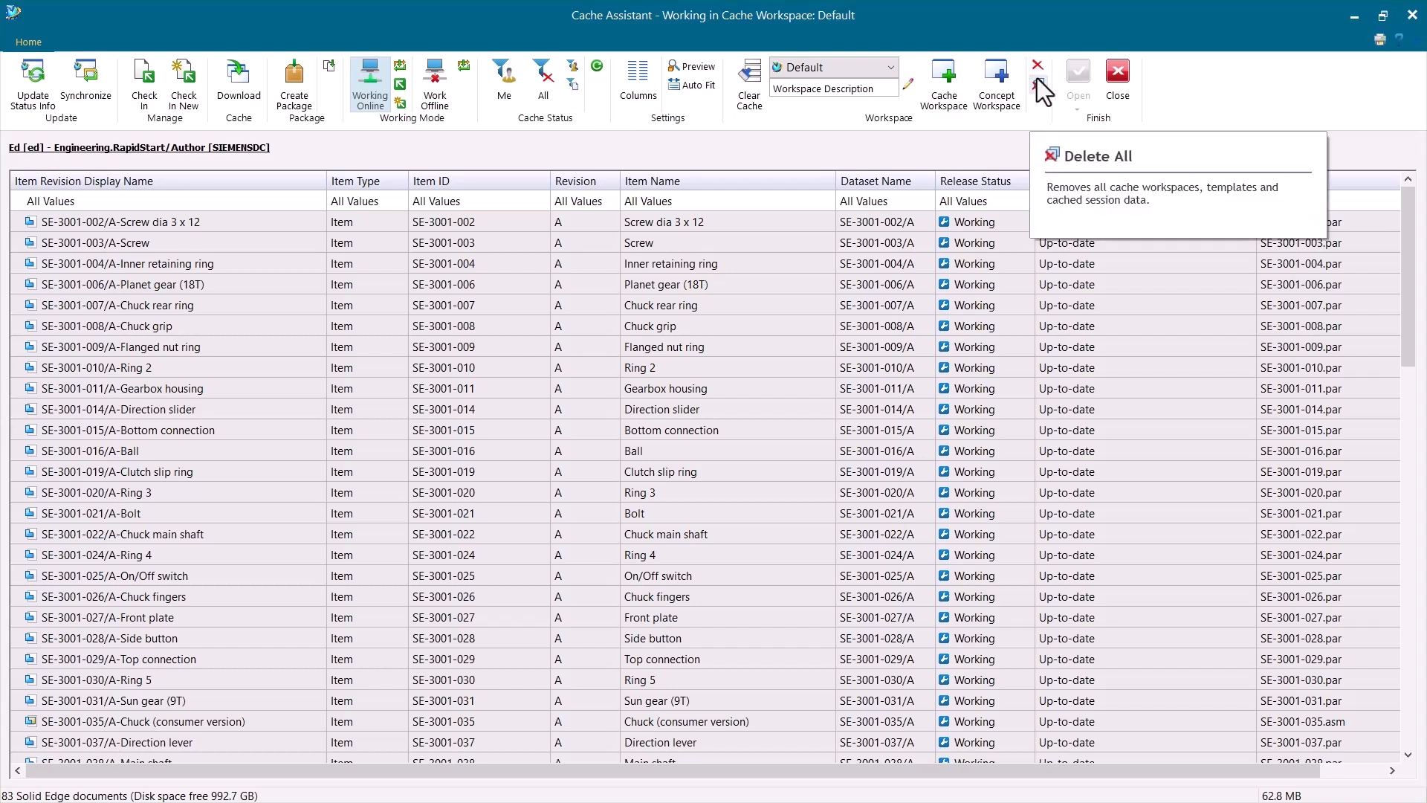
pyautogui.moveTo(1120, 34)
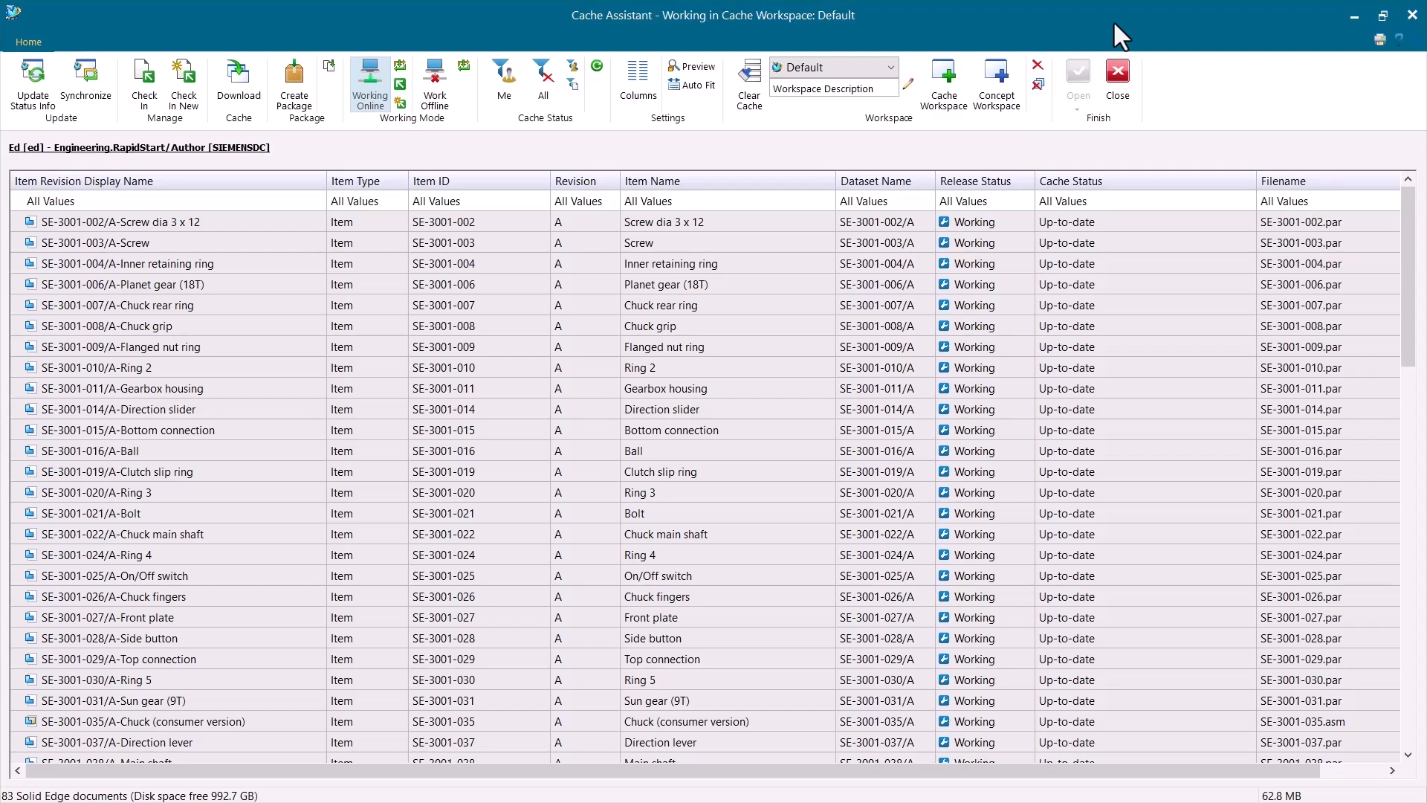
pyautogui.moveTo(737, 26)
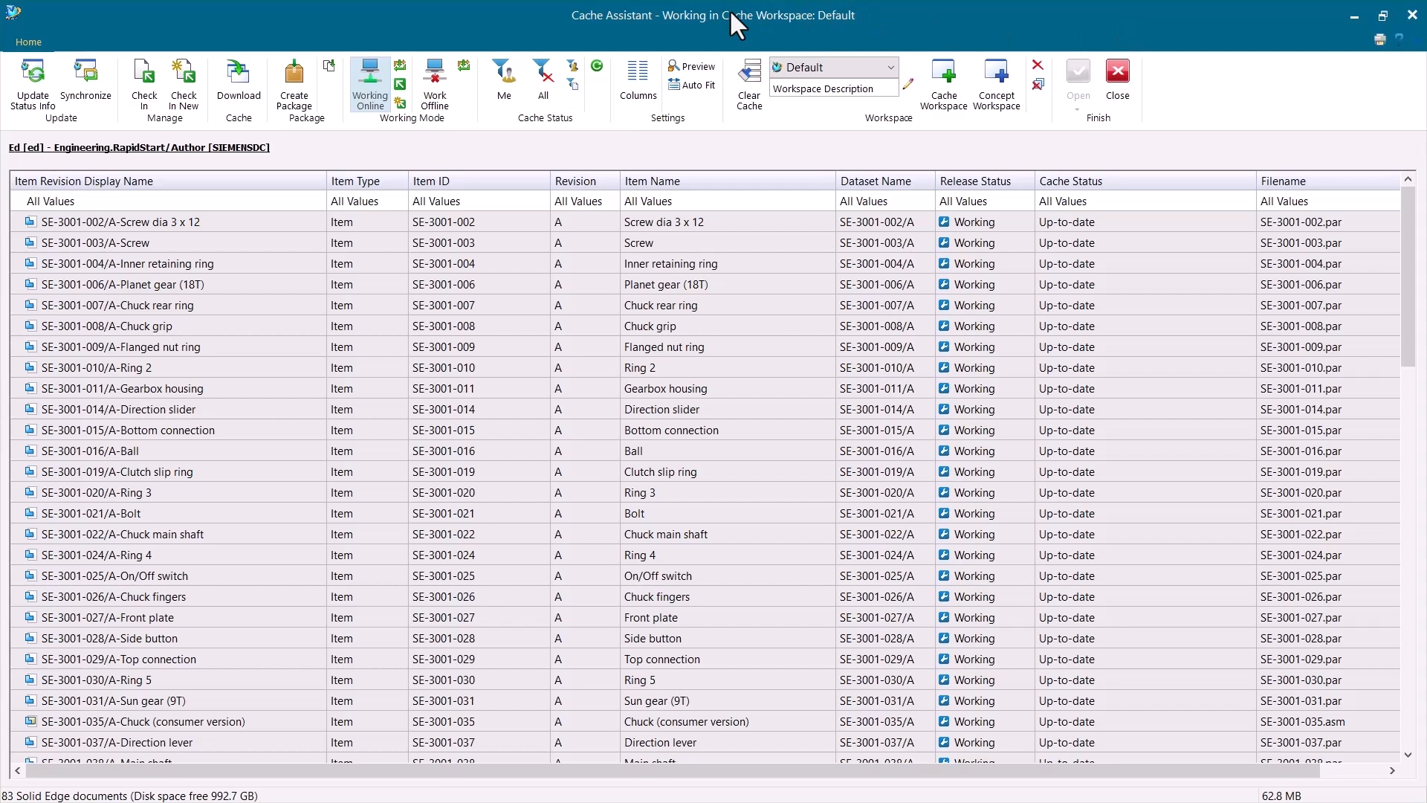
pyautogui.moveTo(837, 43)
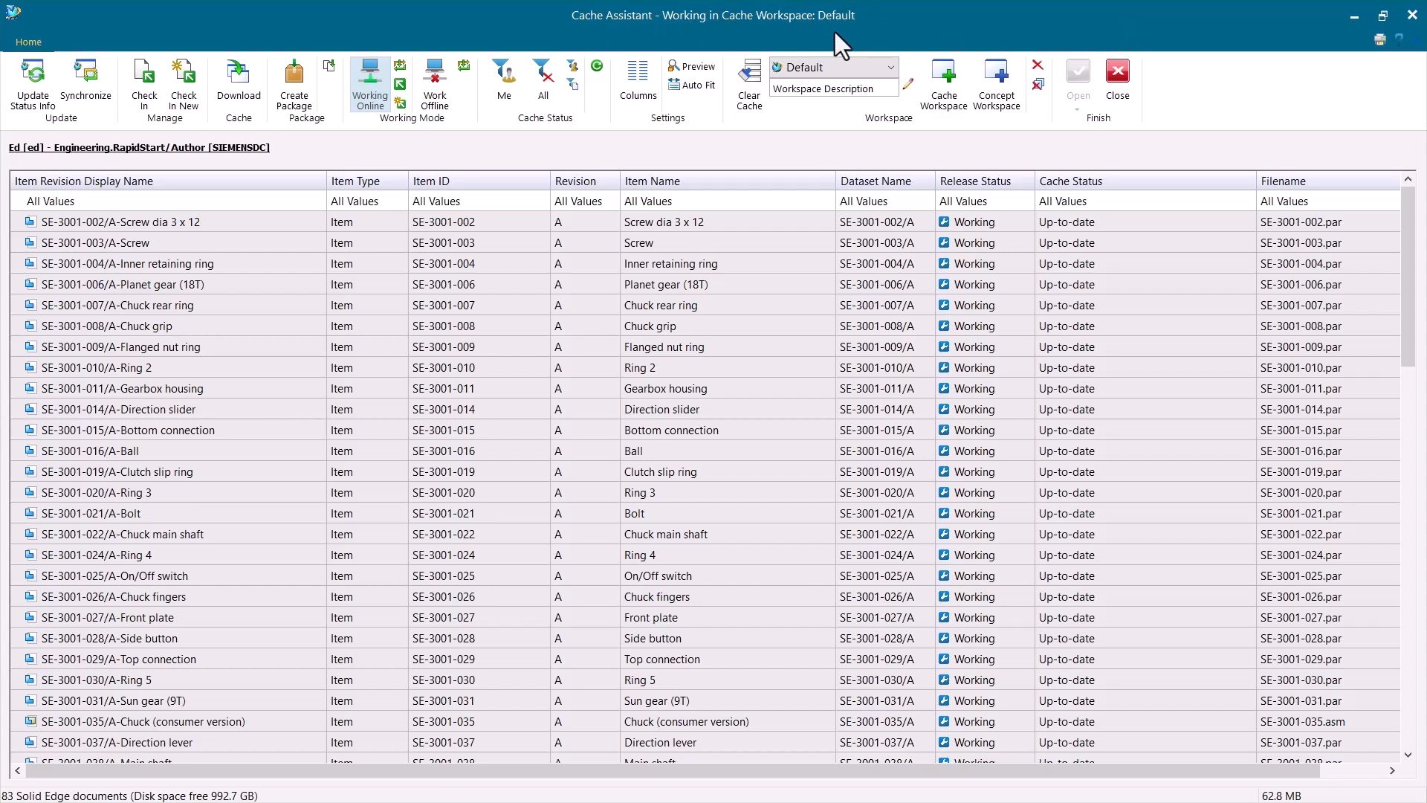
pyautogui.moveTo(934, 339)
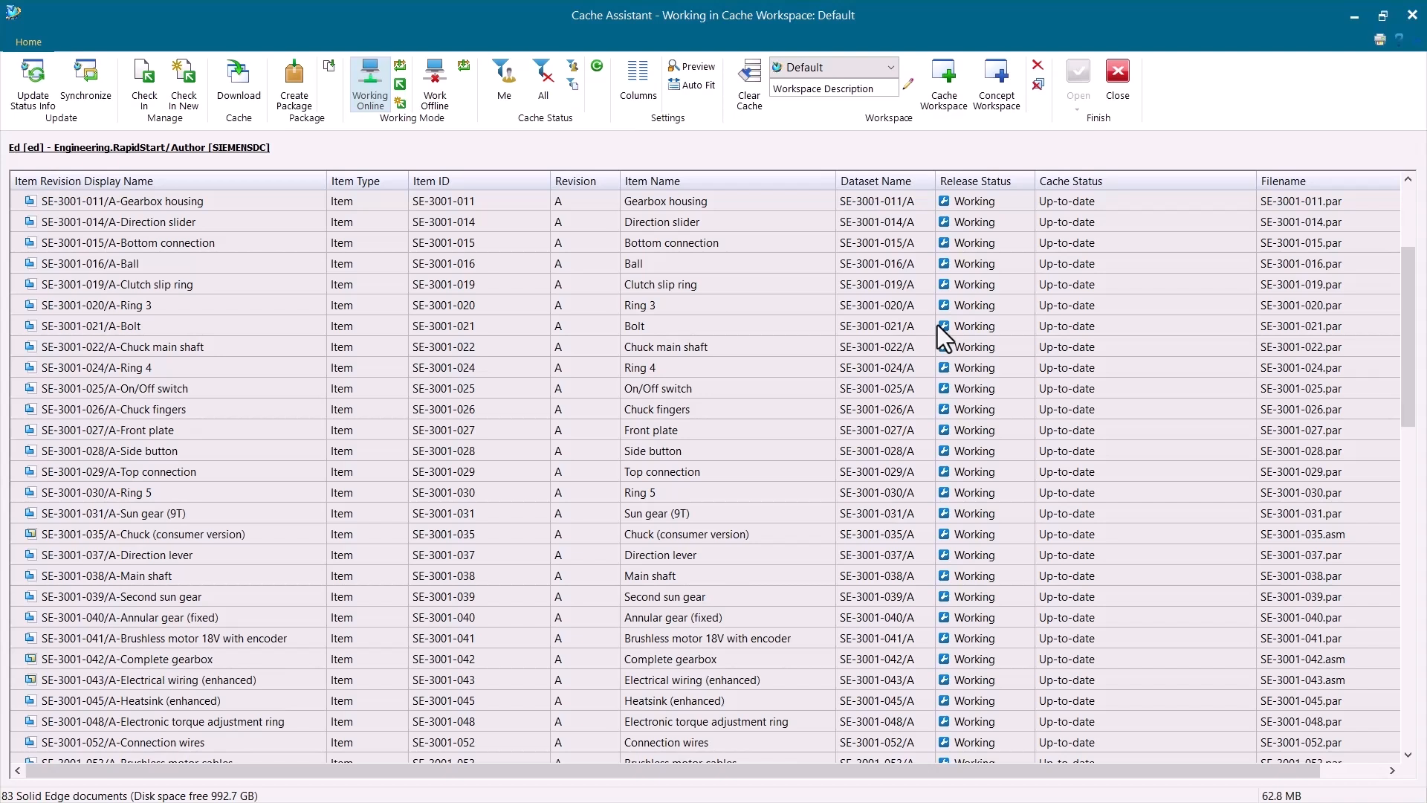
pyautogui.scroll(-3)
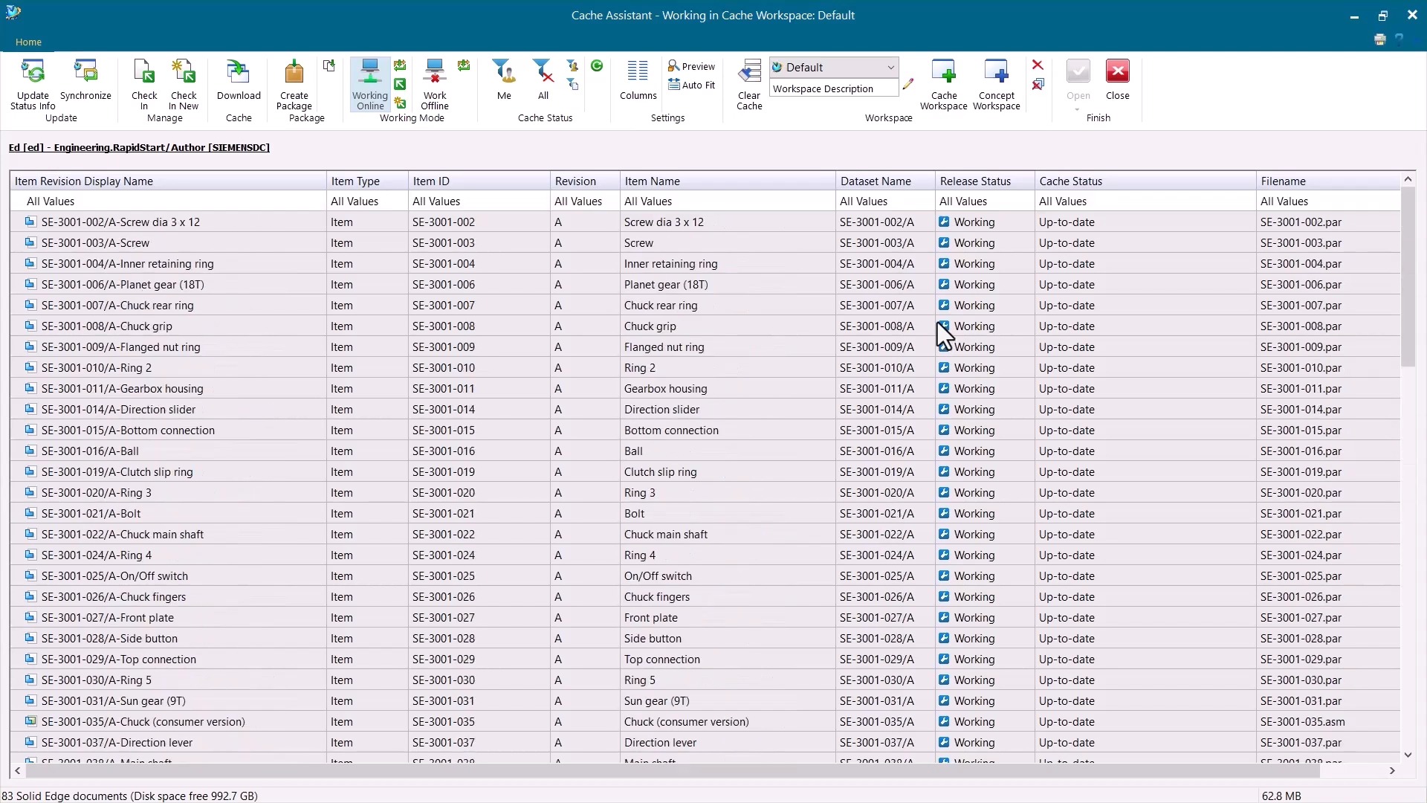
pyautogui.moveTo(745, 378)
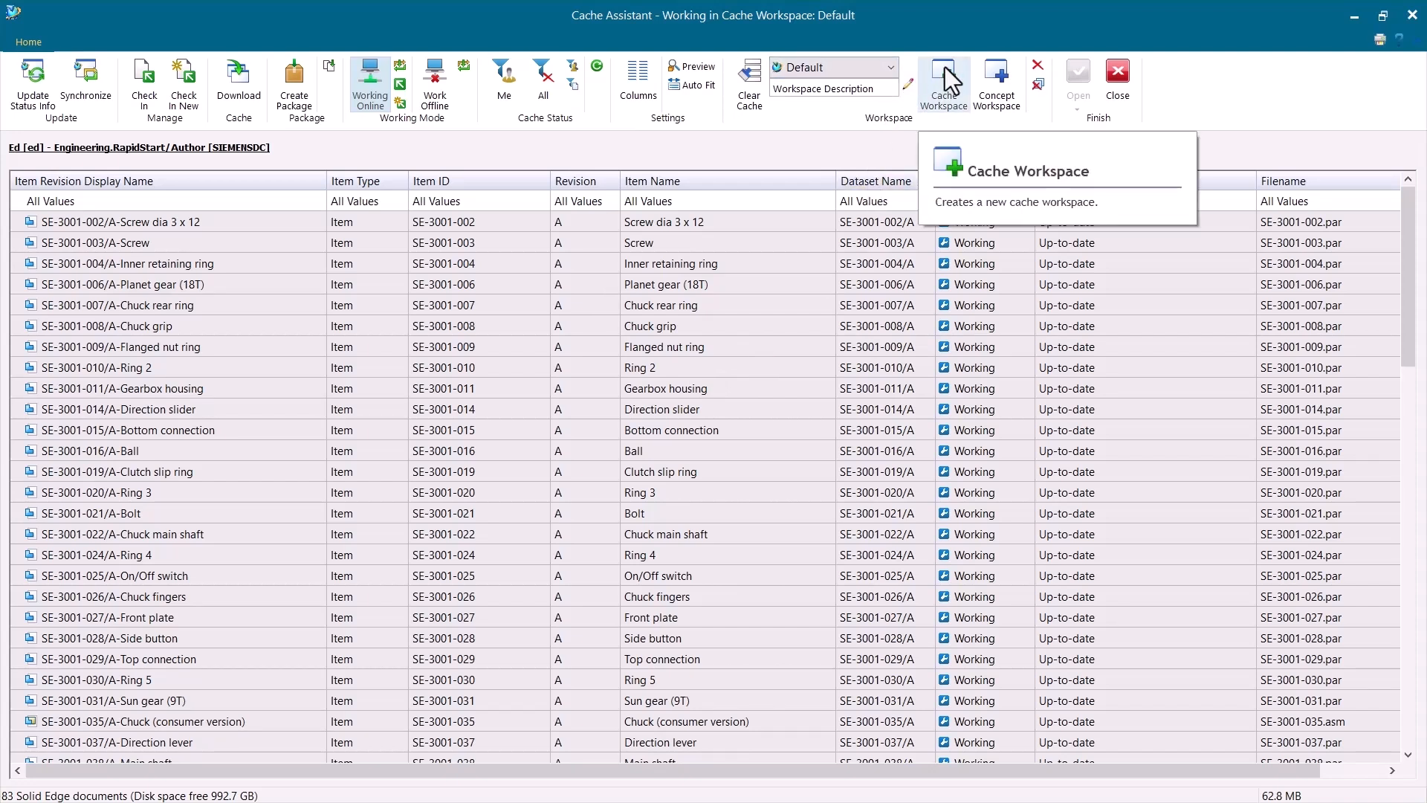
pyautogui.click(944, 85)
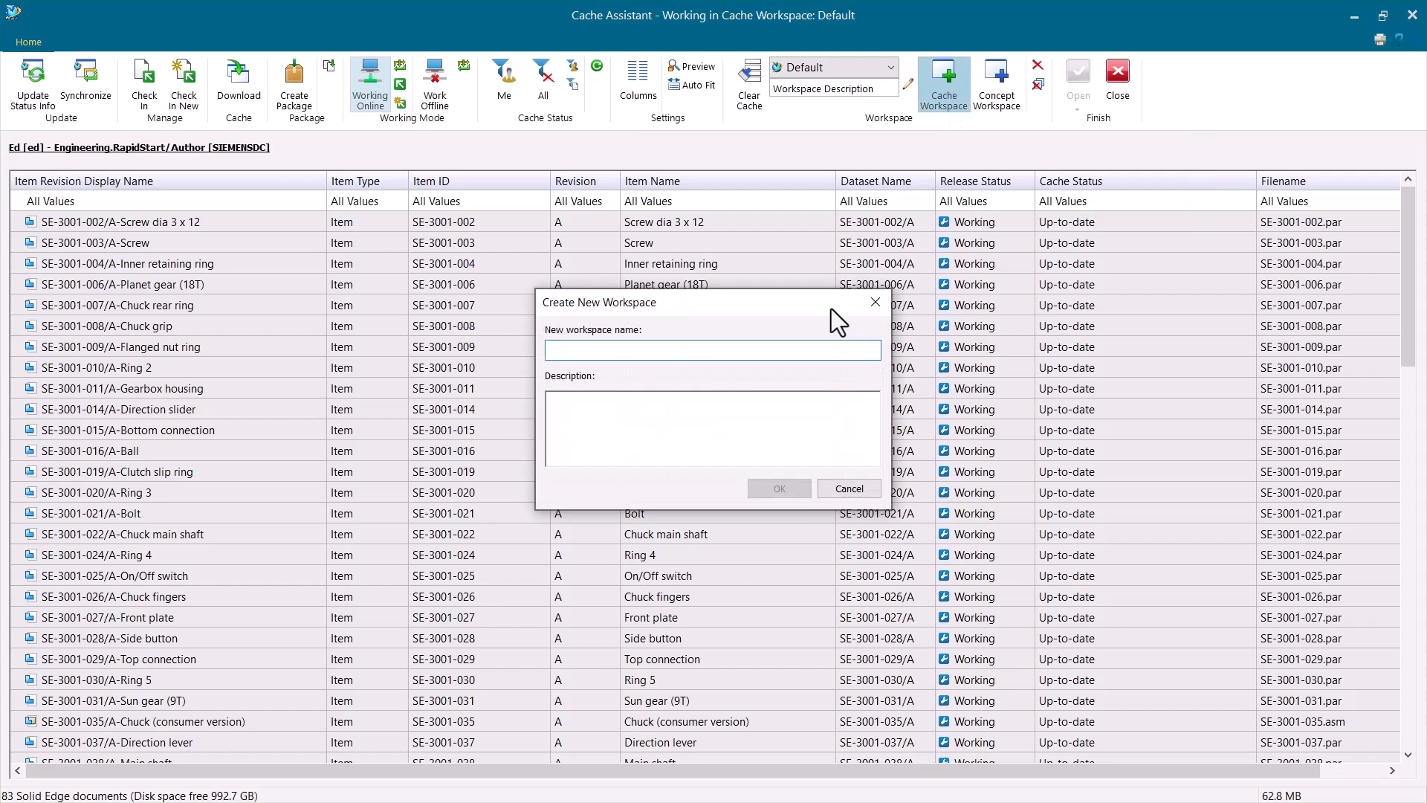
pyautogui.write('Export')
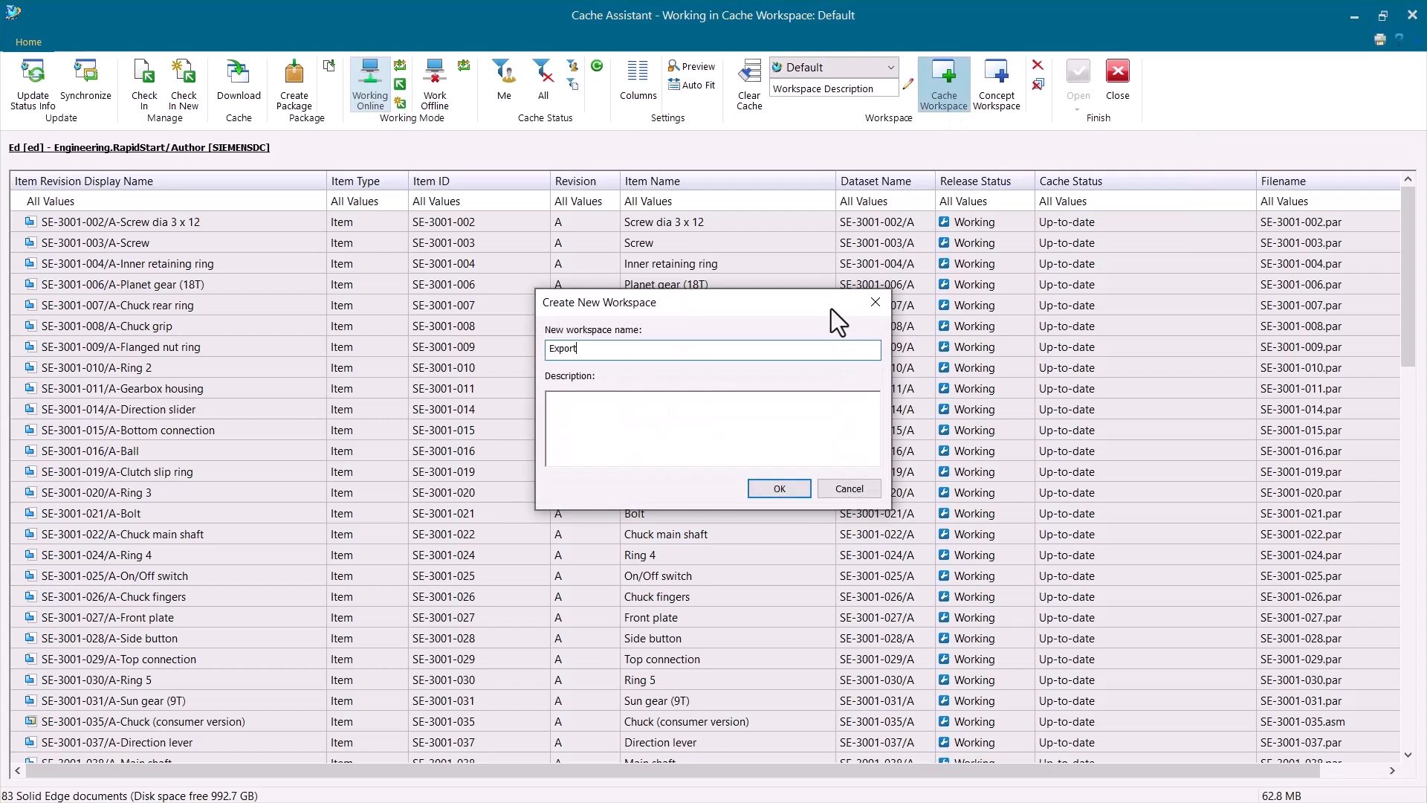
pyautogui.click(778, 487)
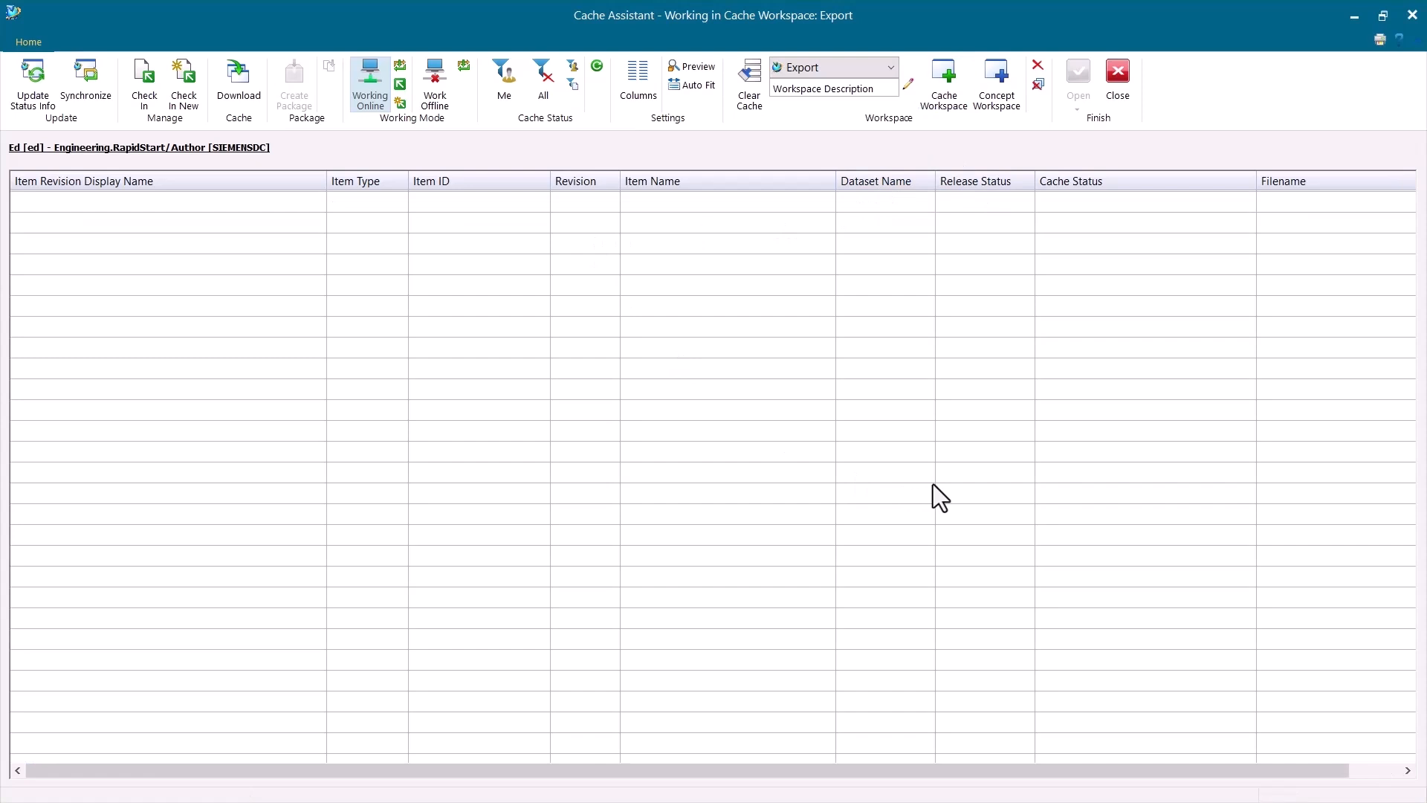
pyautogui.moveTo(838, 222)
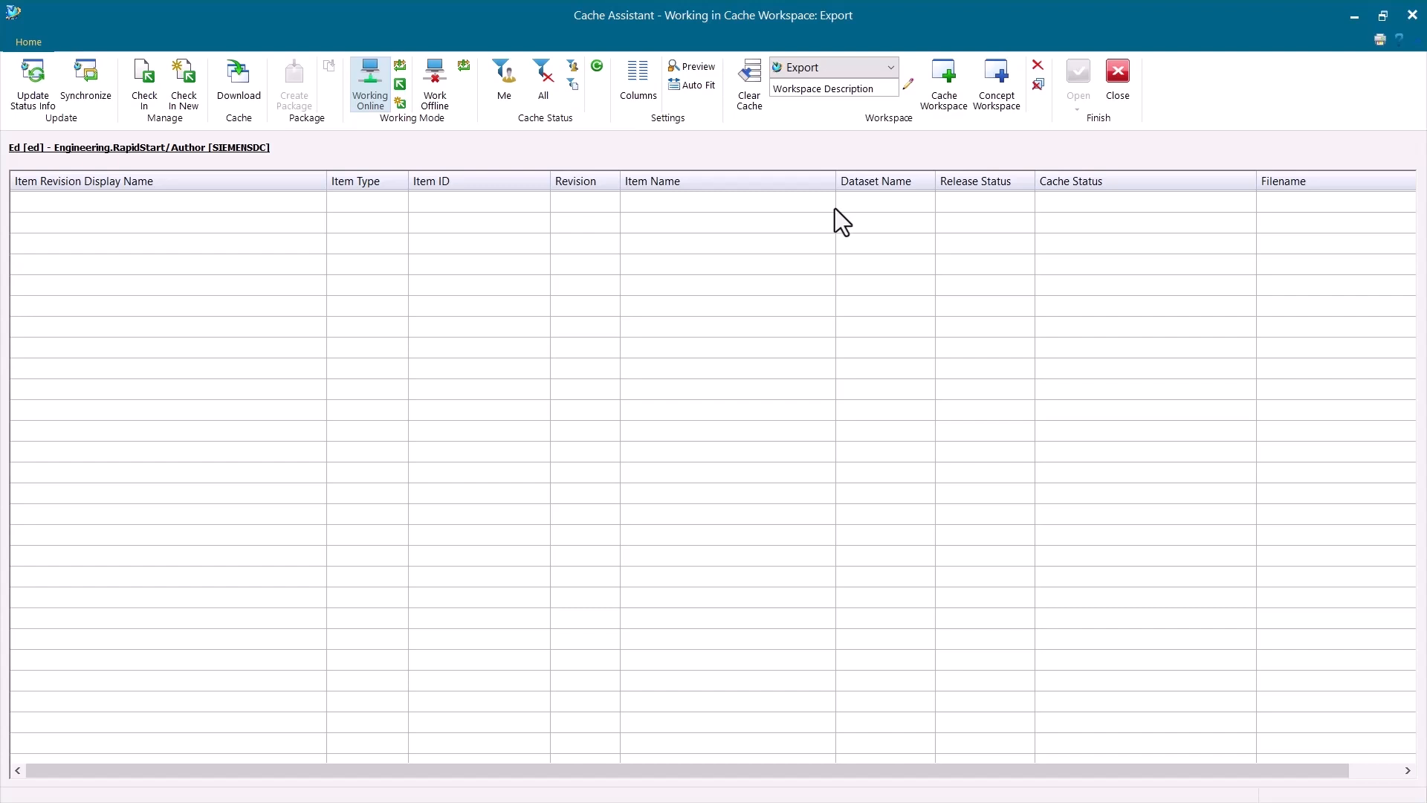
pyautogui.moveTo(532, 240)
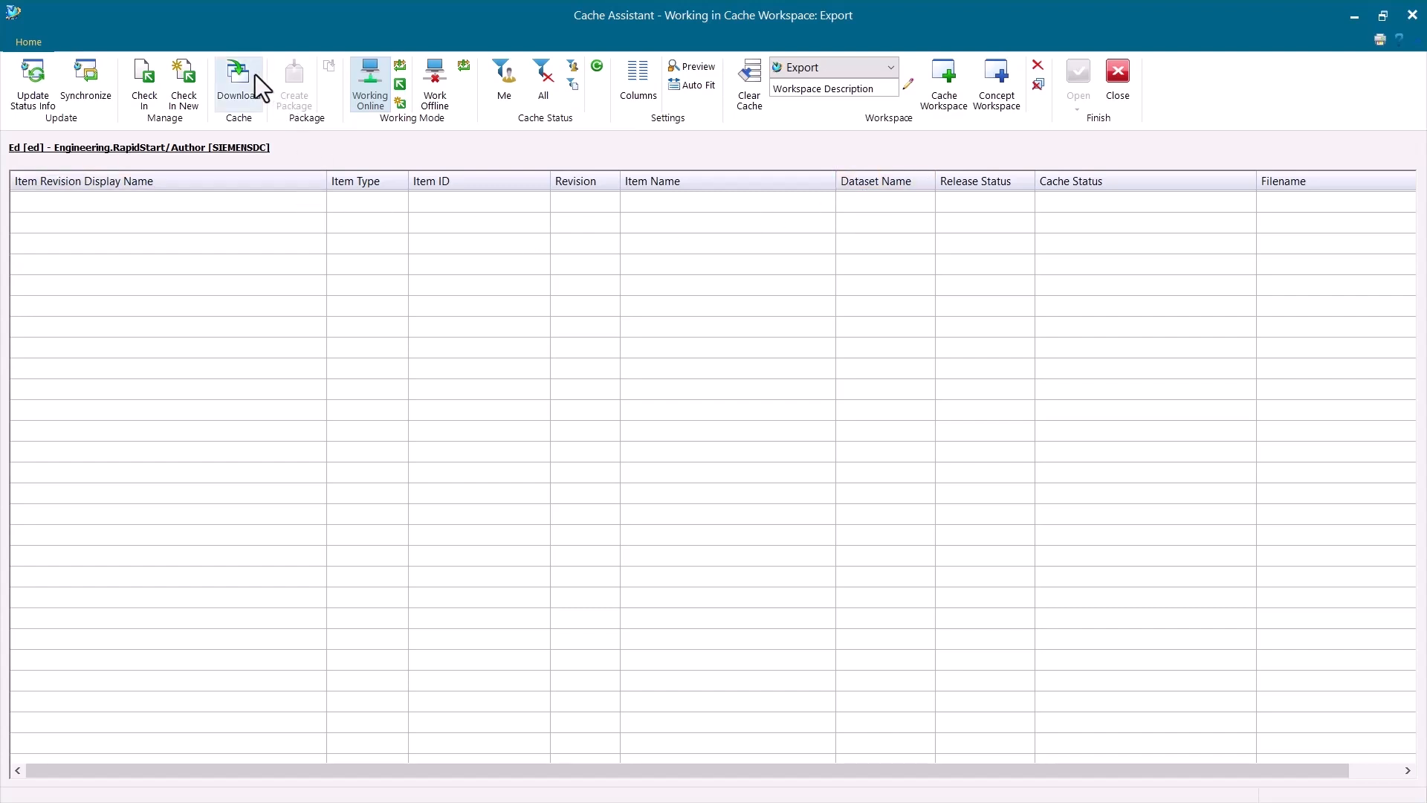
pyautogui.moveTo(238, 82)
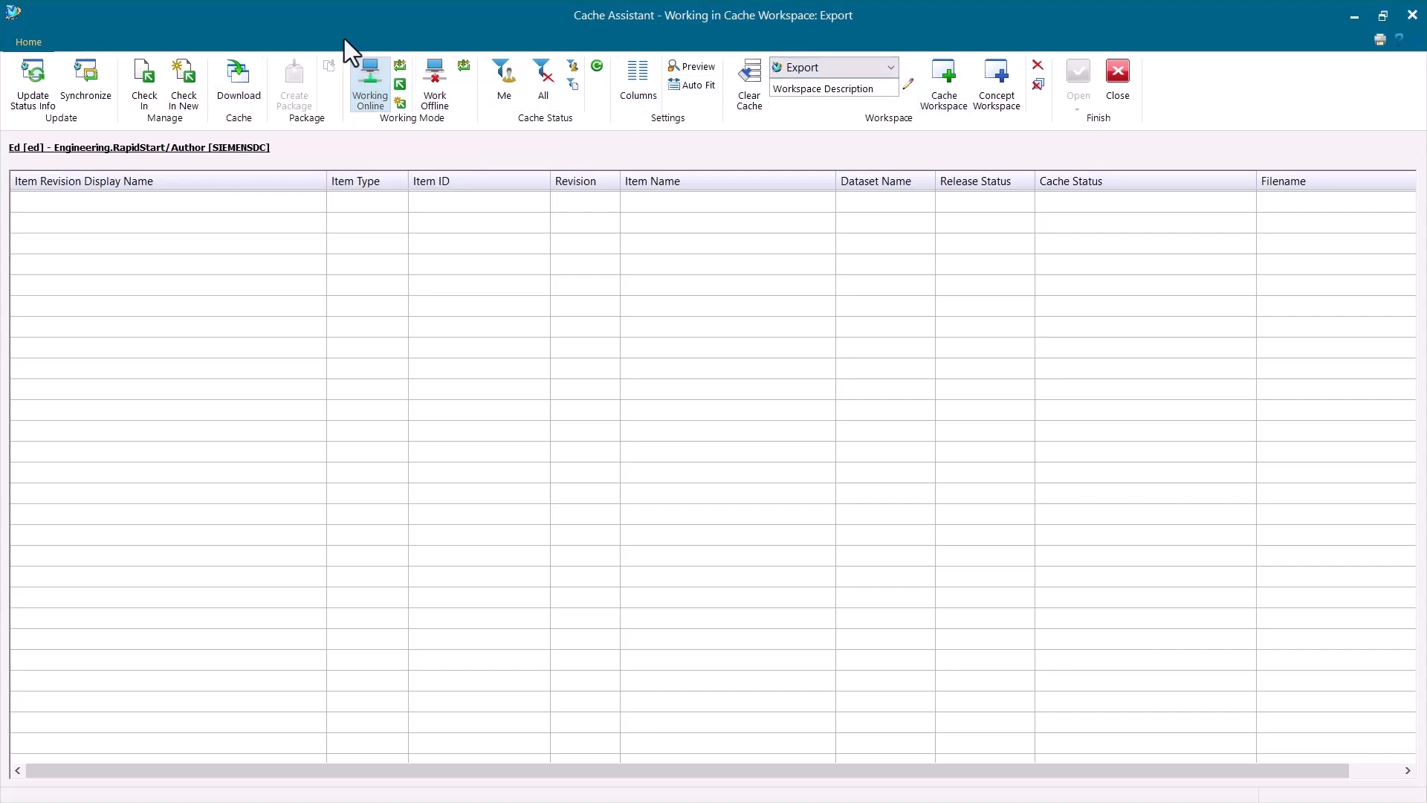
pyautogui.moveTo(407, 248)
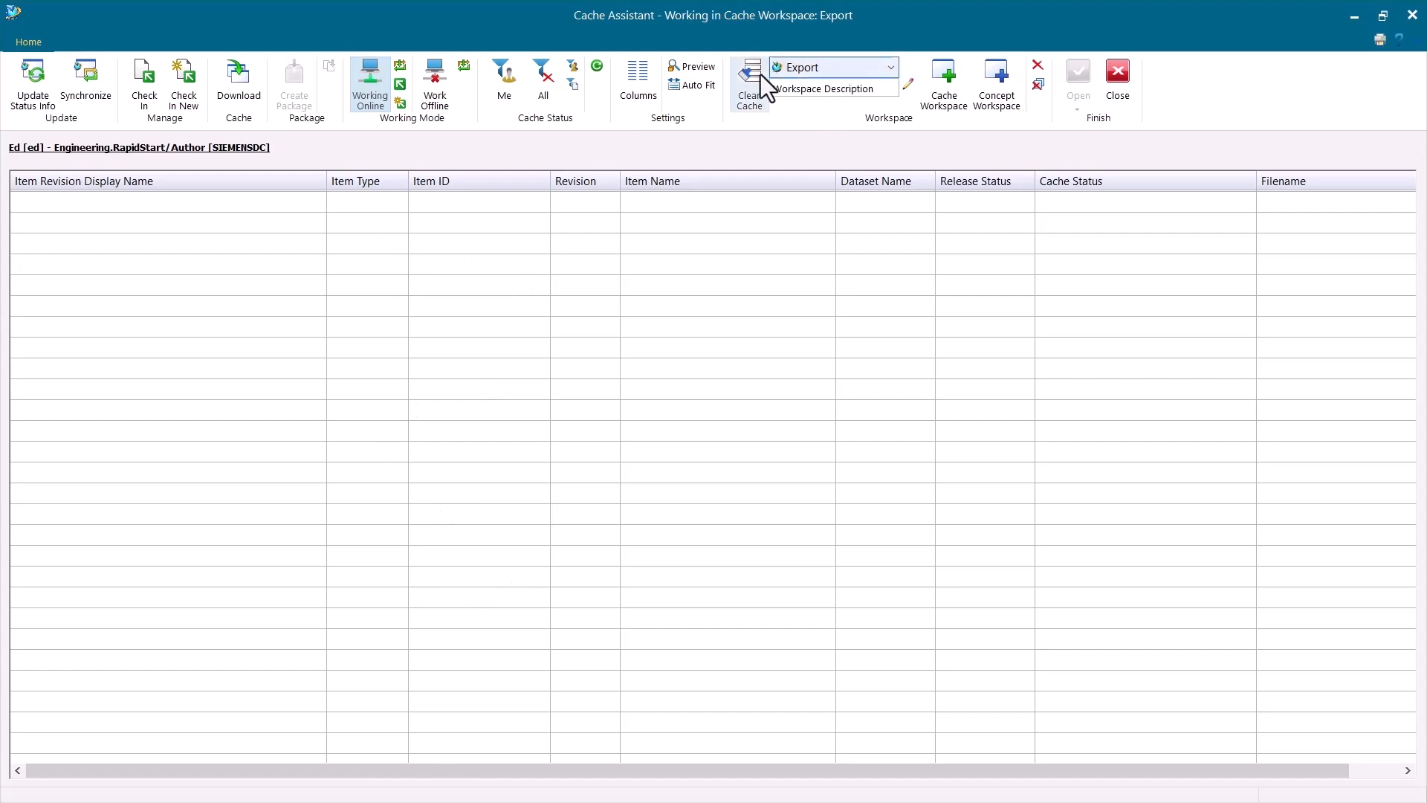
pyautogui.moveTo(238, 81)
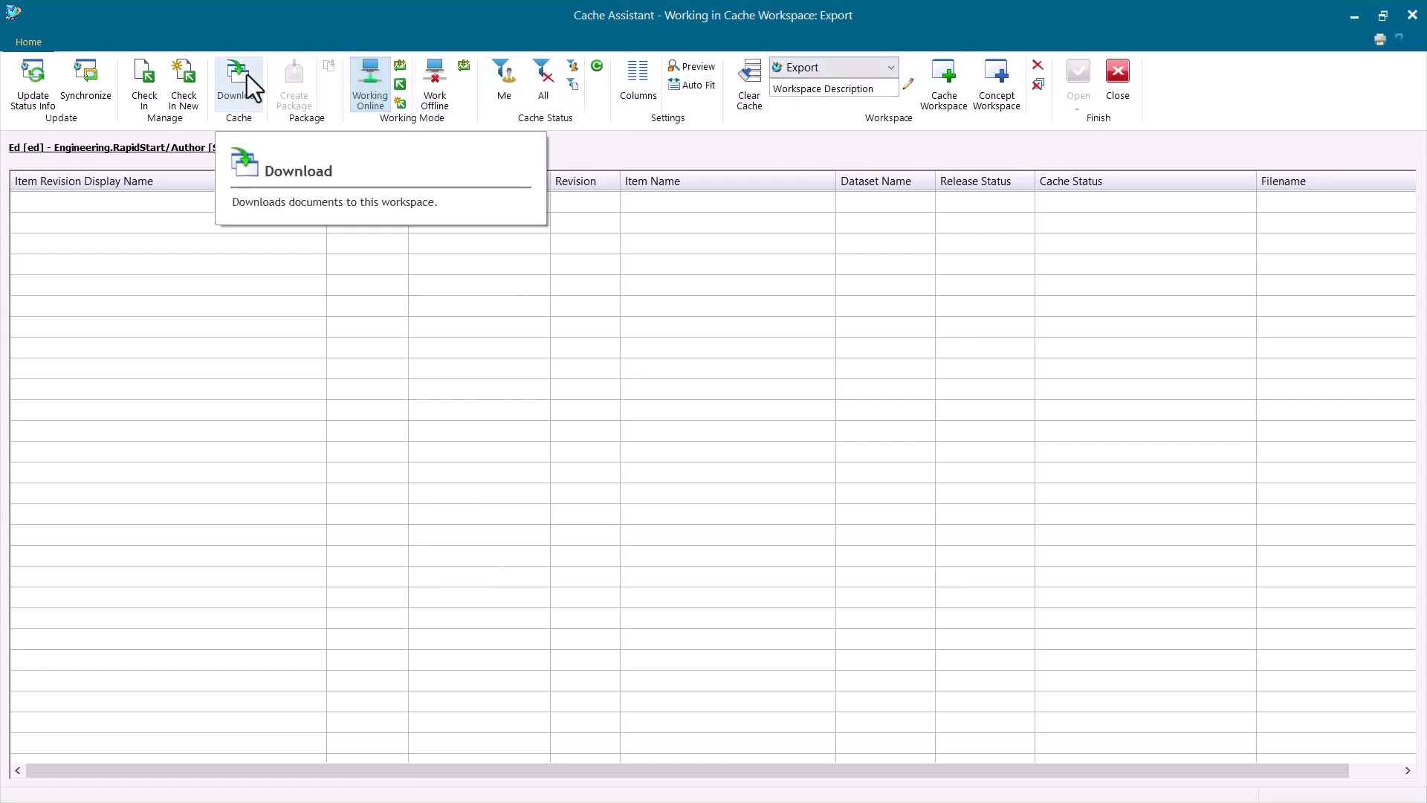
# Start a Download into the empty Export workspace from the ribbon
pyautogui.click(238, 80)
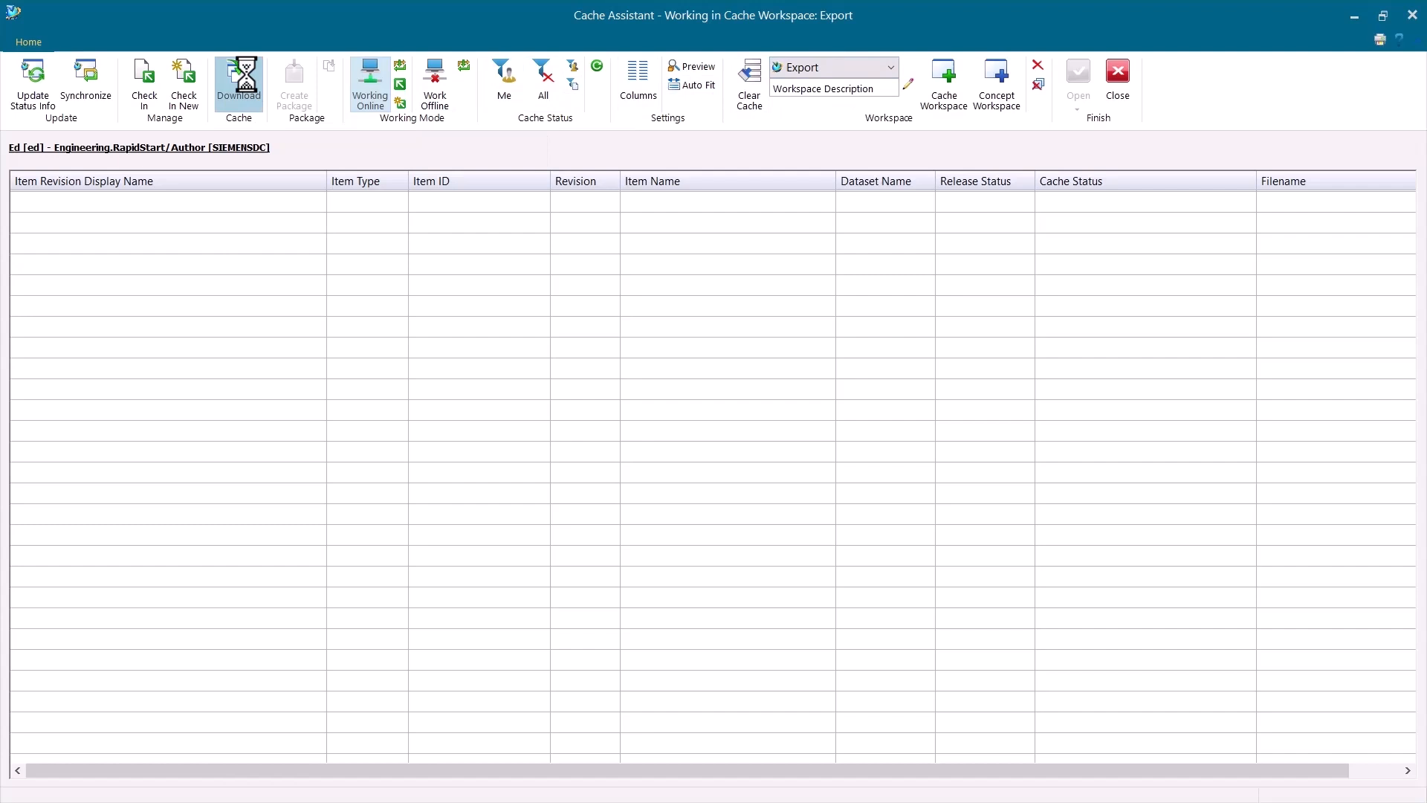
pyautogui.click(238, 78)
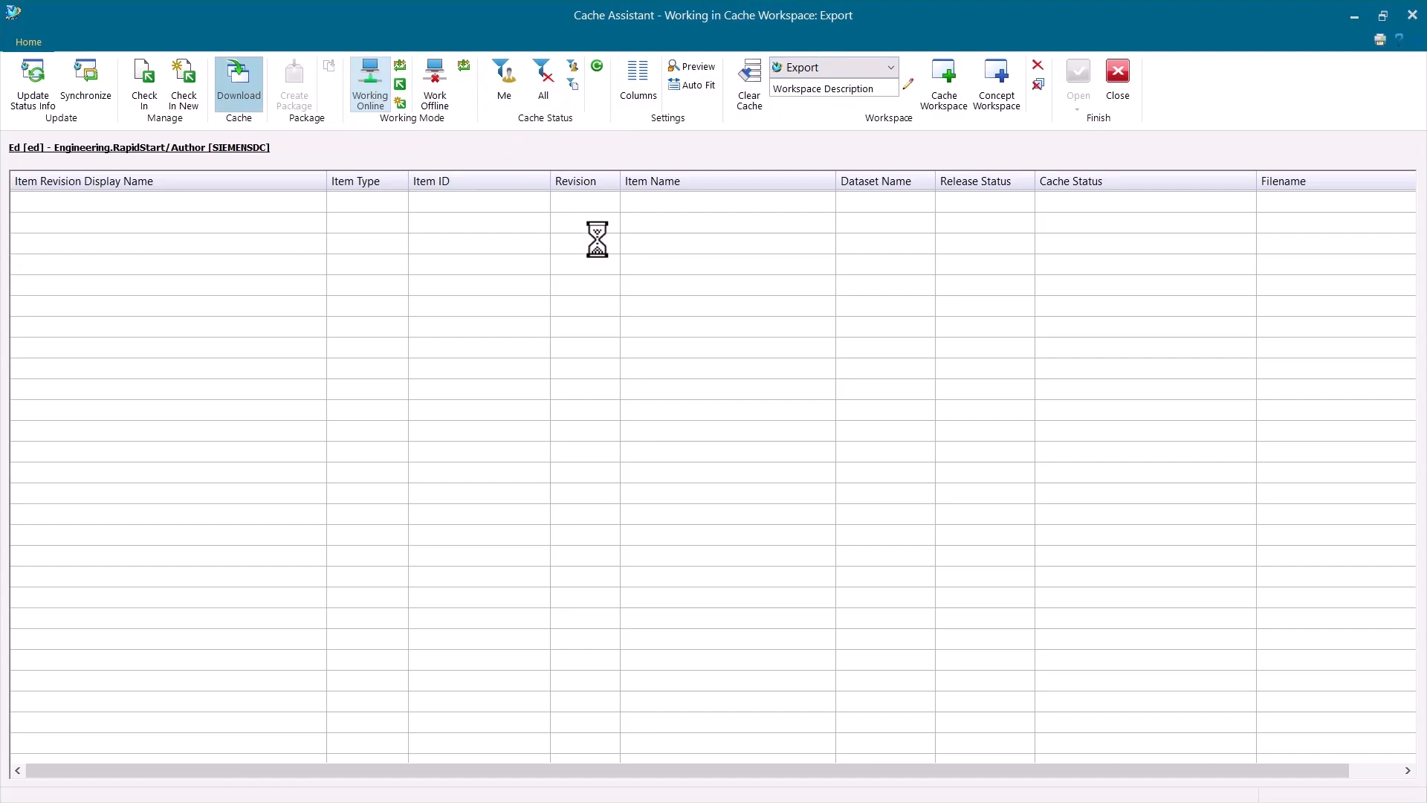
# Select the Height and Pivot Assembly result and expand it to its MM-00122-001/A dataset
pyautogui.click(238, 82)
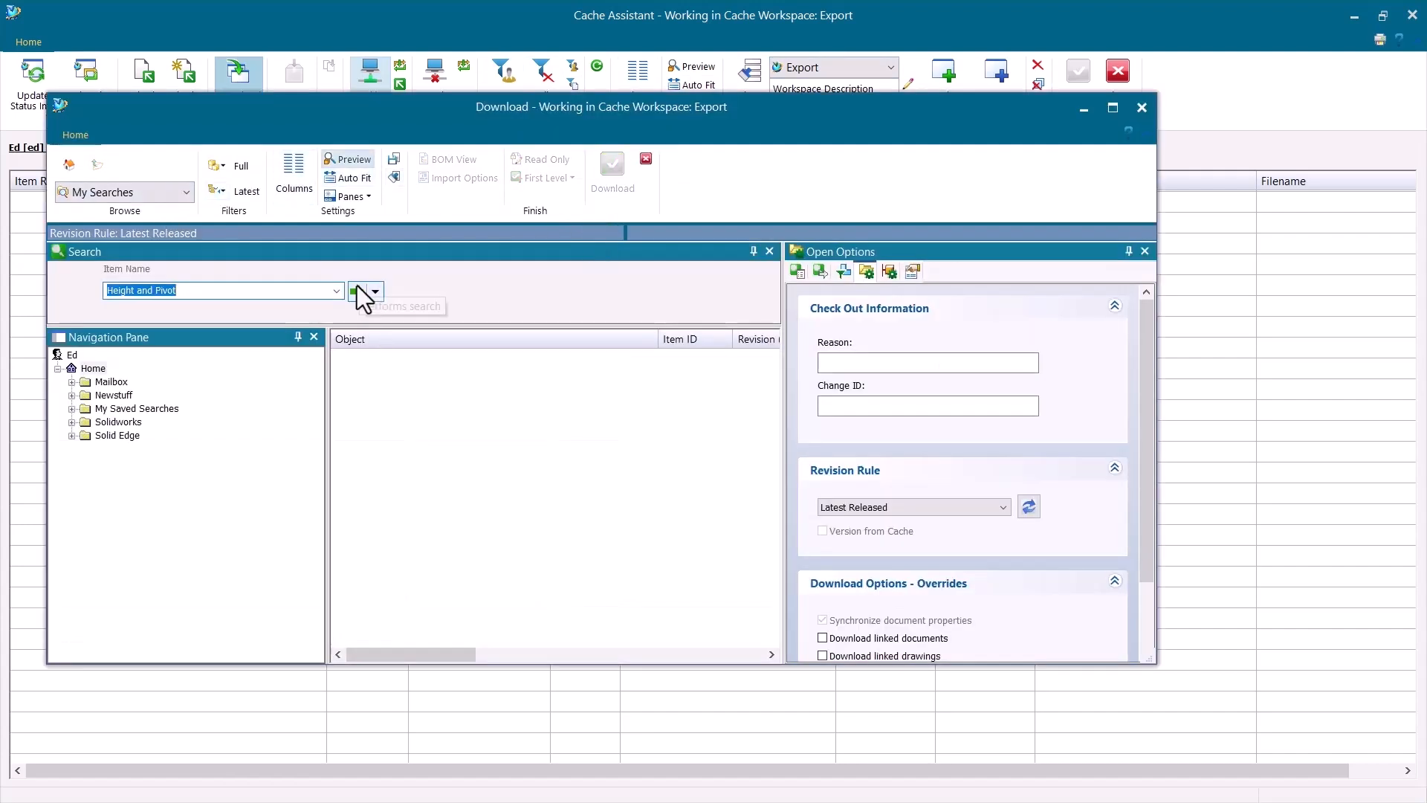
pyautogui.click(360, 291)
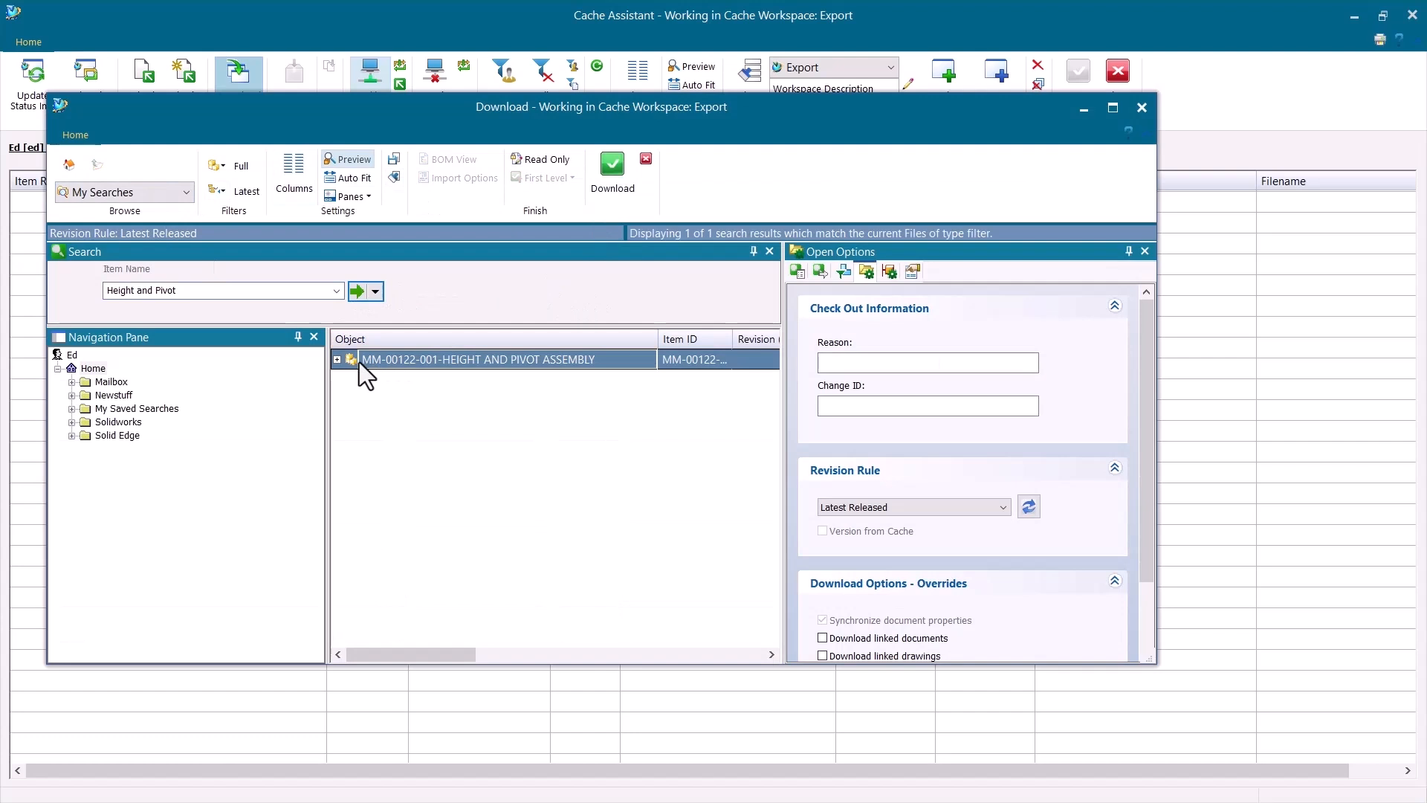
pyautogui.click(338, 358)
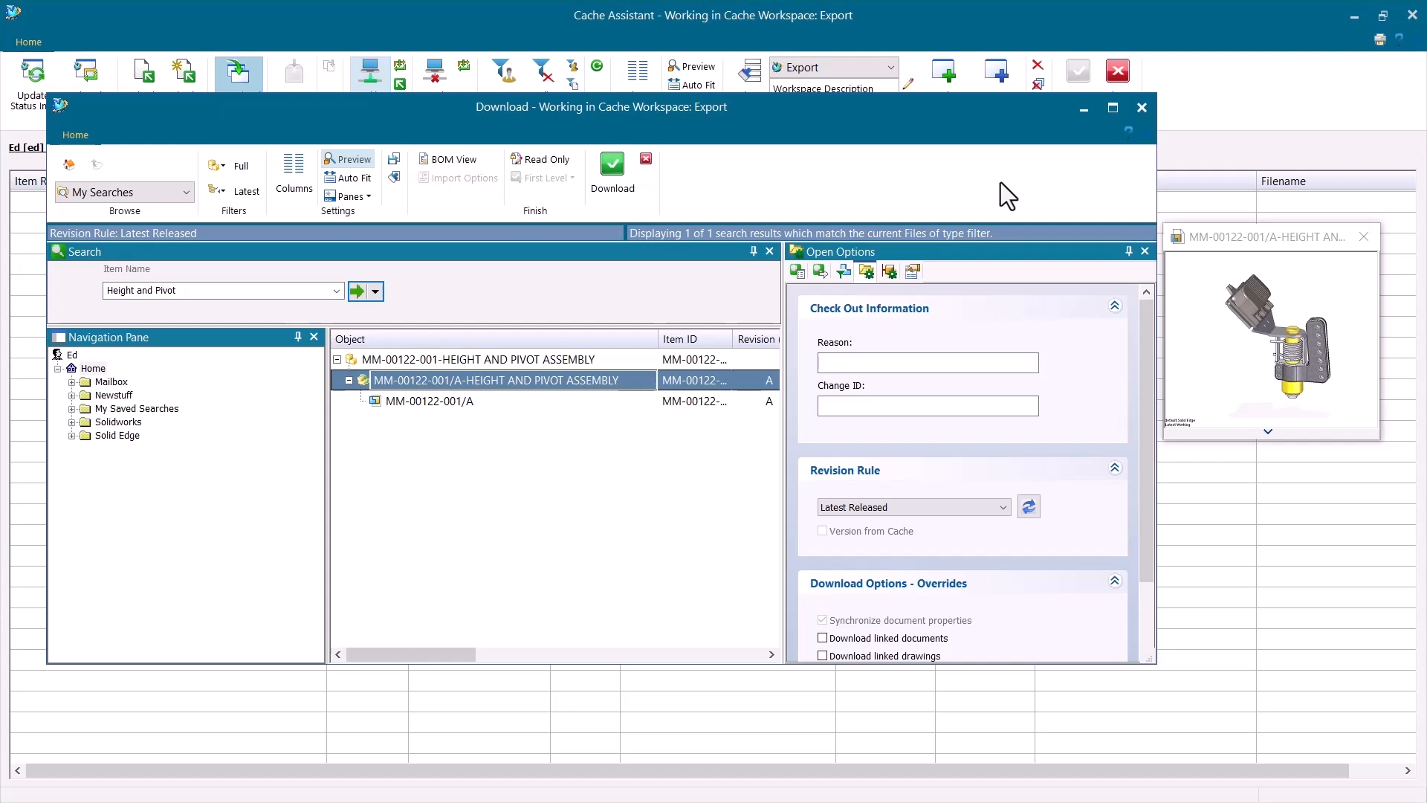
pyautogui.click(428, 400)
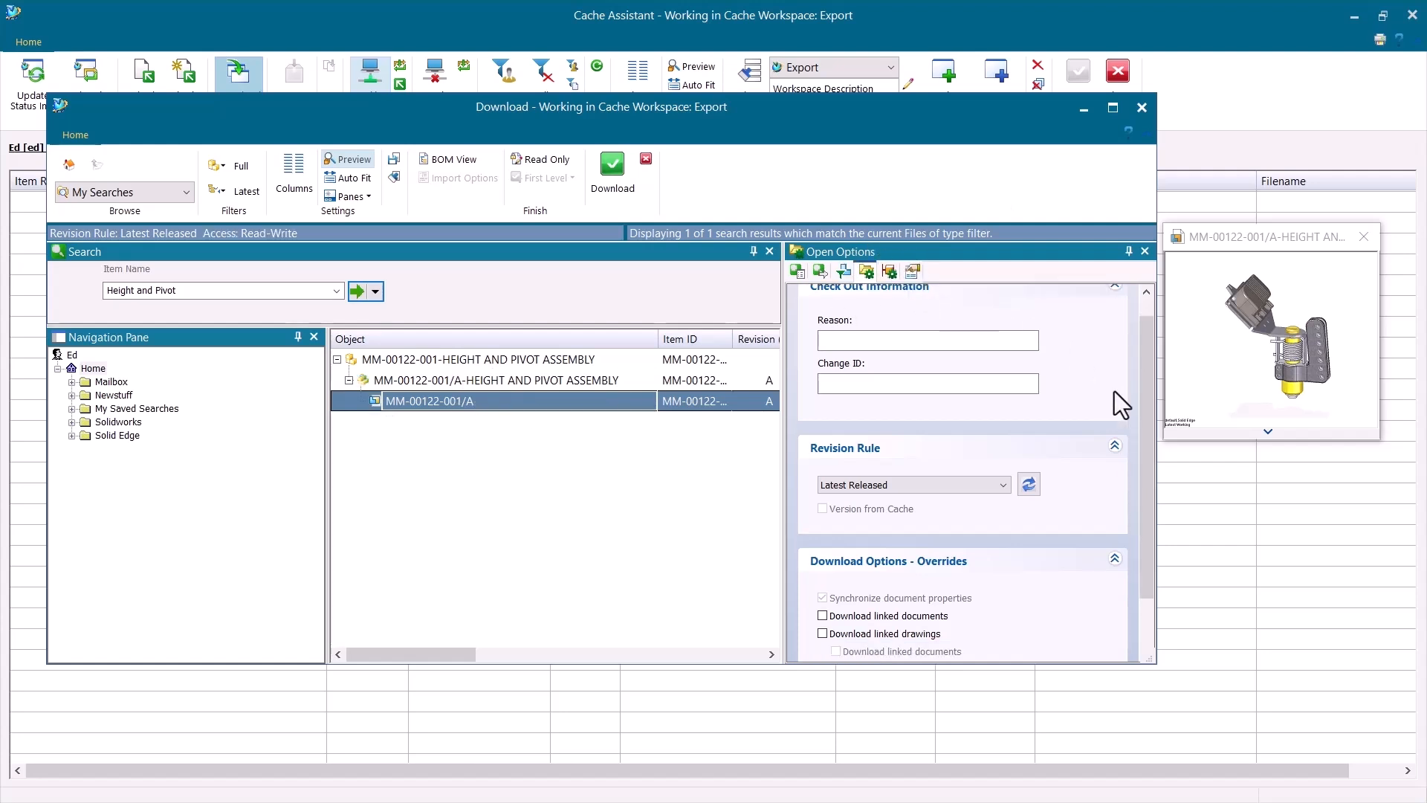
# Download the assembly with linked documents and linked drawings included
pyautogui.scroll(-3)
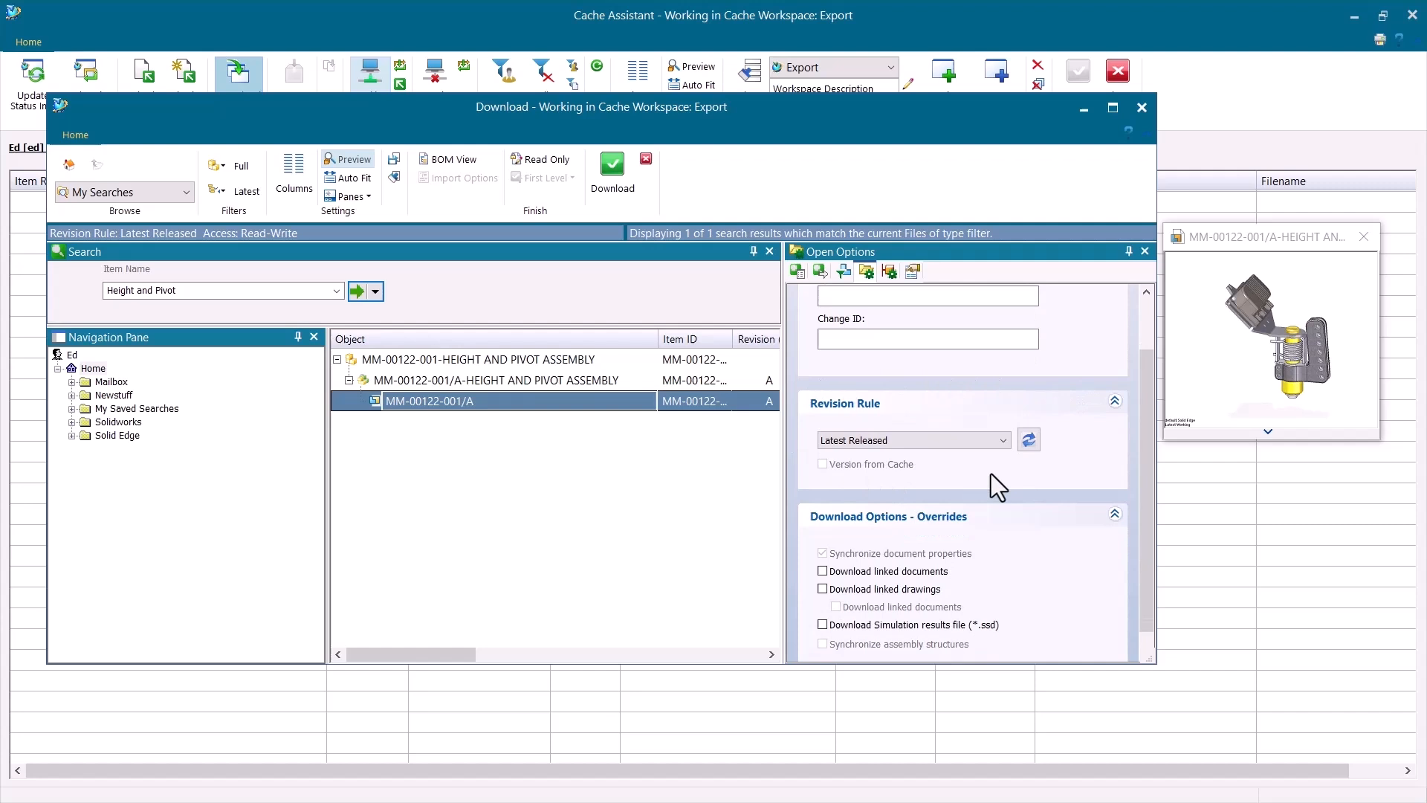
pyautogui.moveTo(1092, 431)
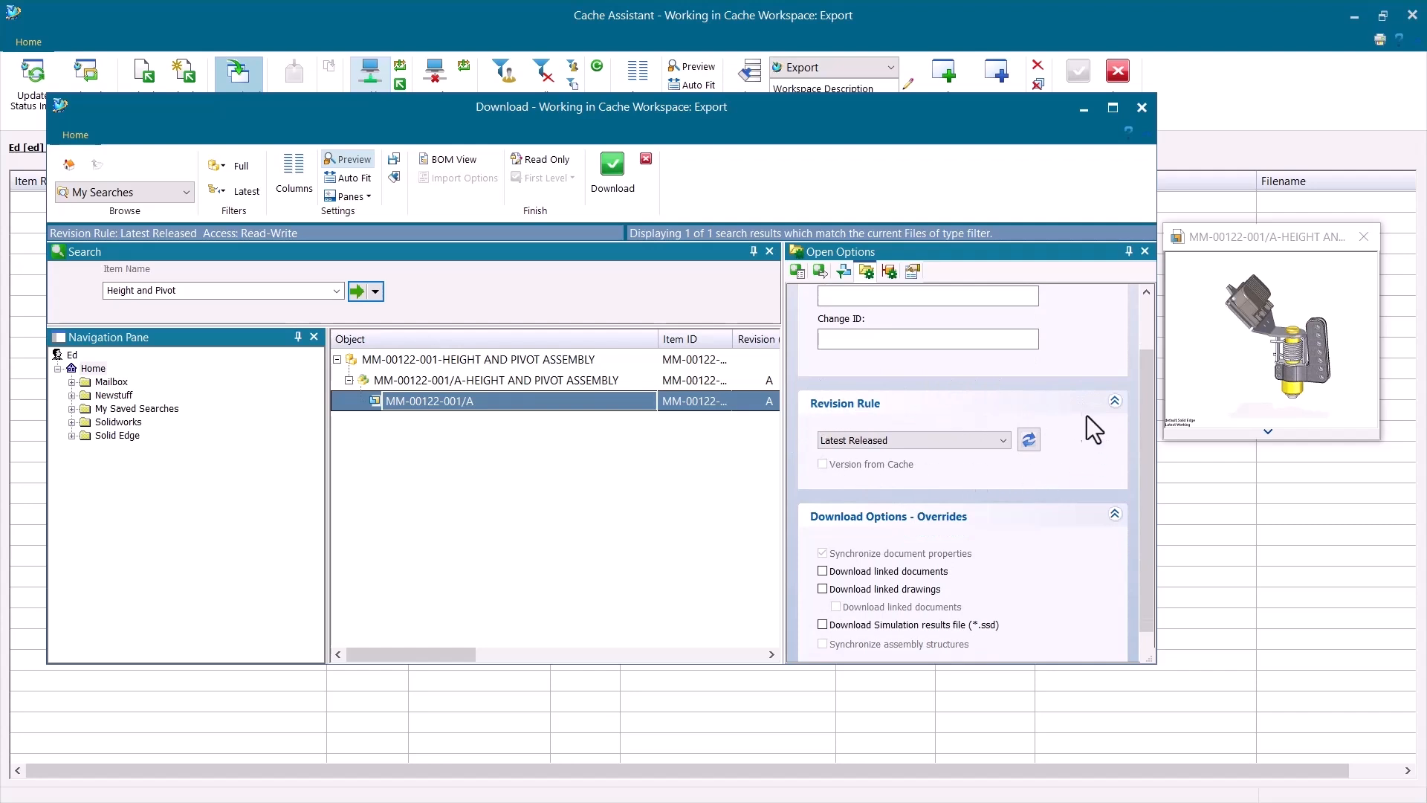
pyautogui.moveTo(1063, 475)
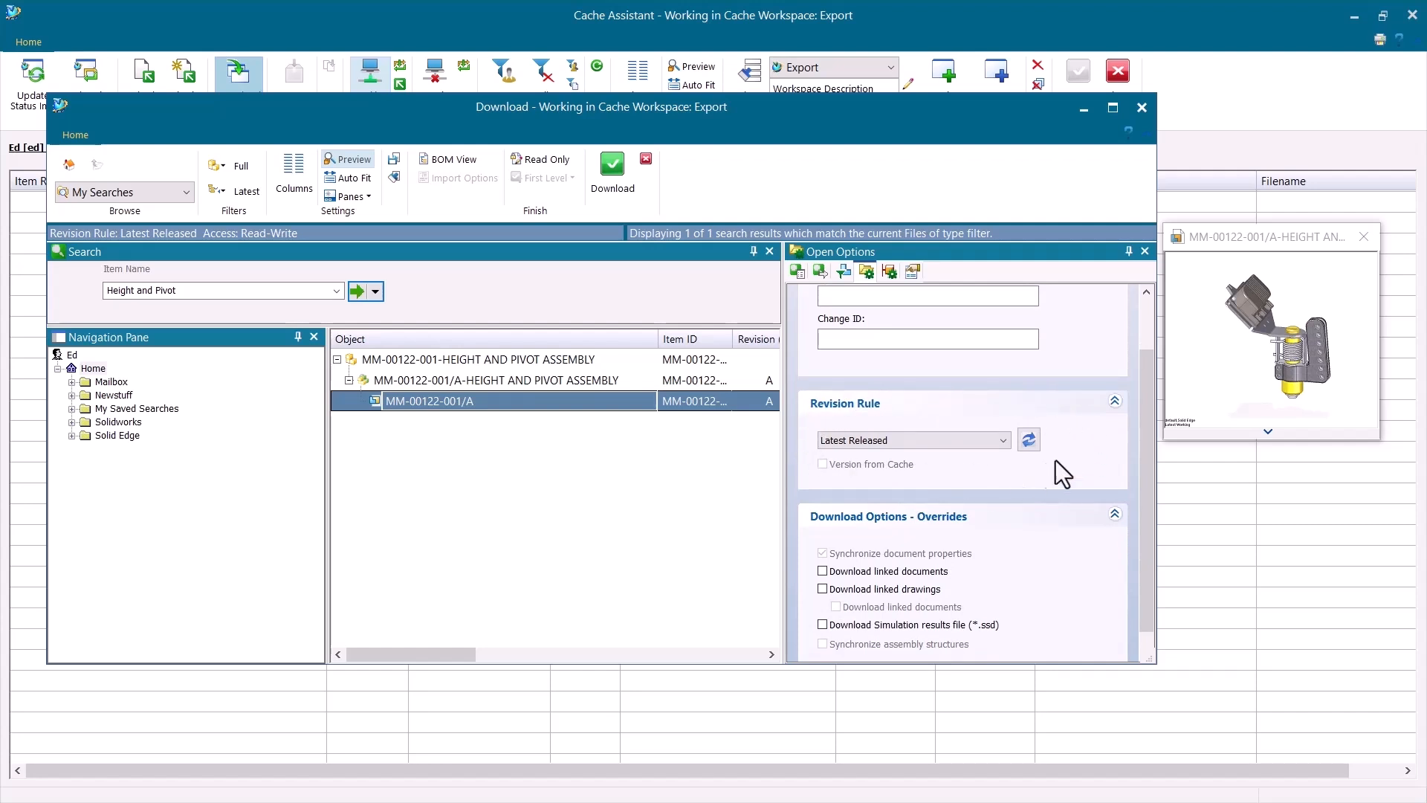
pyautogui.moveTo(1115, 453)
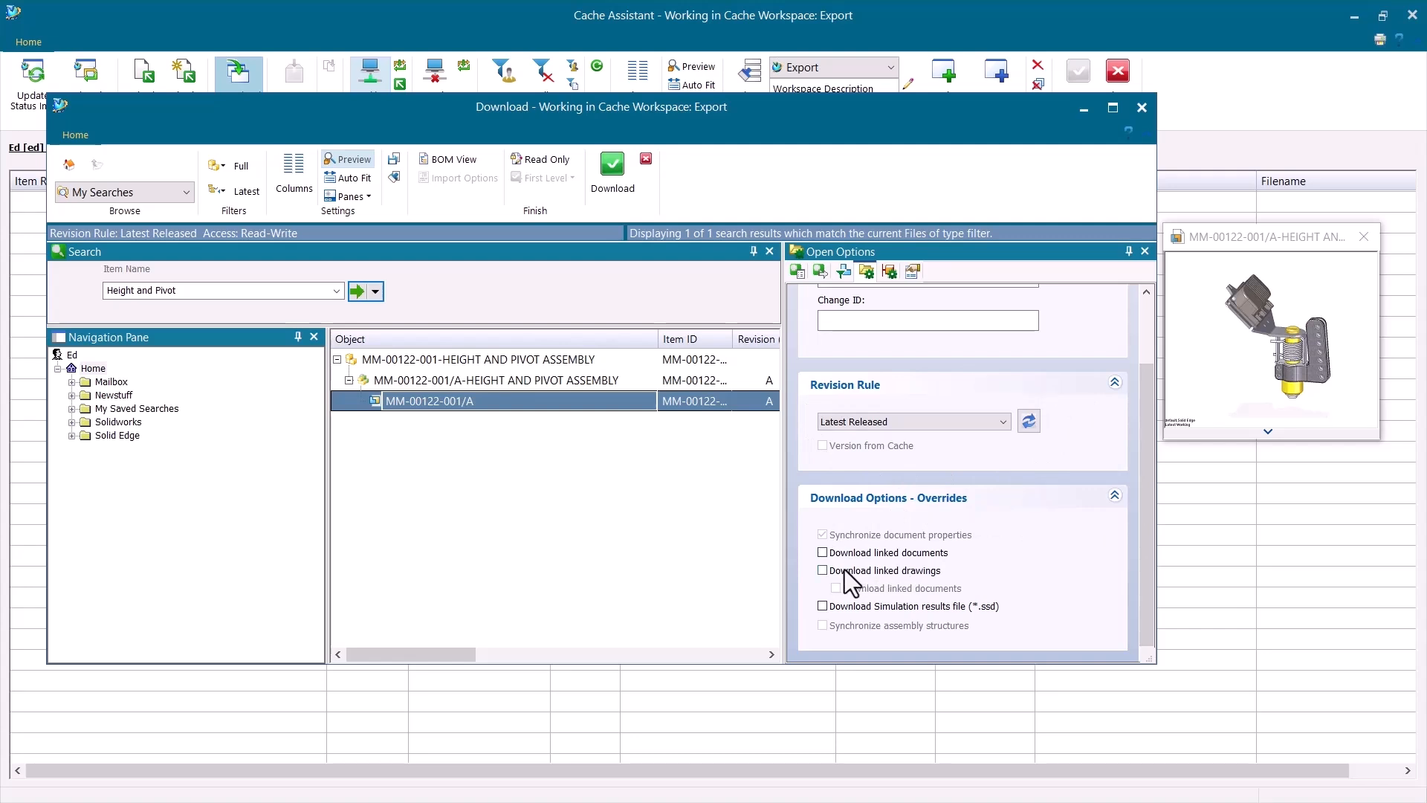
pyautogui.click(822, 553)
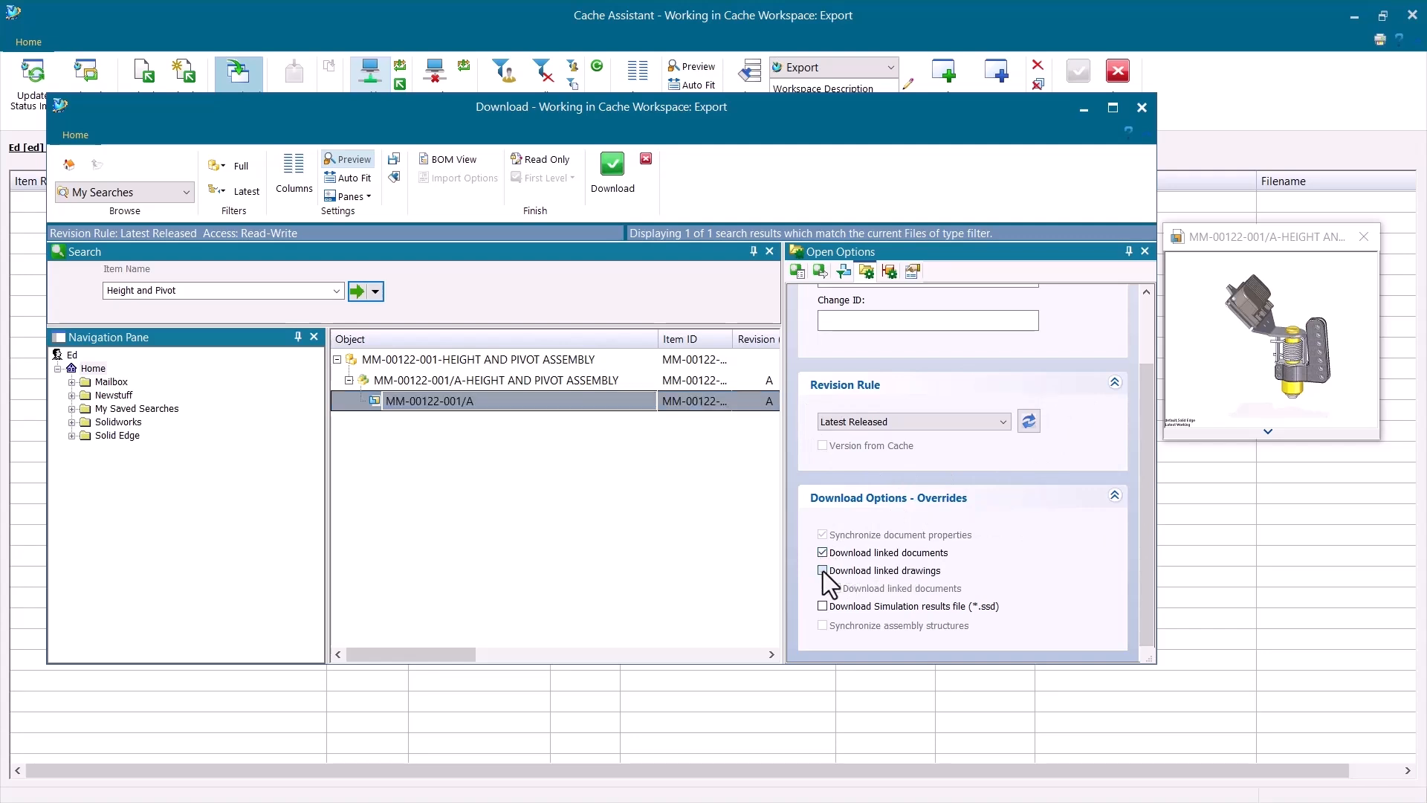
pyautogui.click(822, 570)
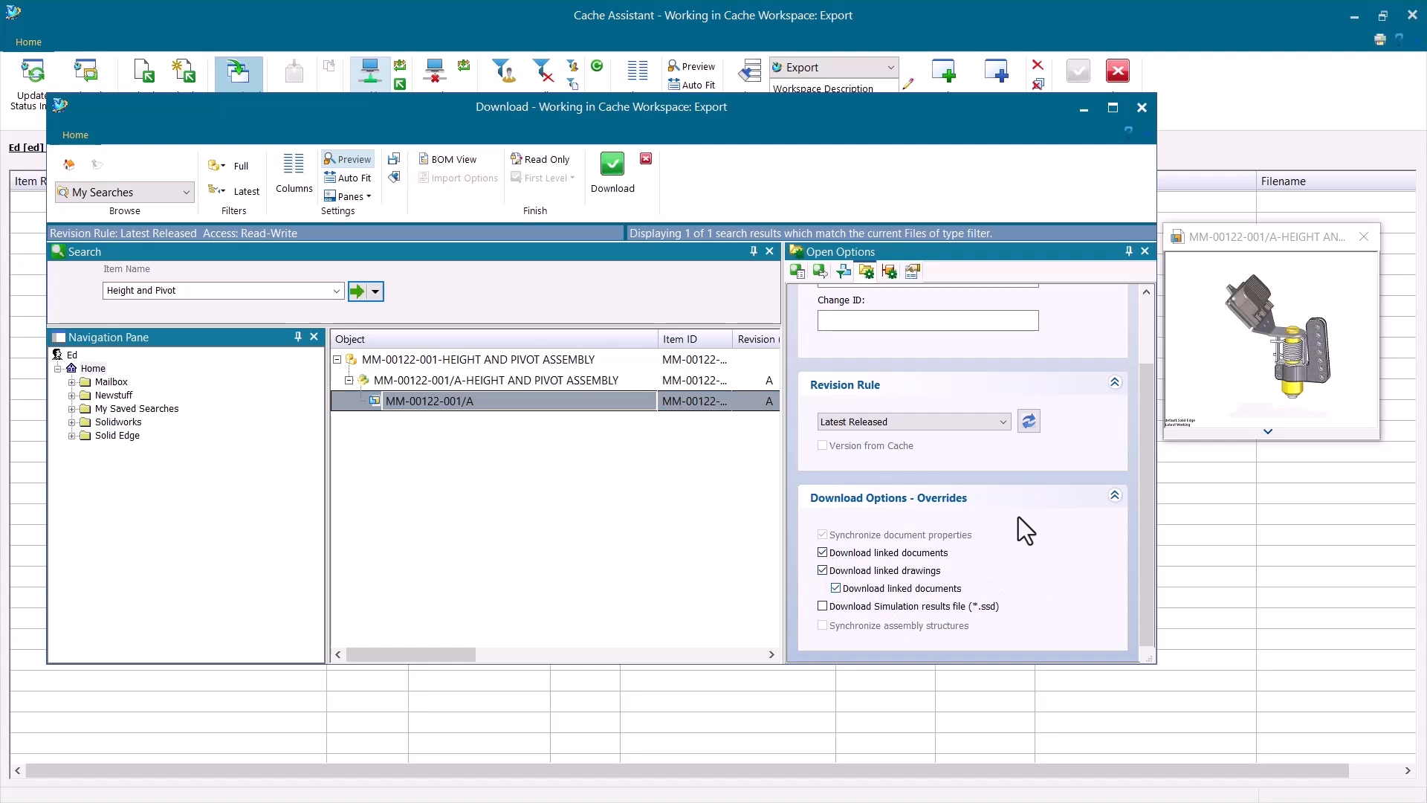
pyautogui.moveTo(1072, 544)
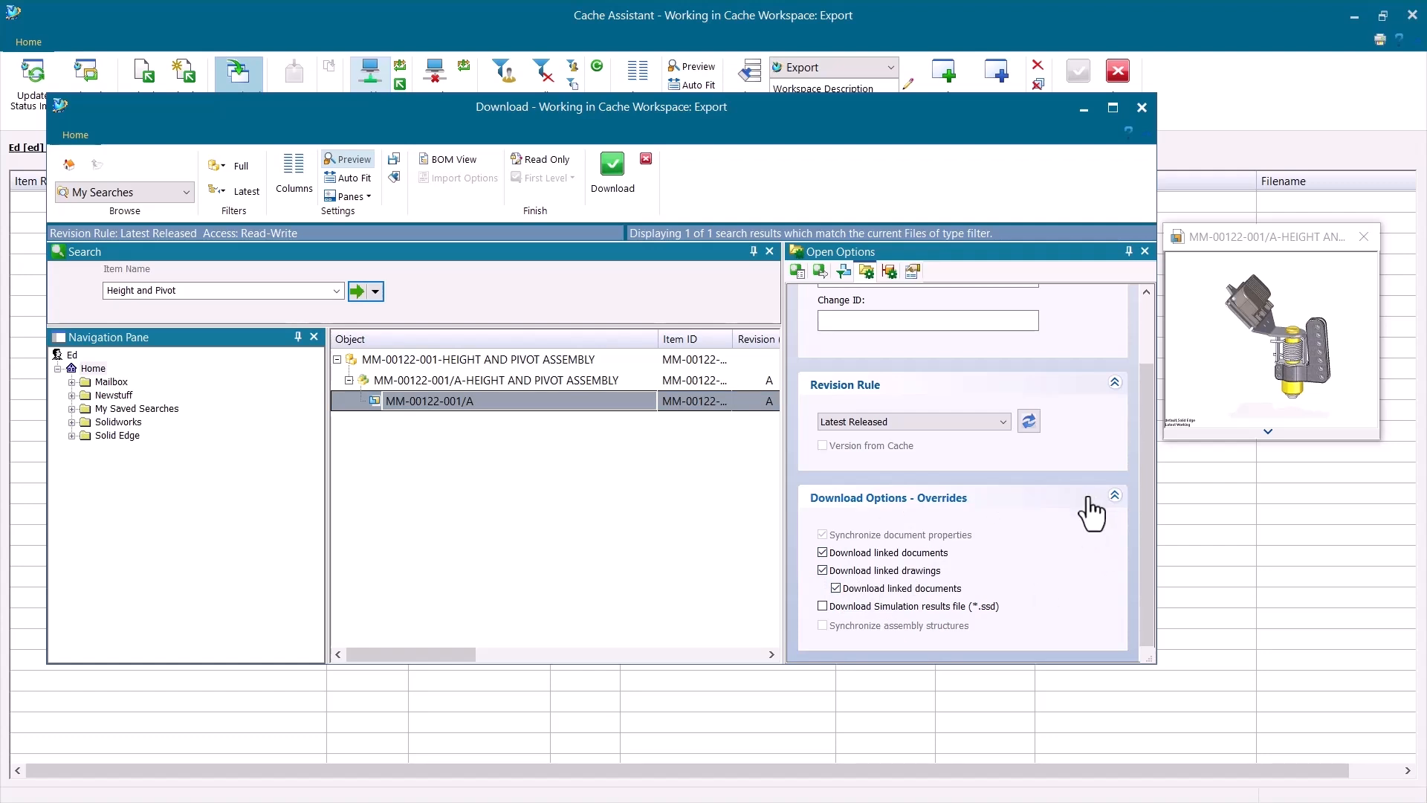
pyautogui.moveTo(545, 159)
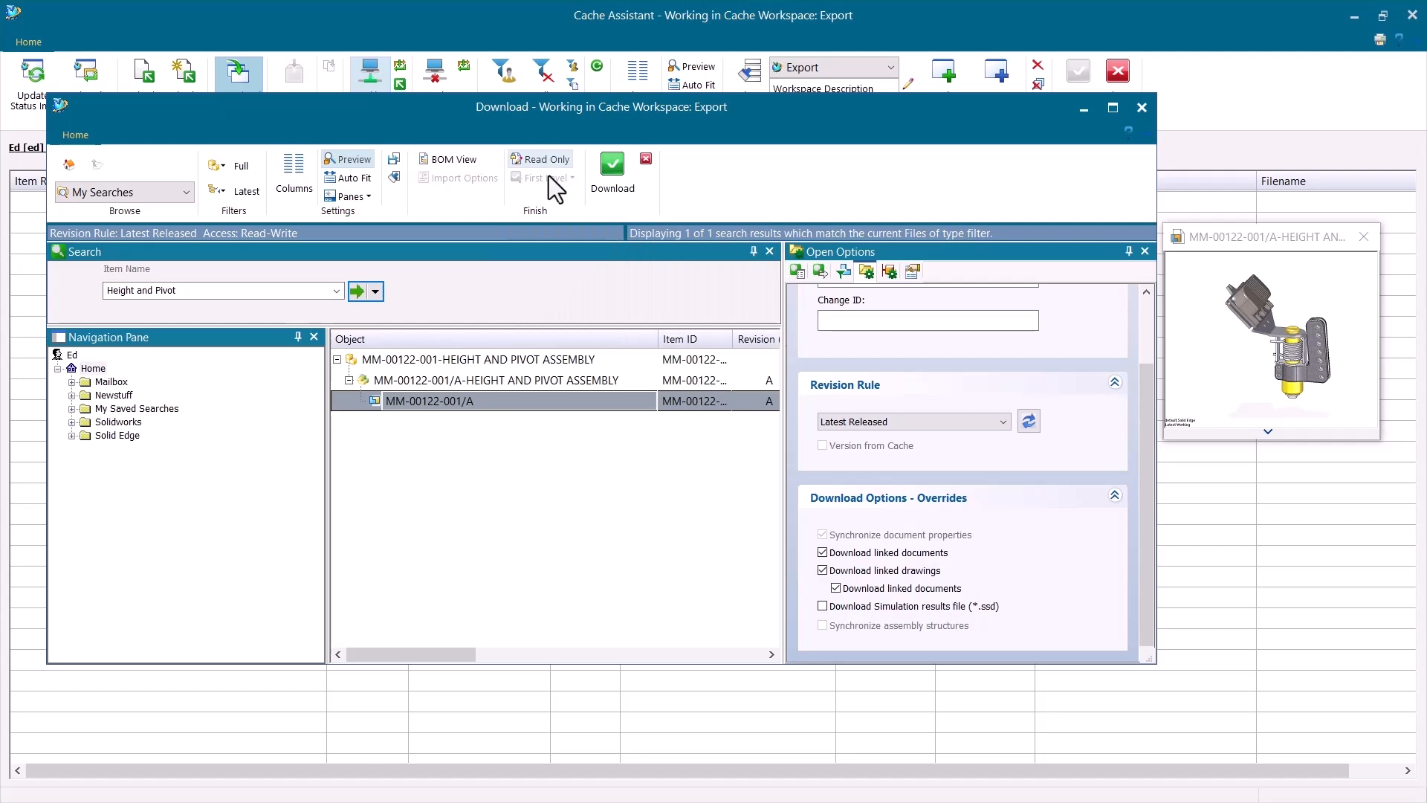
pyautogui.click(611, 170)
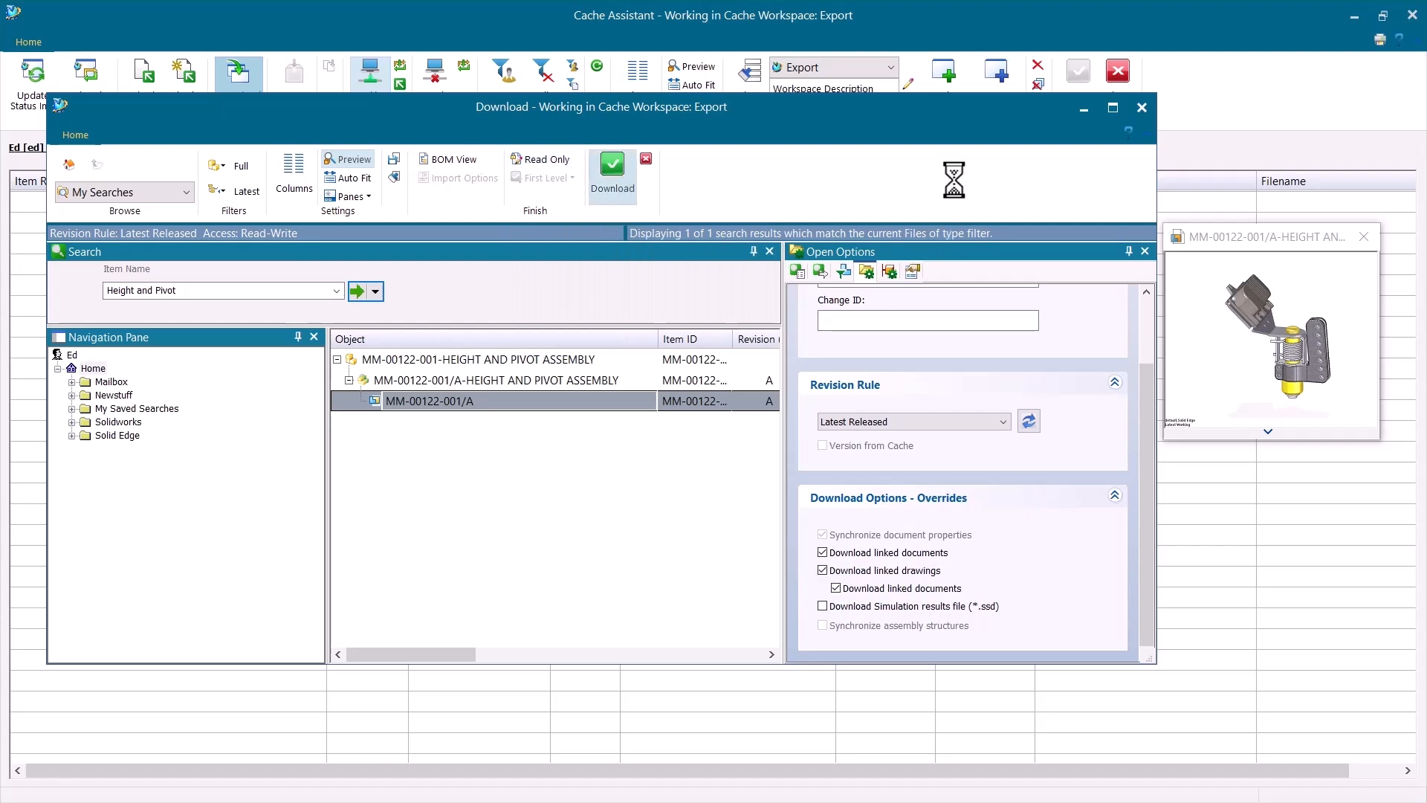
pyautogui.click(611, 172)
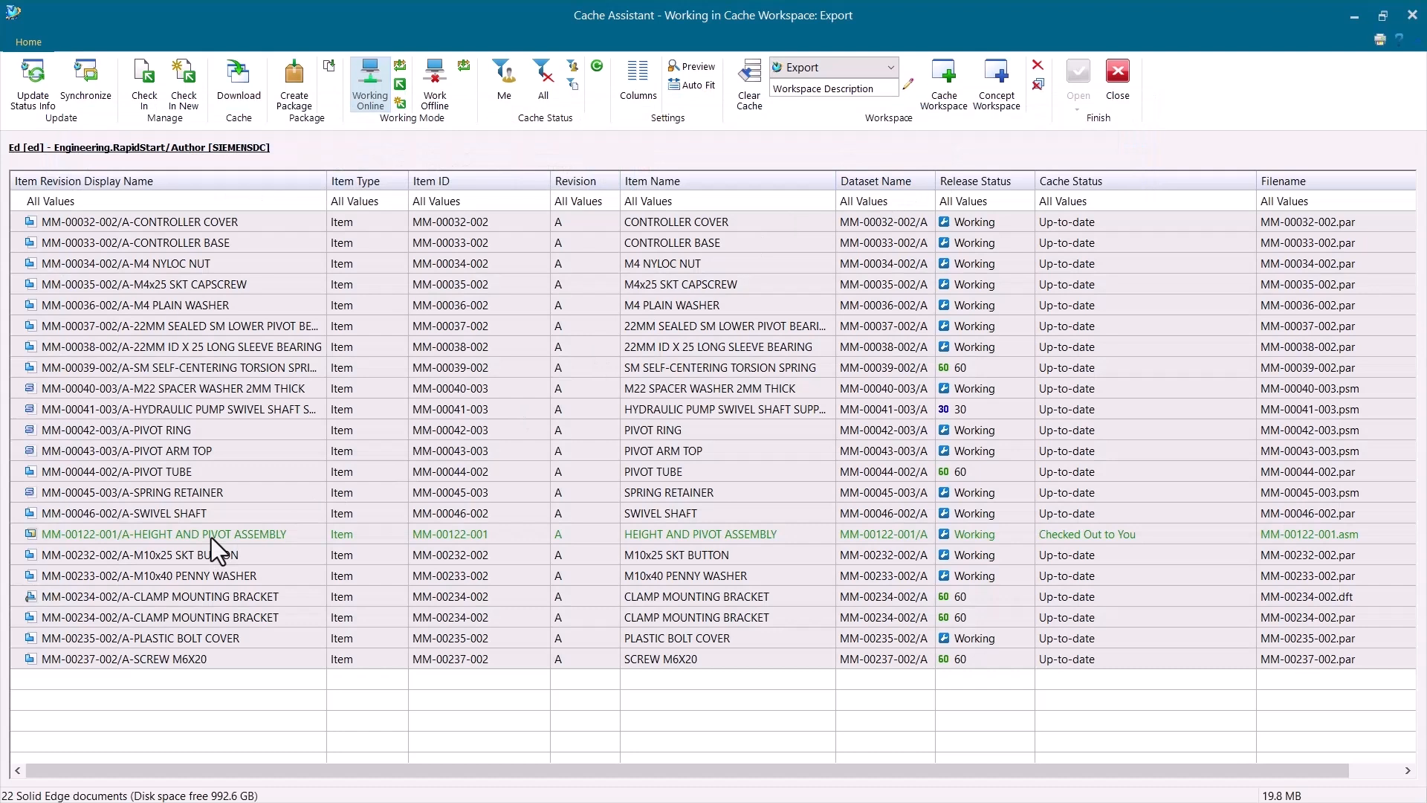
pyautogui.click(163, 533)
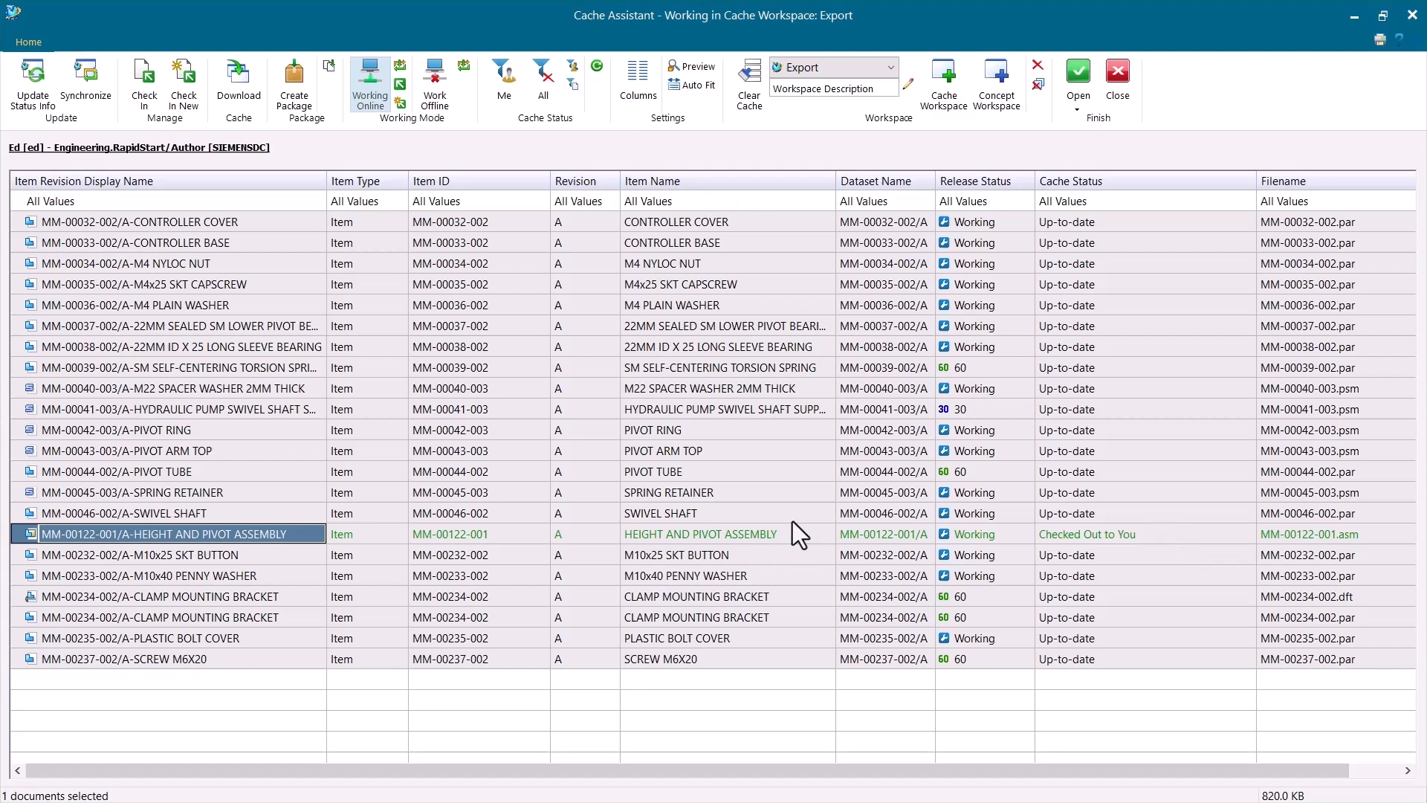
pyautogui.click(700, 534)
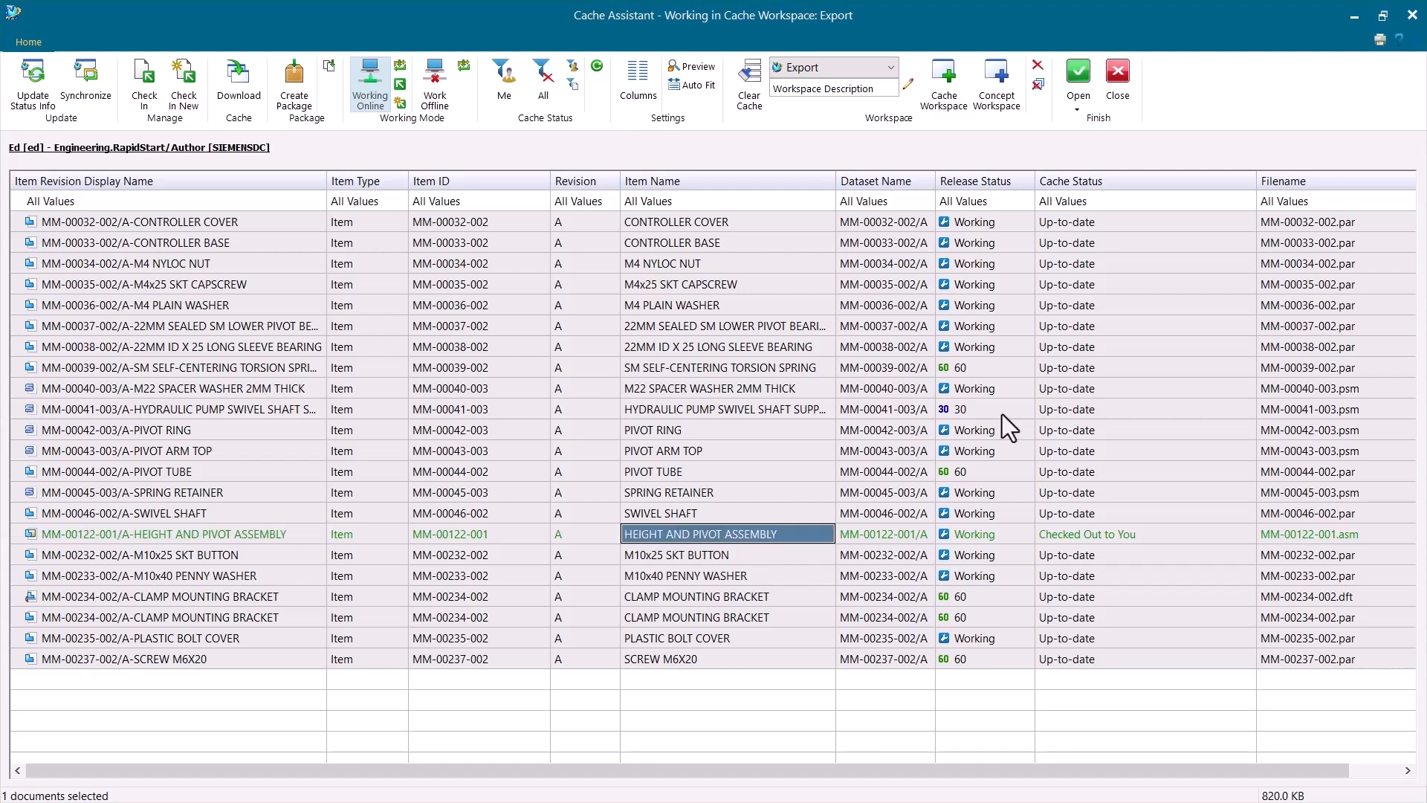
pyautogui.moveTo(903, 492)
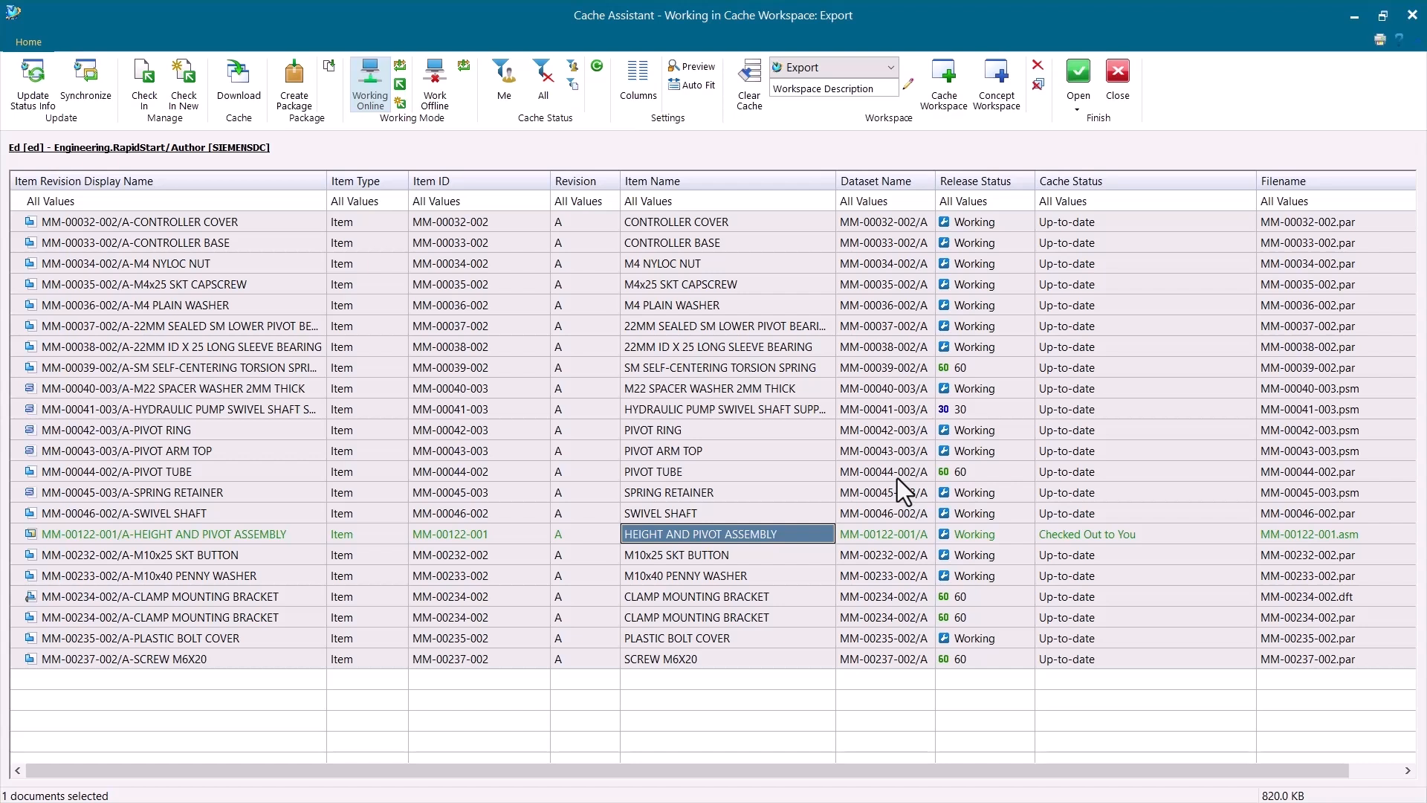
pyautogui.moveTo(906, 480)
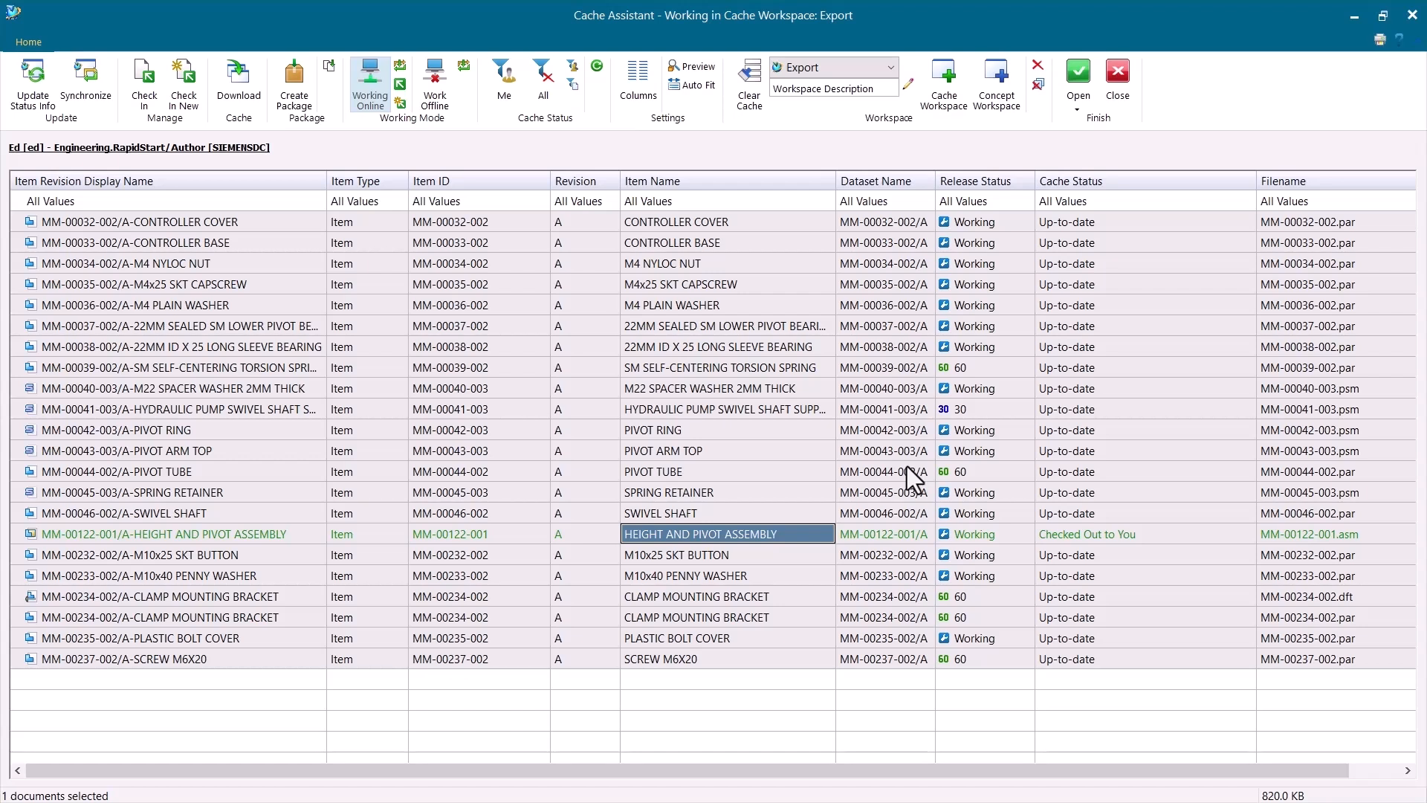
pyautogui.moveTo(1263, 17)
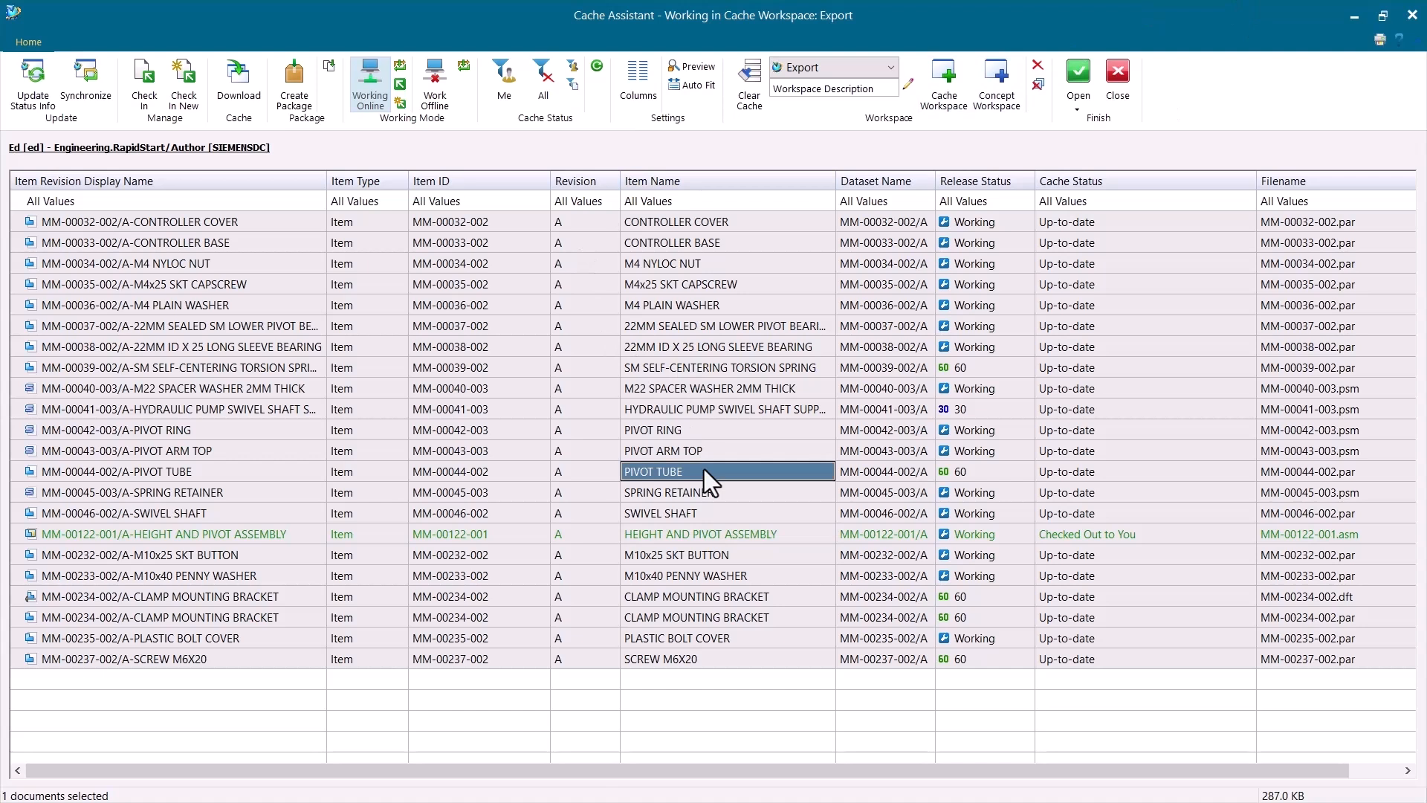
# Check the Height and Pivot Assembly back in via its context menu
pyautogui.rightClick(698, 533)
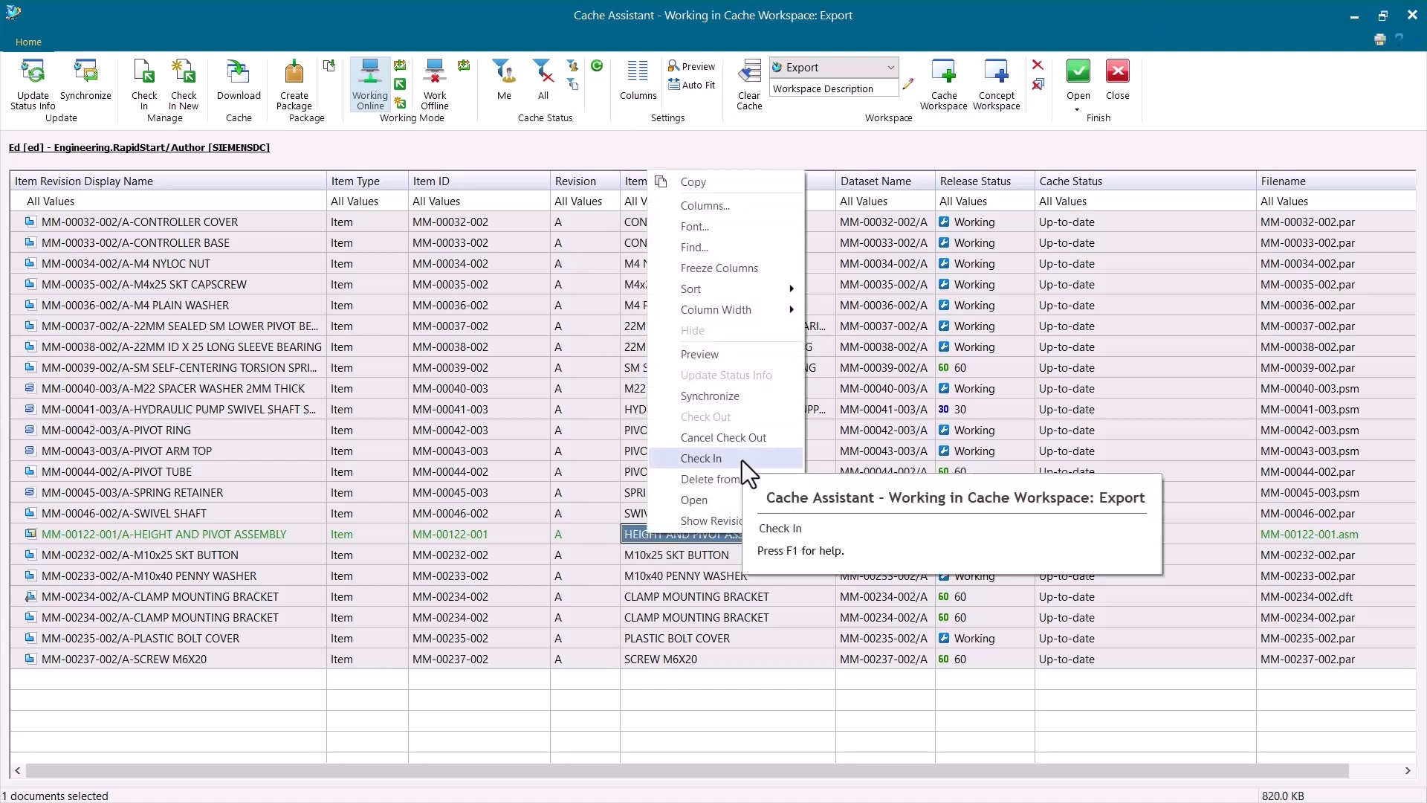
pyautogui.click(700, 458)
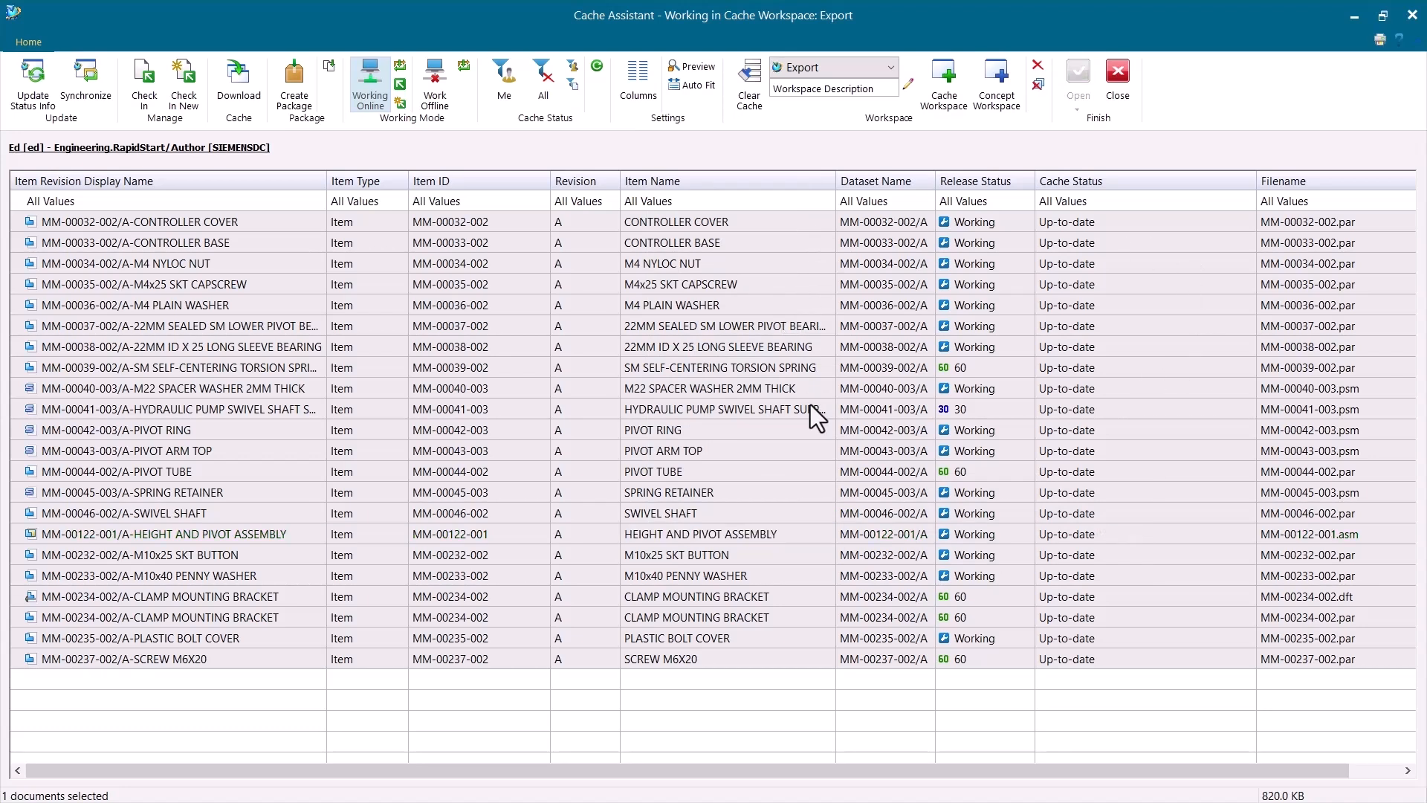
pyautogui.moveTo(841, 227)
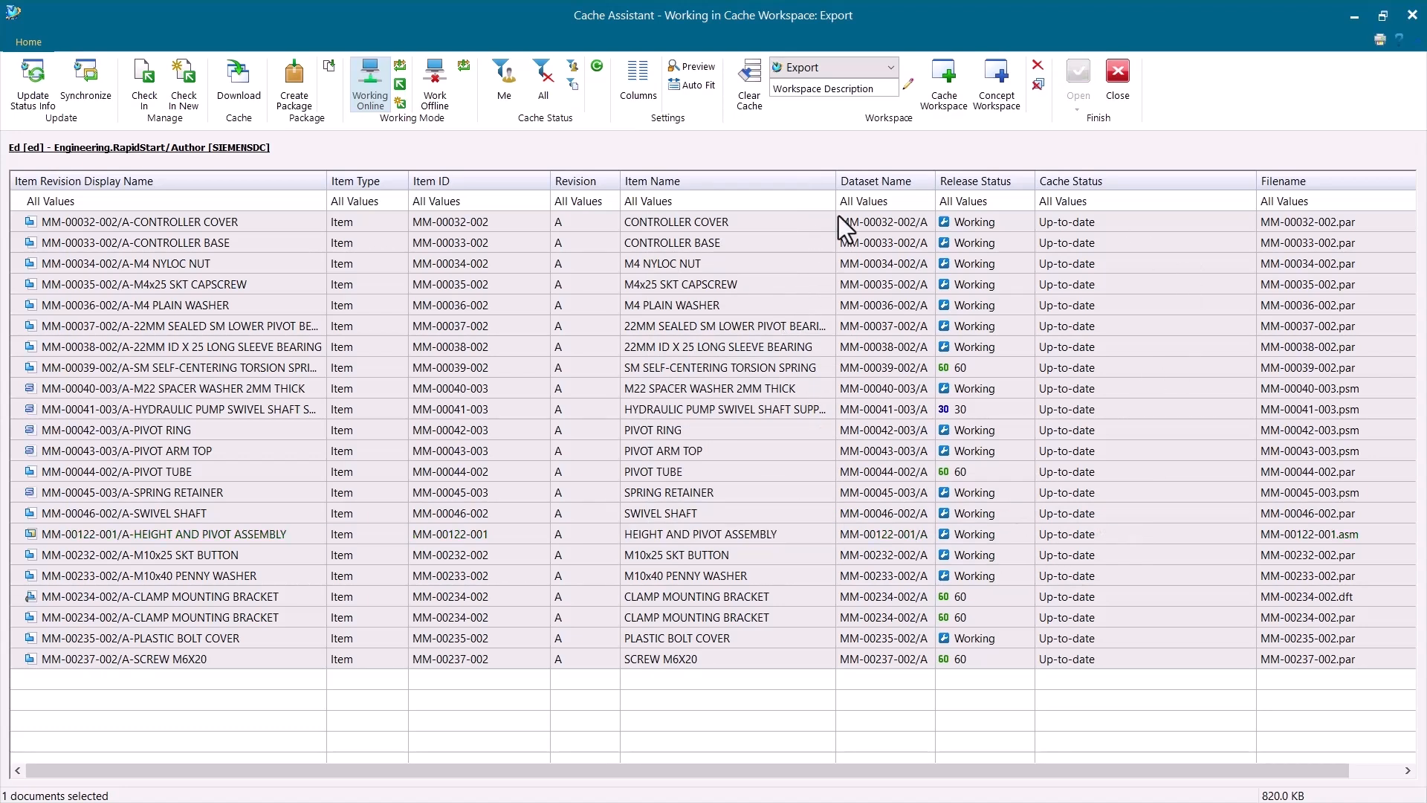
pyautogui.moveTo(473, 232)
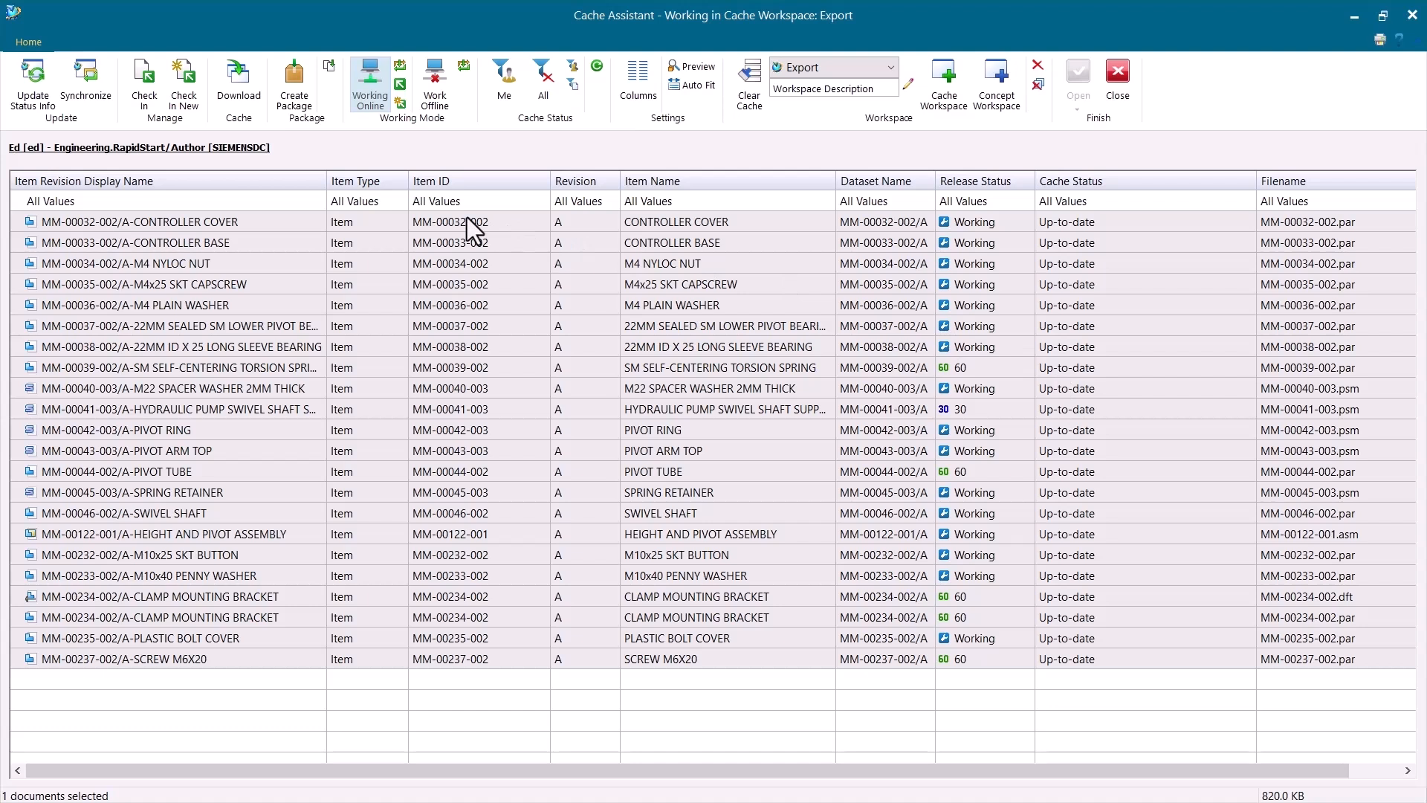
pyautogui.moveTo(657, 516)
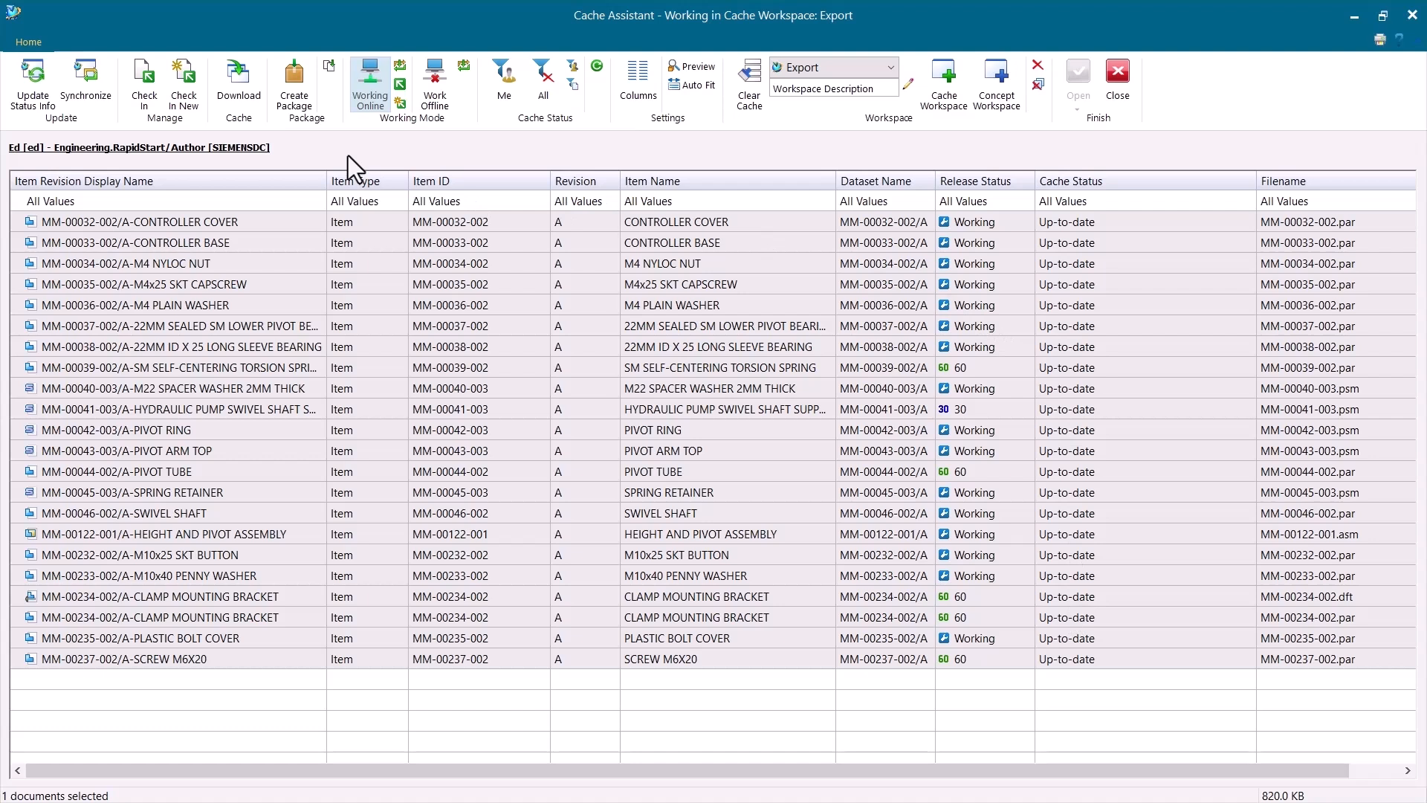
pyautogui.moveTo(238, 81)
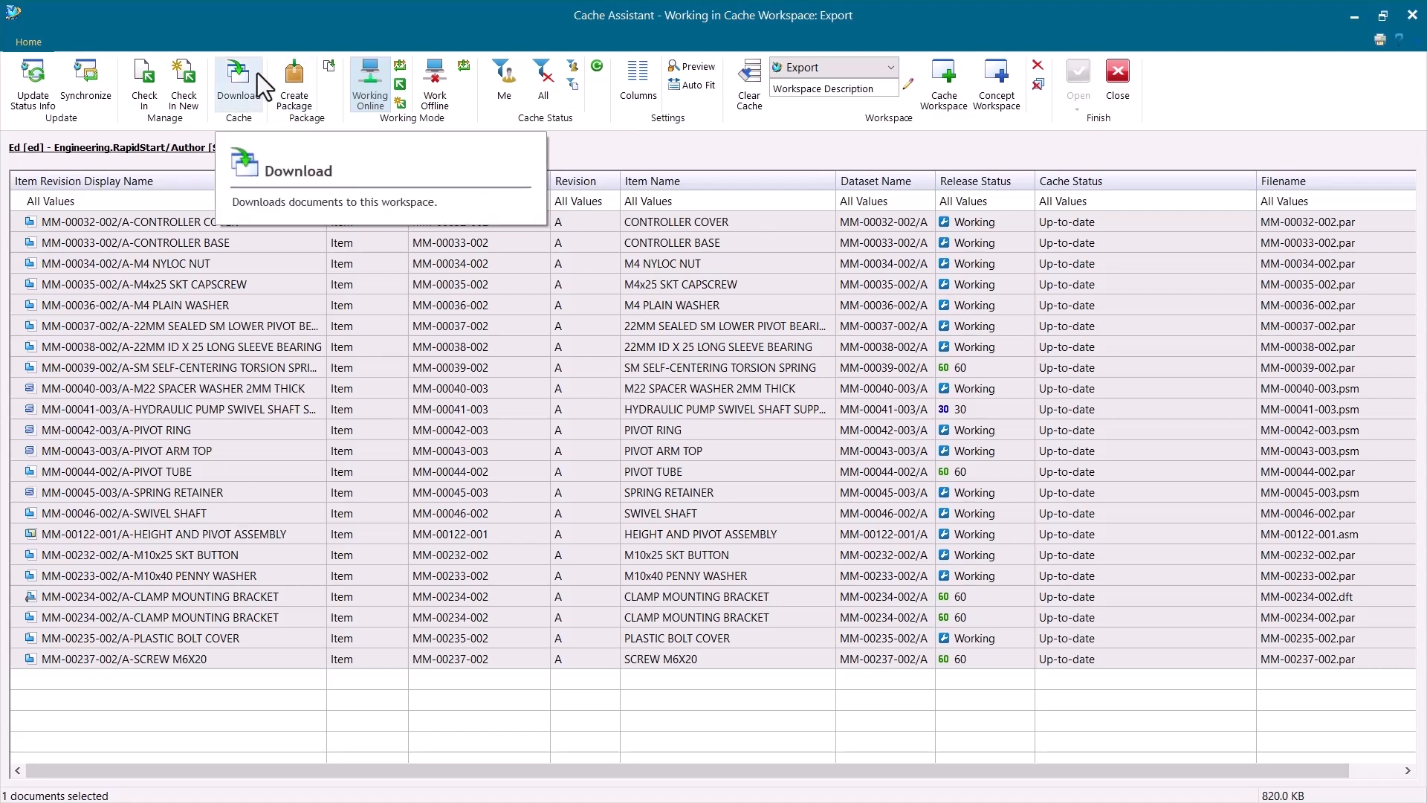
pyautogui.moveTo(979, 226)
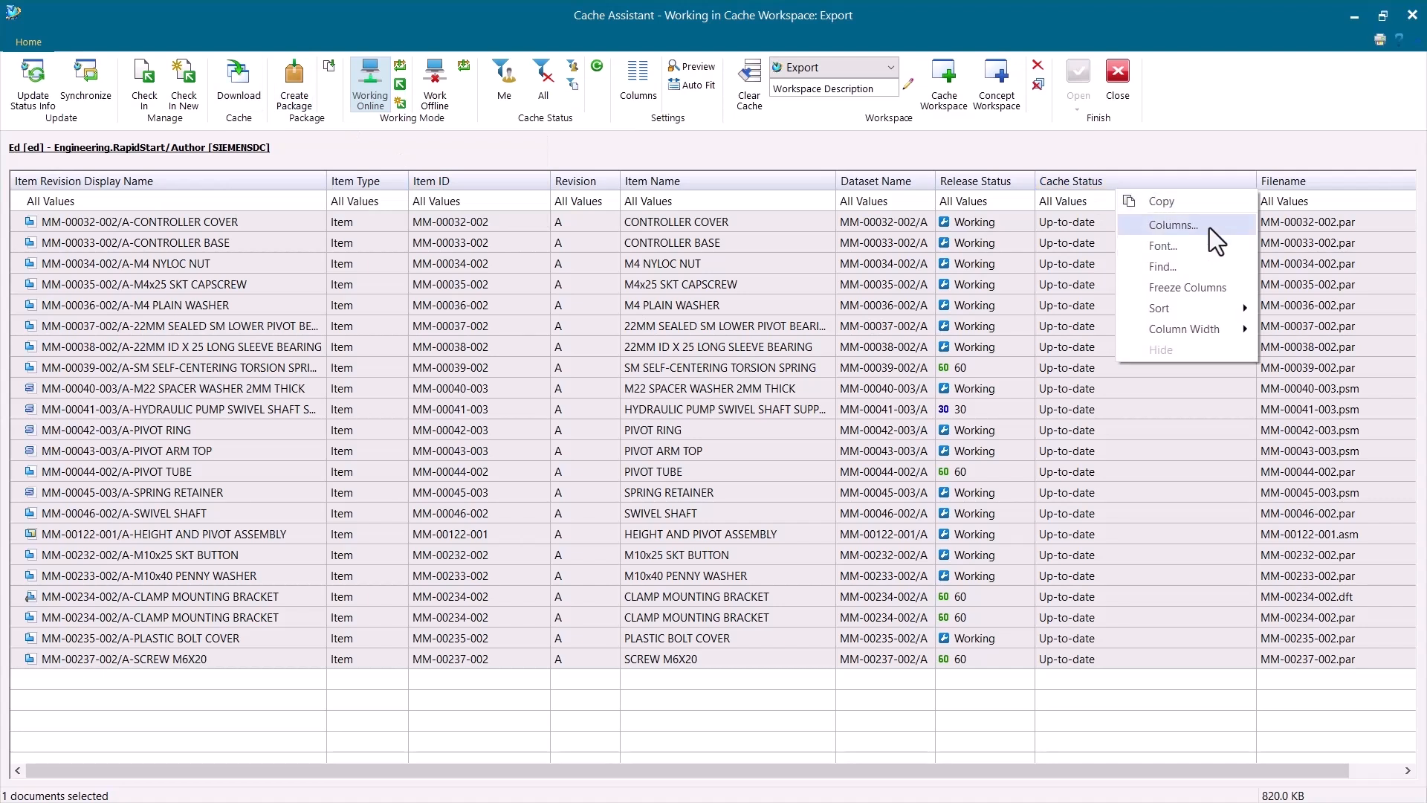
pyautogui.click(1175, 224)
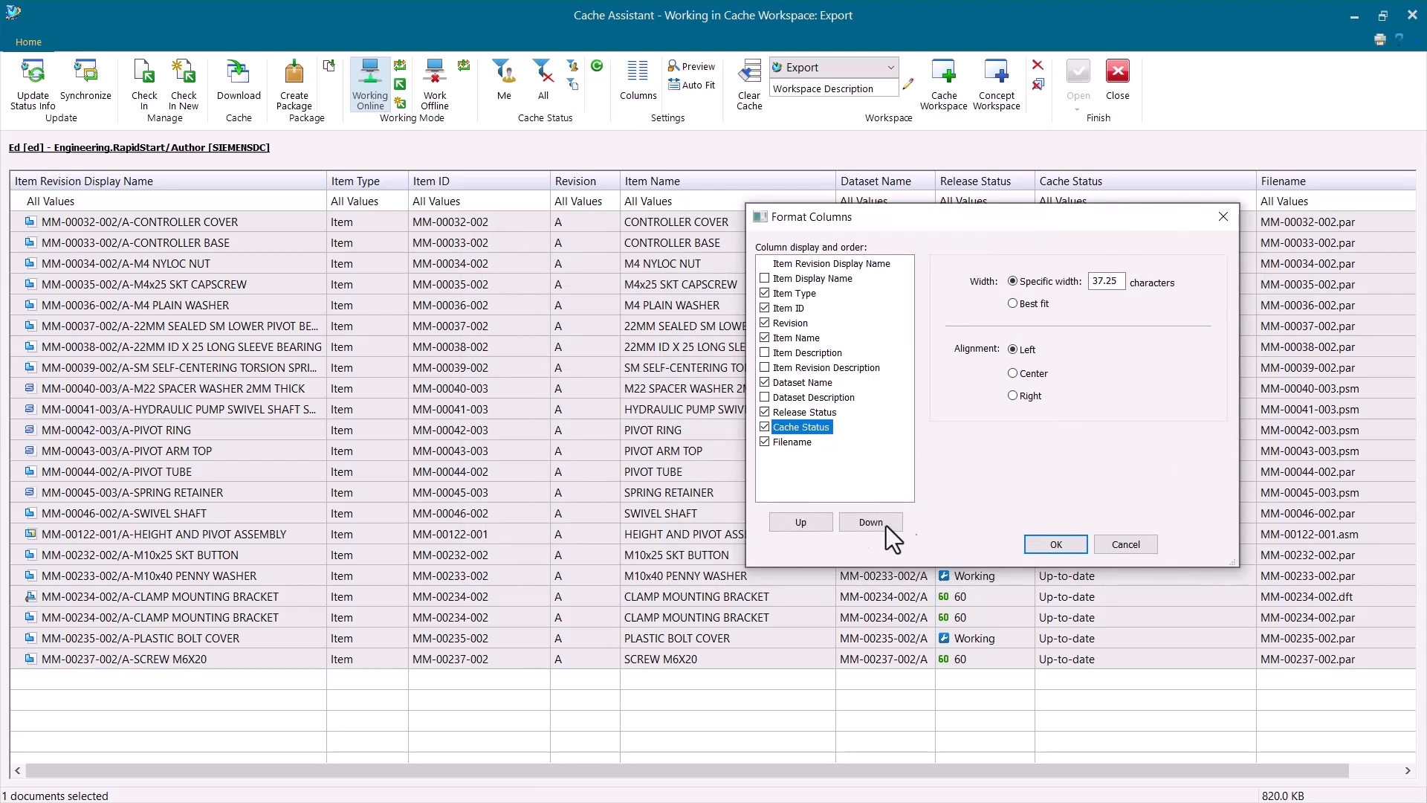
pyautogui.click(1054, 544)
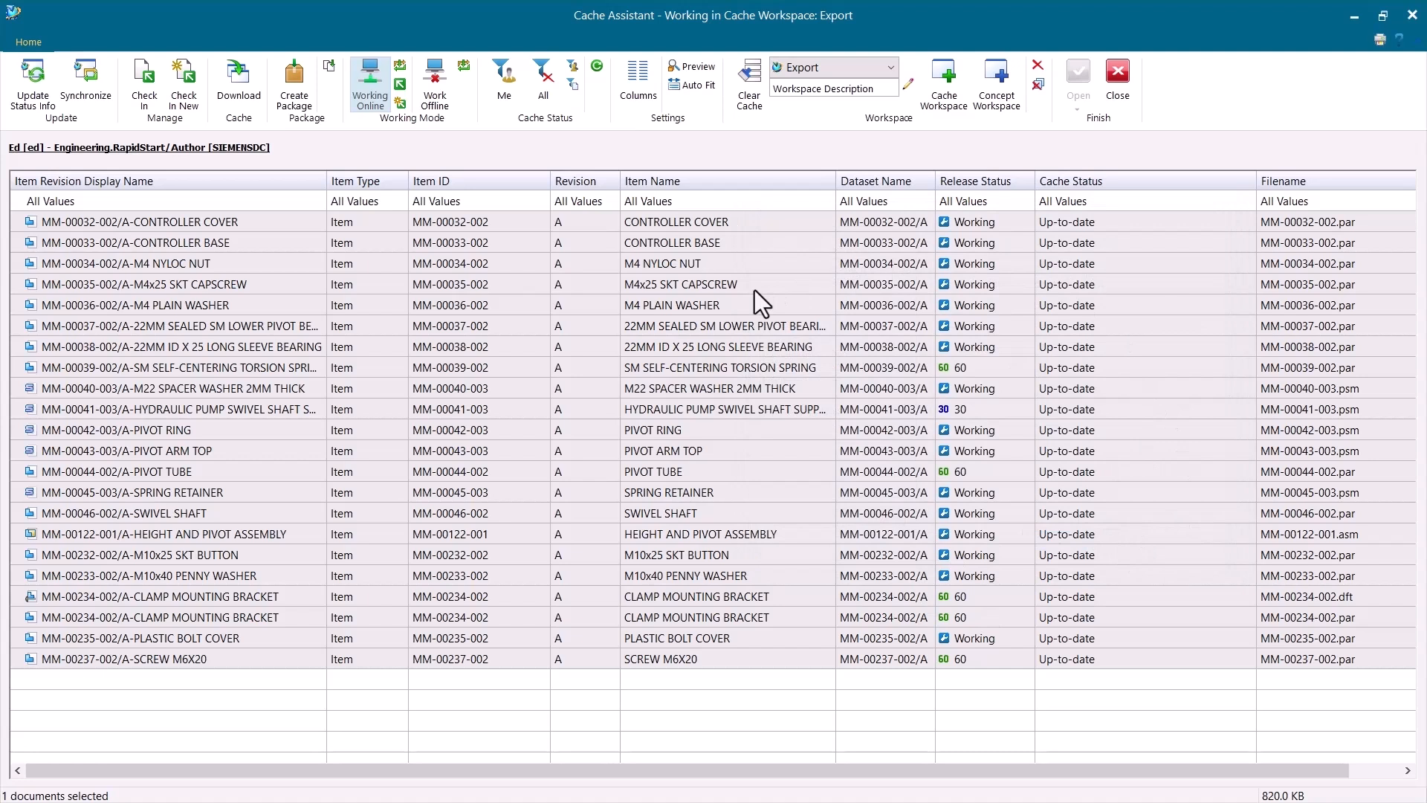
pyautogui.moveTo(793, 365)
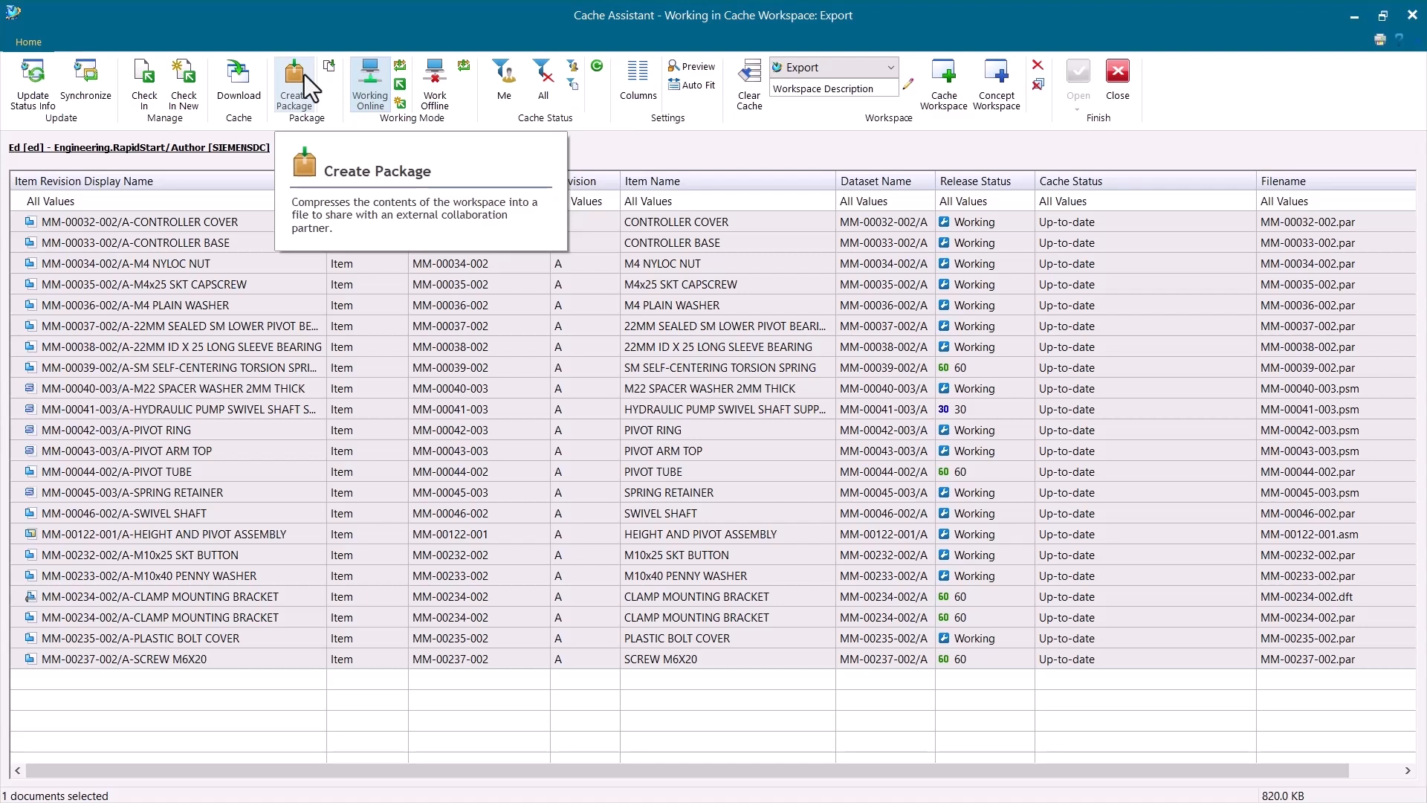
pyautogui.moveTo(312, 88)
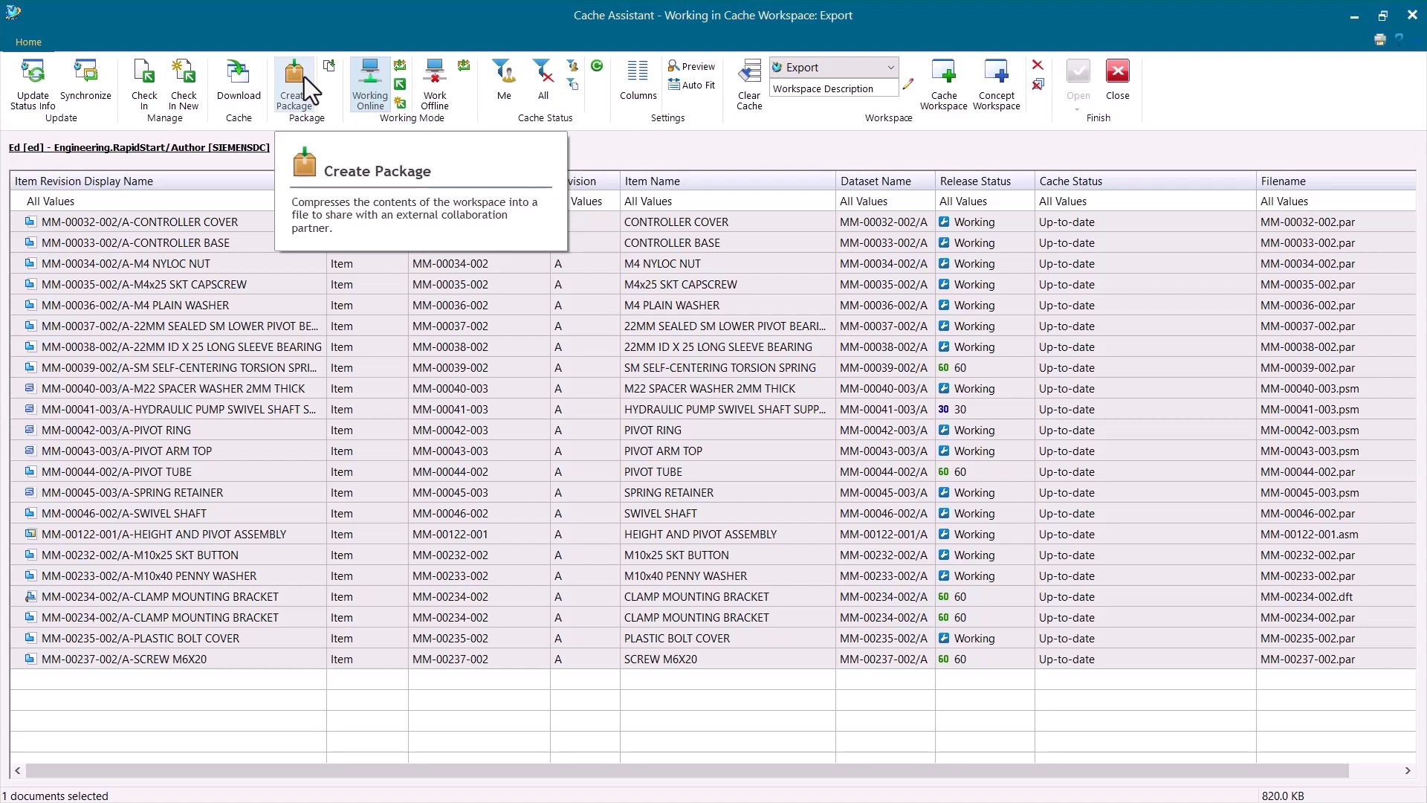
pyautogui.moveTo(313, 91)
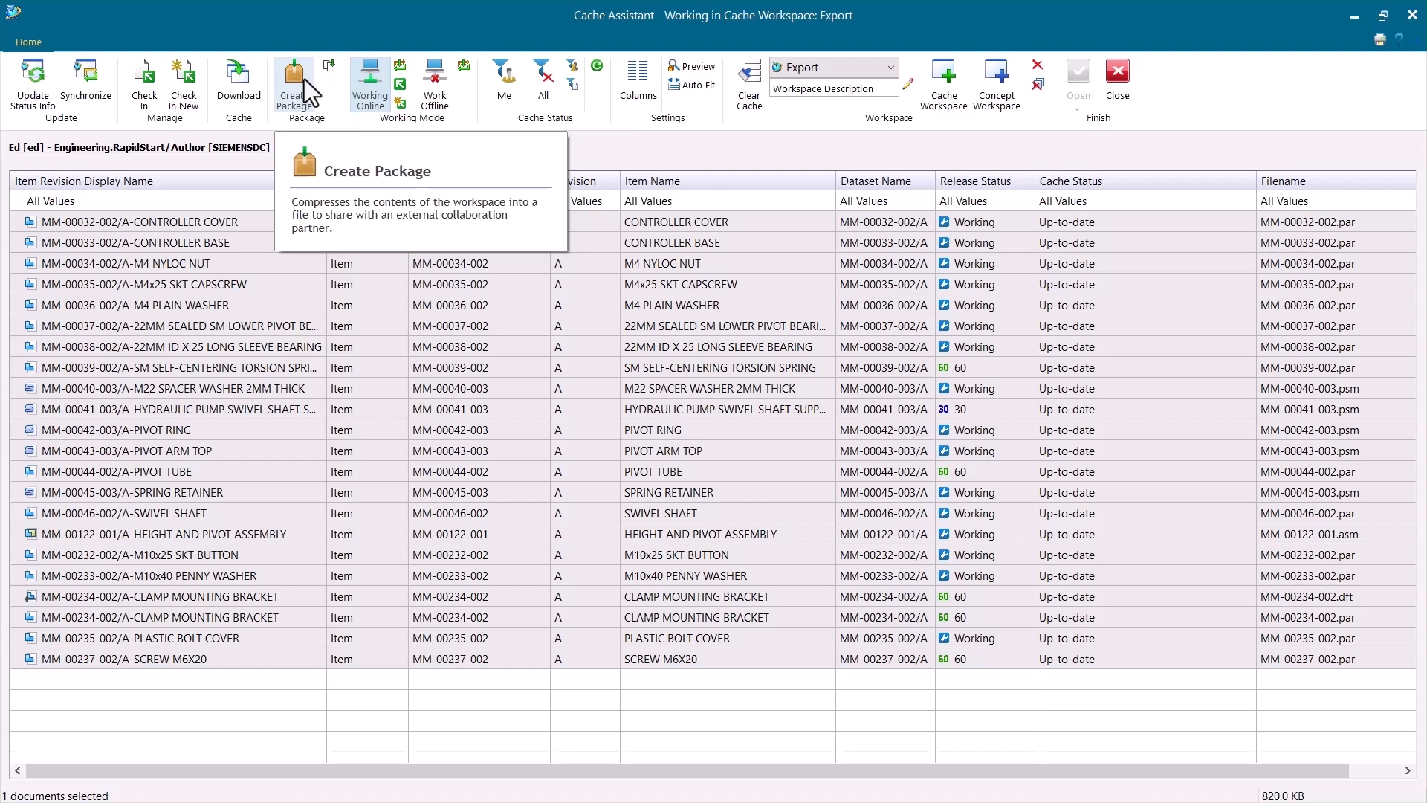
pyautogui.moveTo(293, 82)
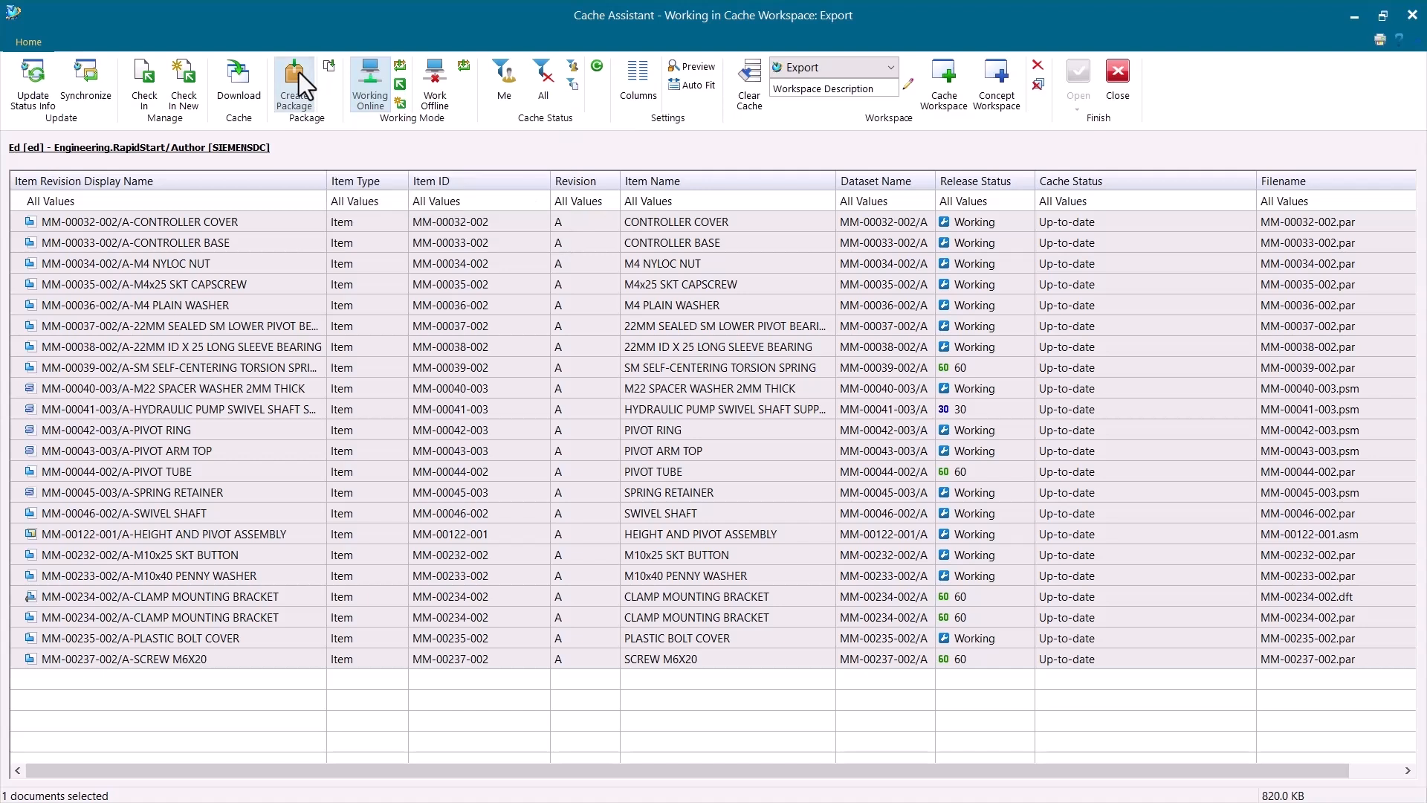
# Package the Export workspace as Example Export.zip and dismiss the success message
pyautogui.click(293, 82)
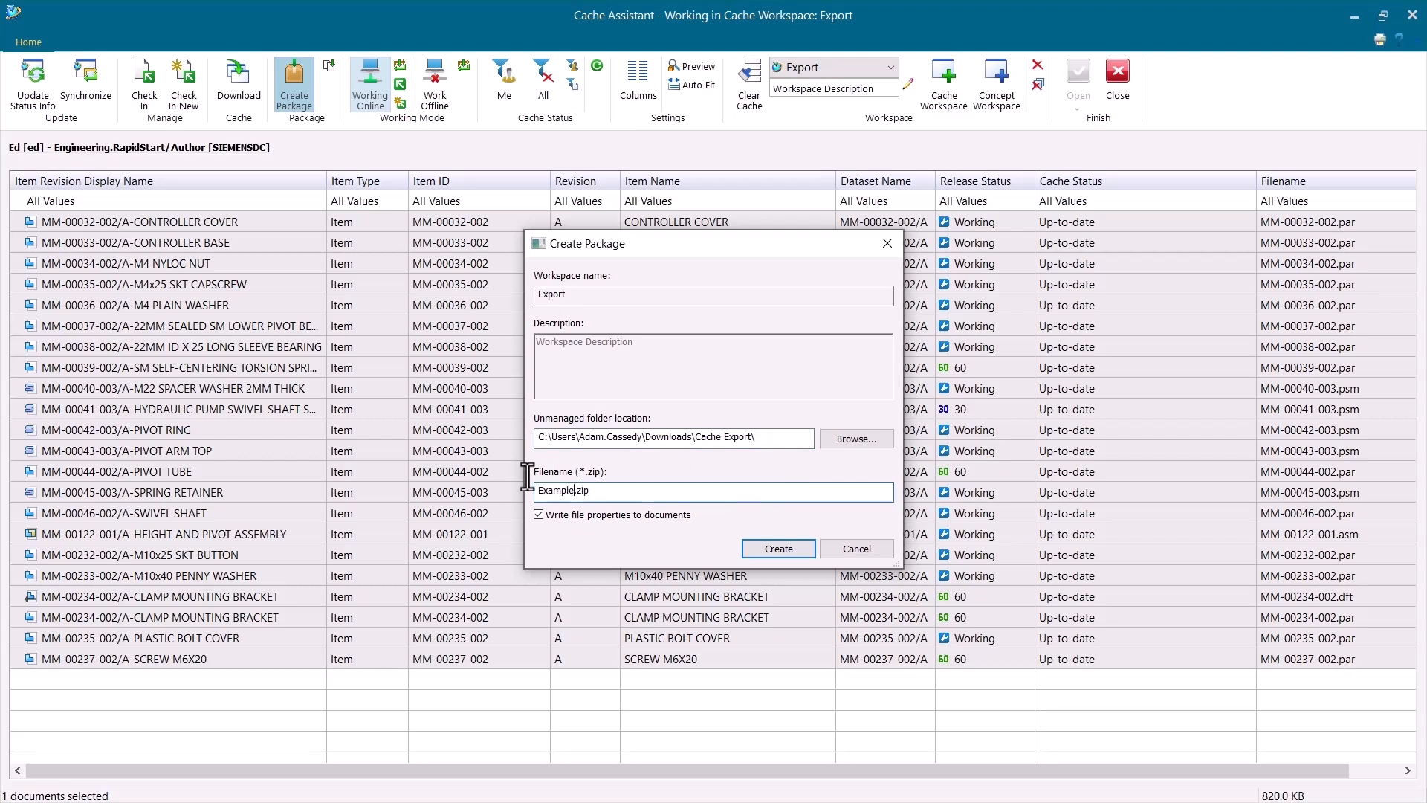
pyautogui.write('Export')
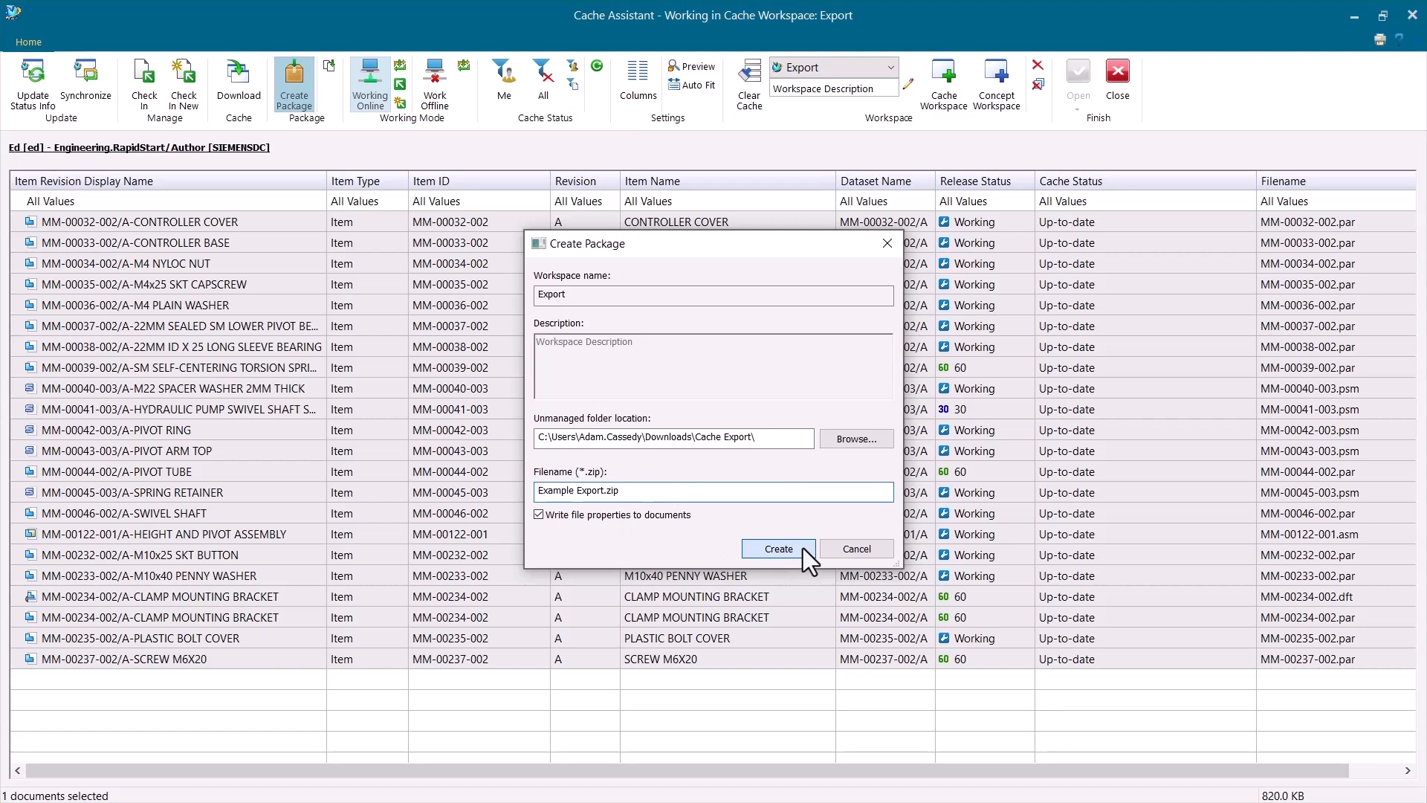
pyautogui.click(777, 549)
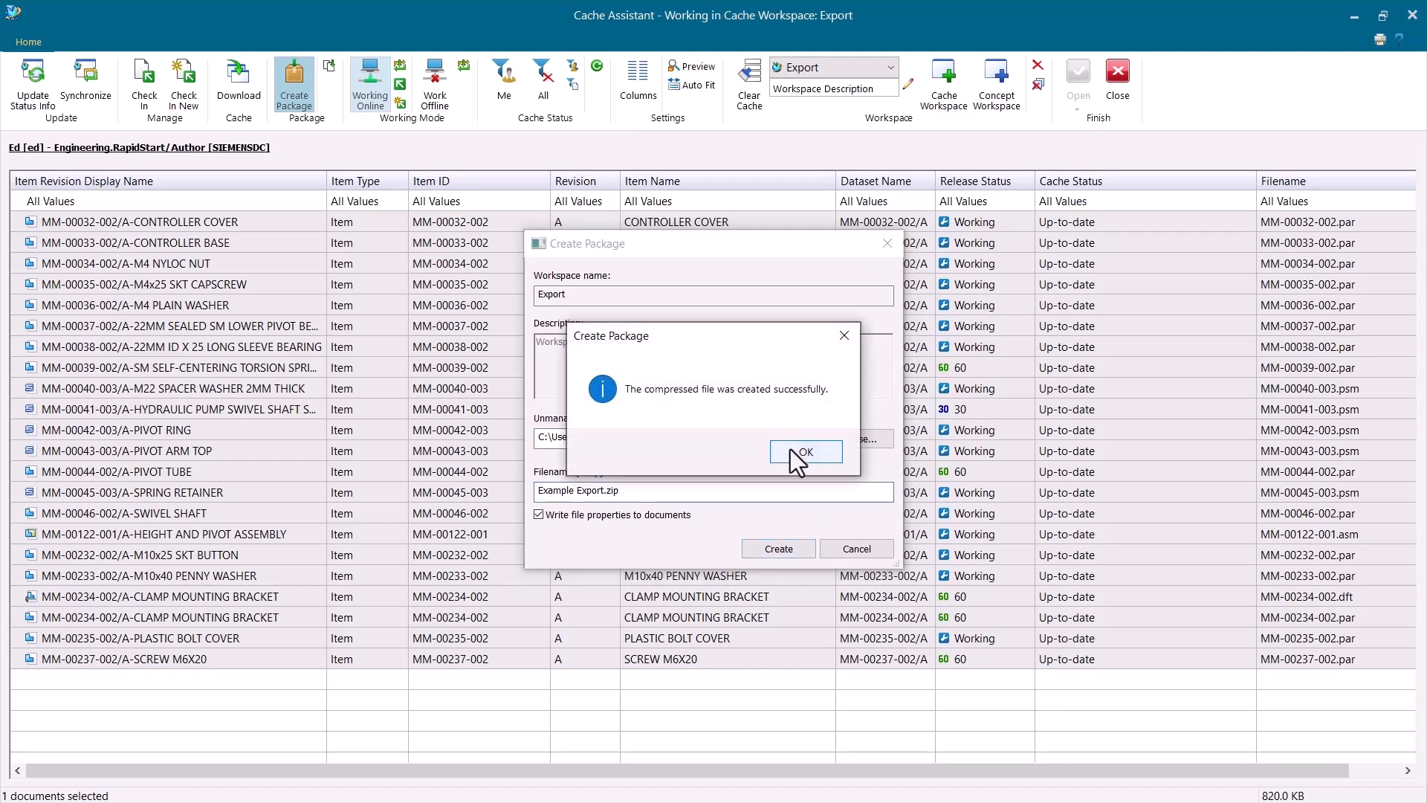
pyautogui.click(804, 452)
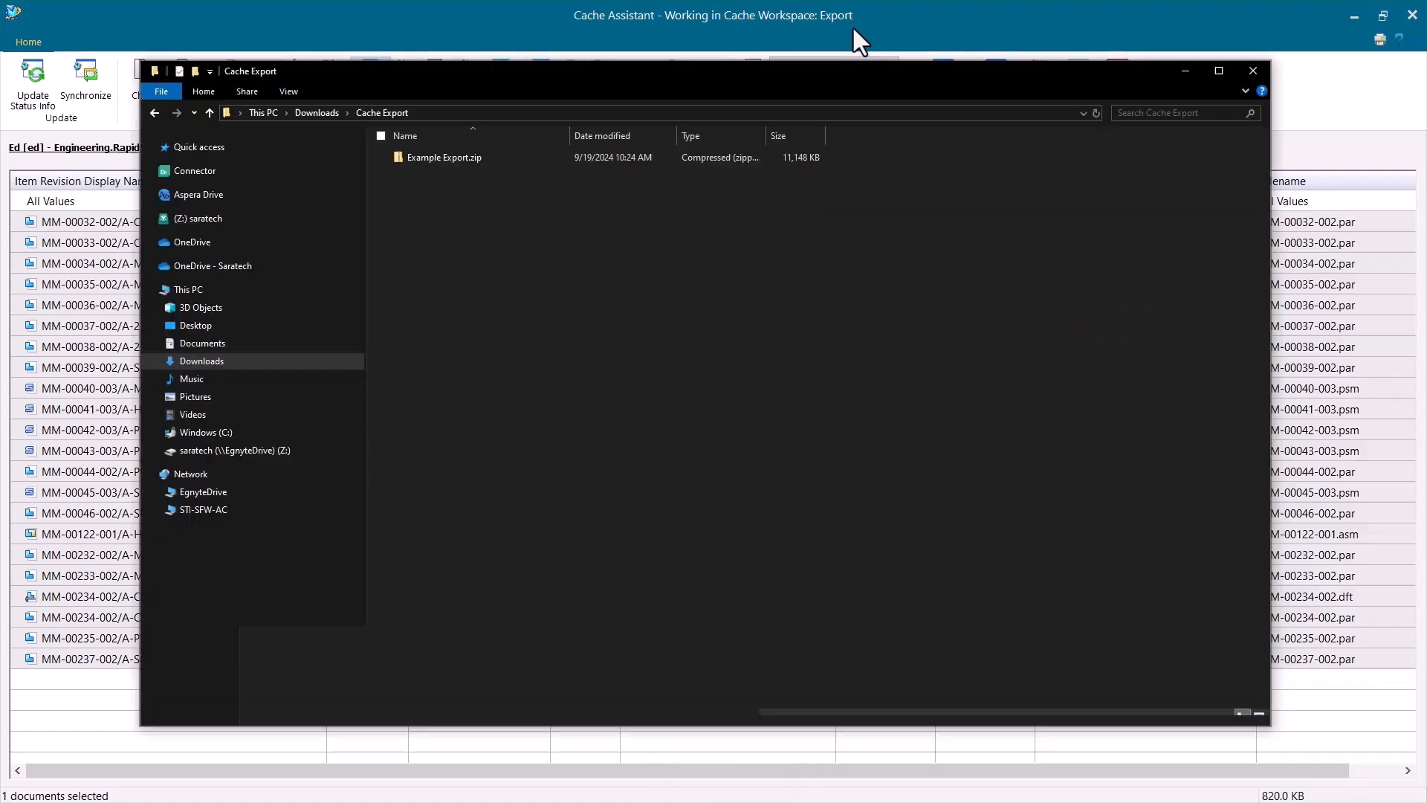
# Browse into Example Export.zip's Export folder and review its manifest and Solid Edge documents
pyautogui.click(443, 156)
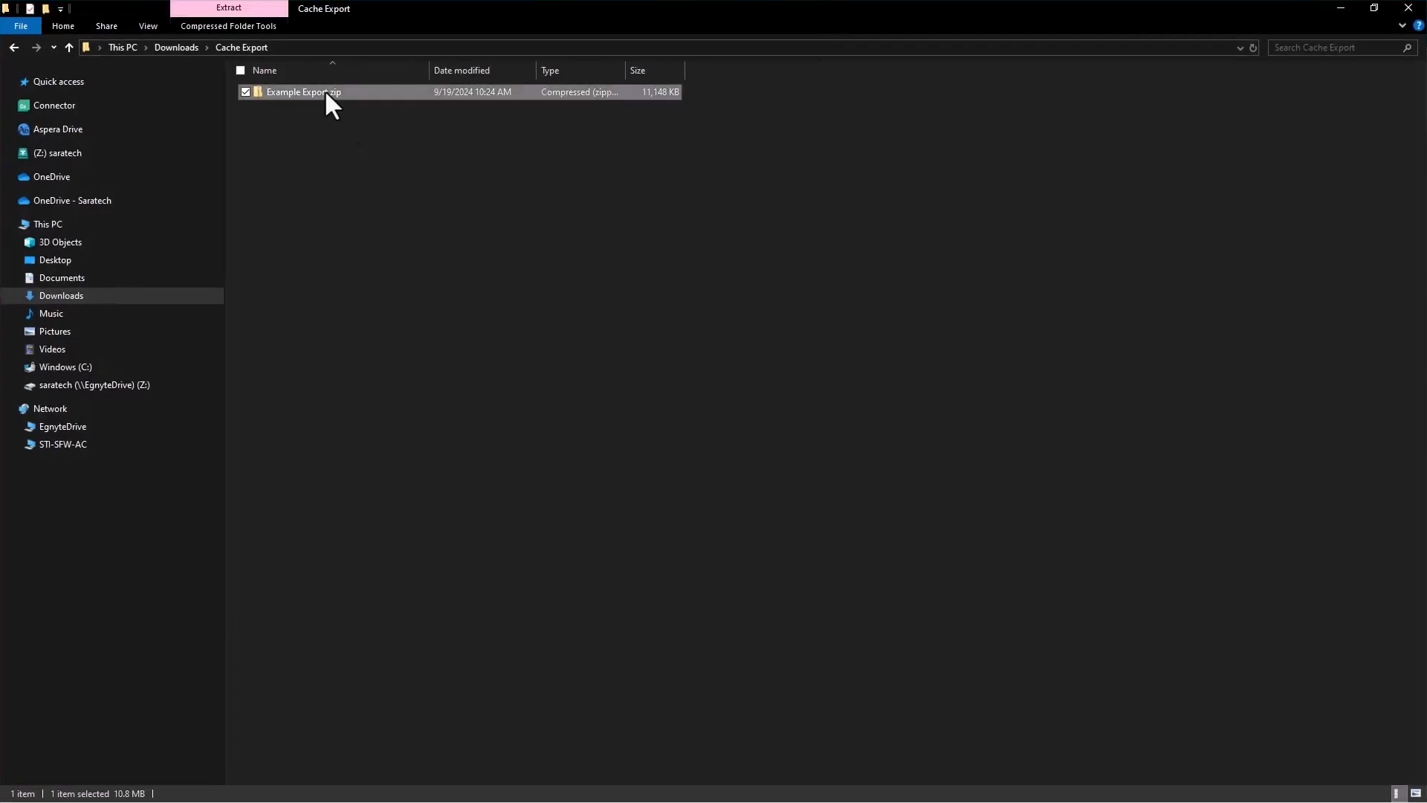
pyautogui.doubleClick(303, 92)
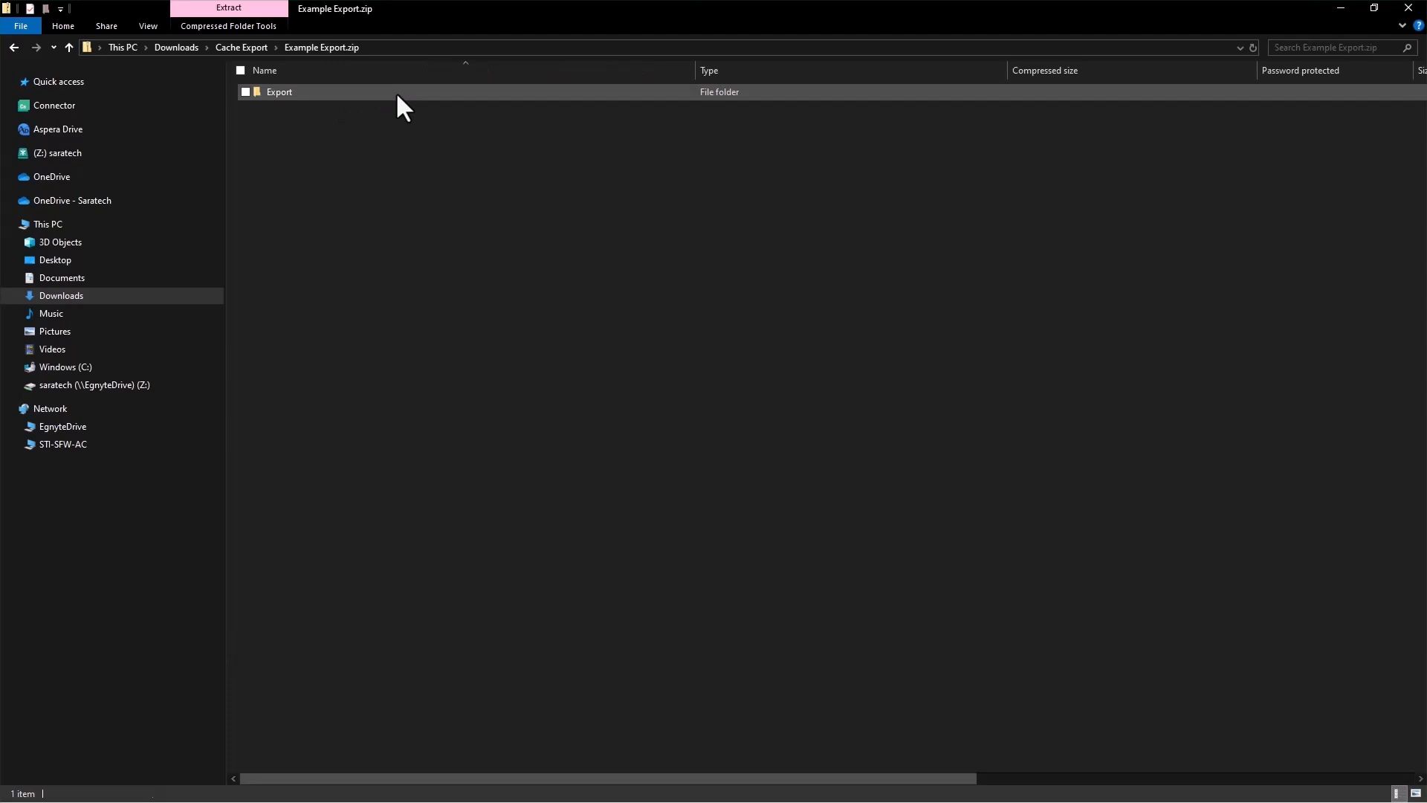
pyautogui.doubleClick(278, 91)
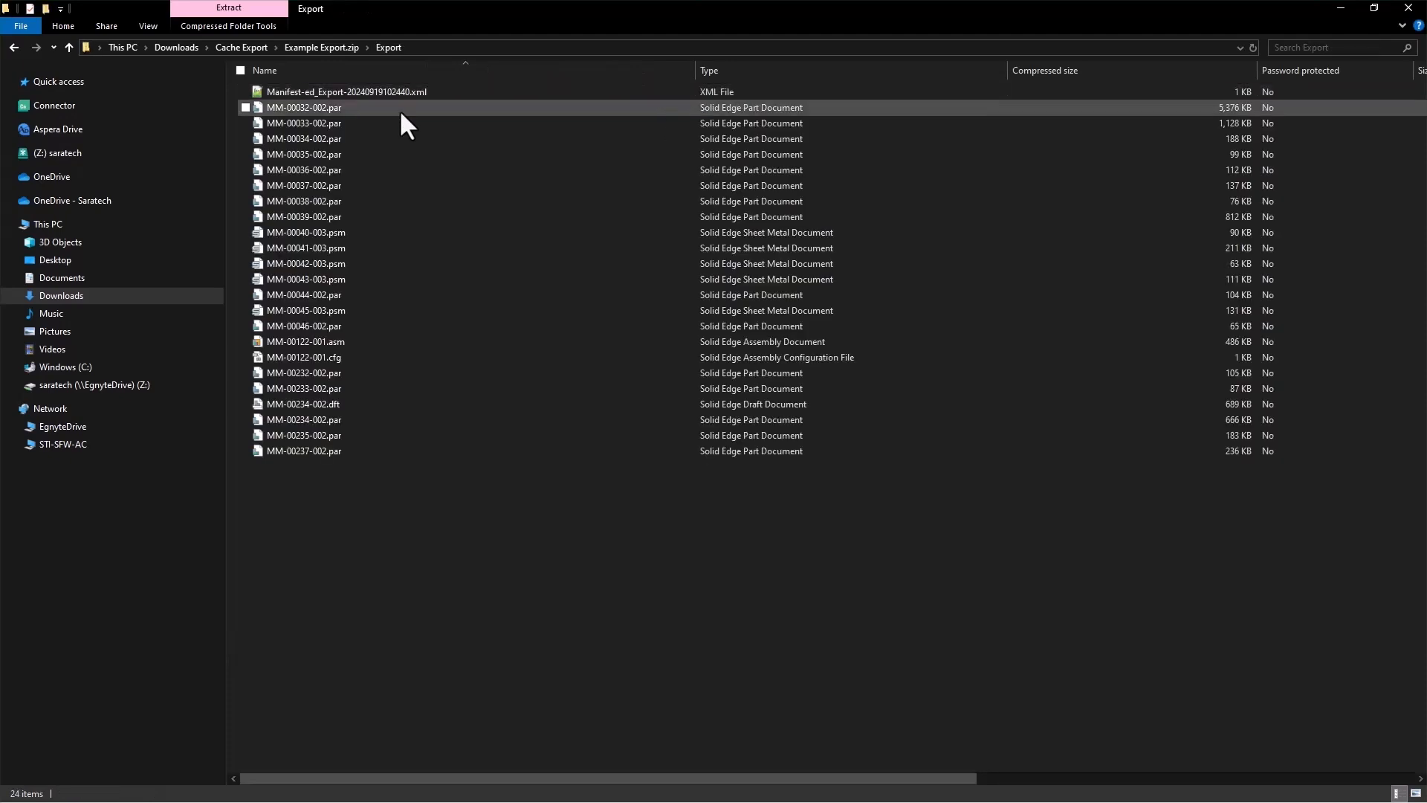
pyautogui.click(245, 107)
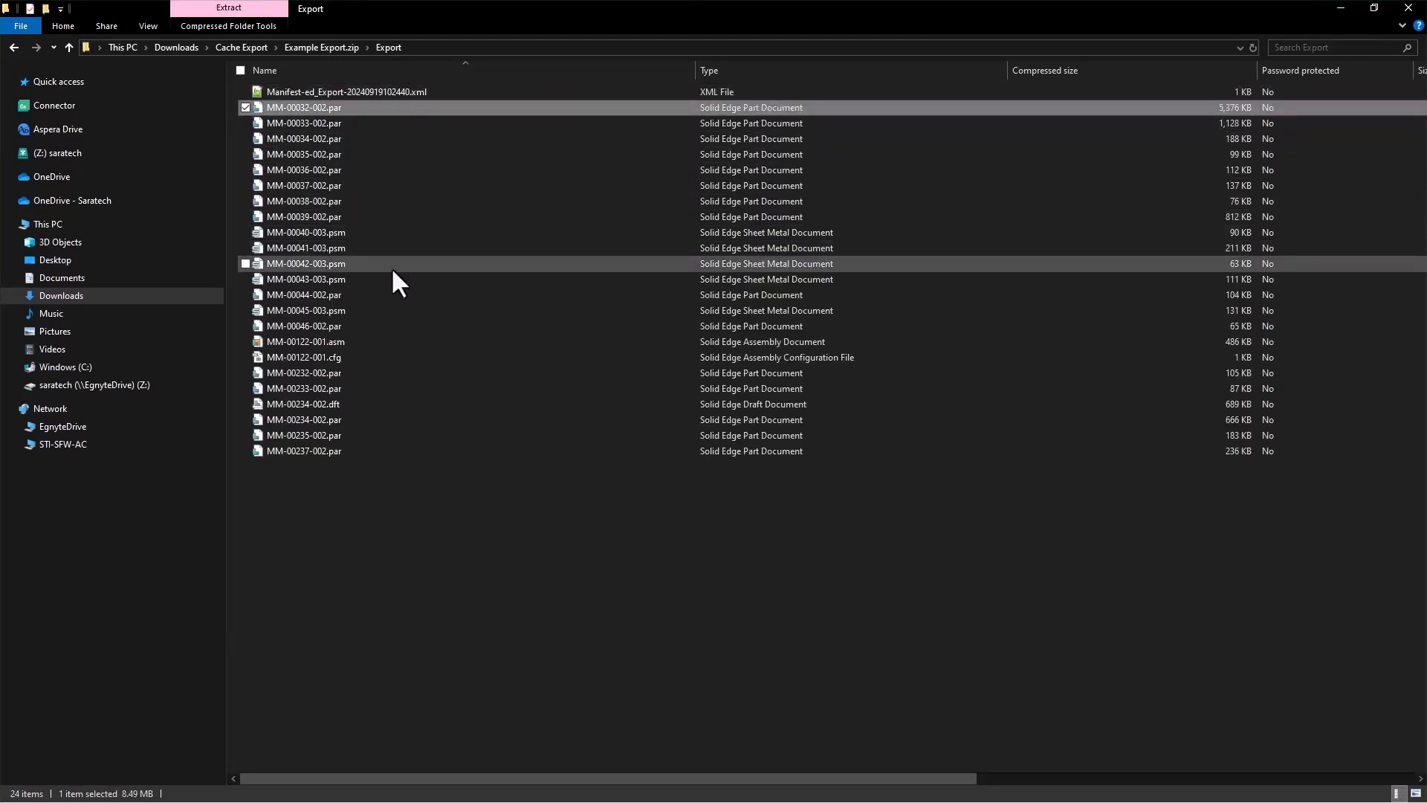
pyautogui.moveTo(400, 348)
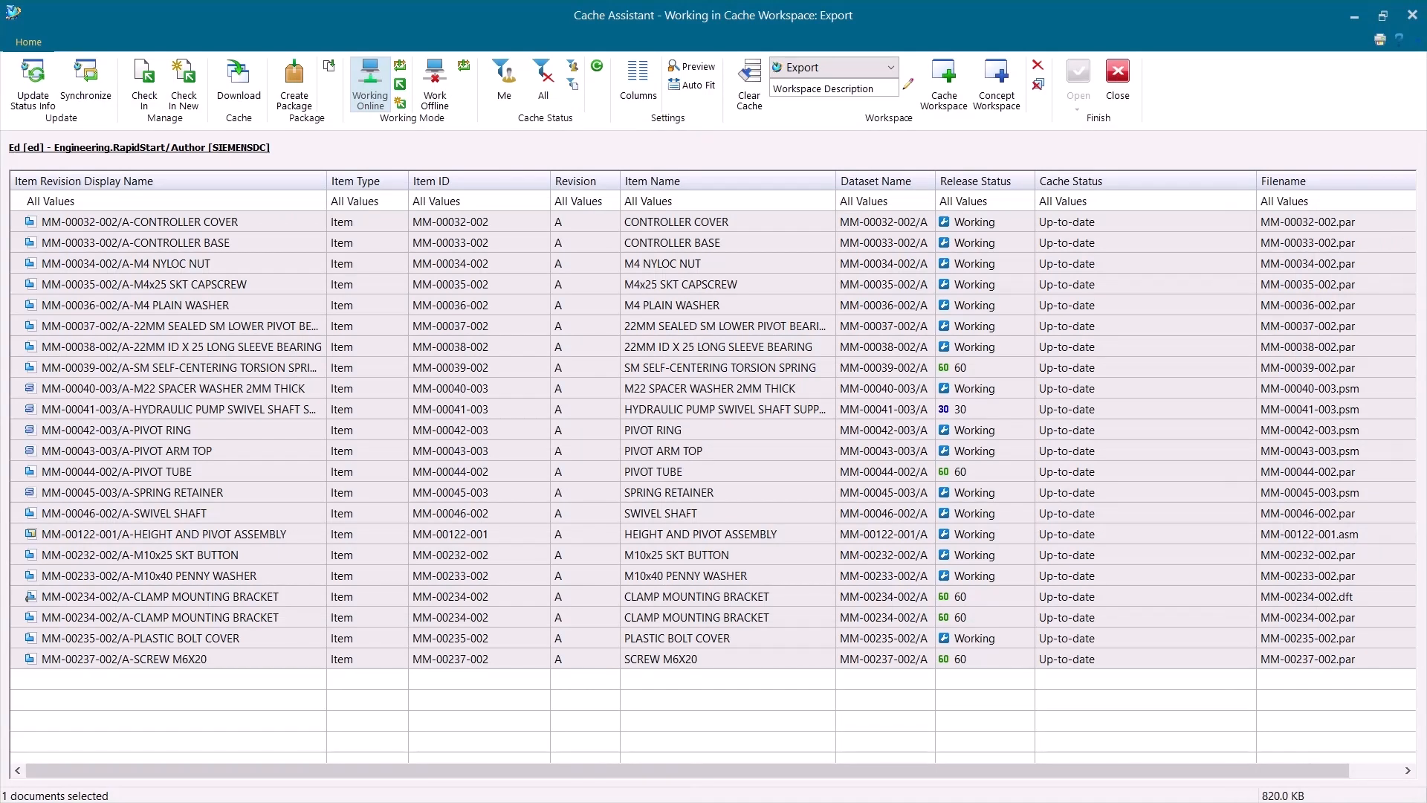
pyautogui.moveTo(1040, 135)
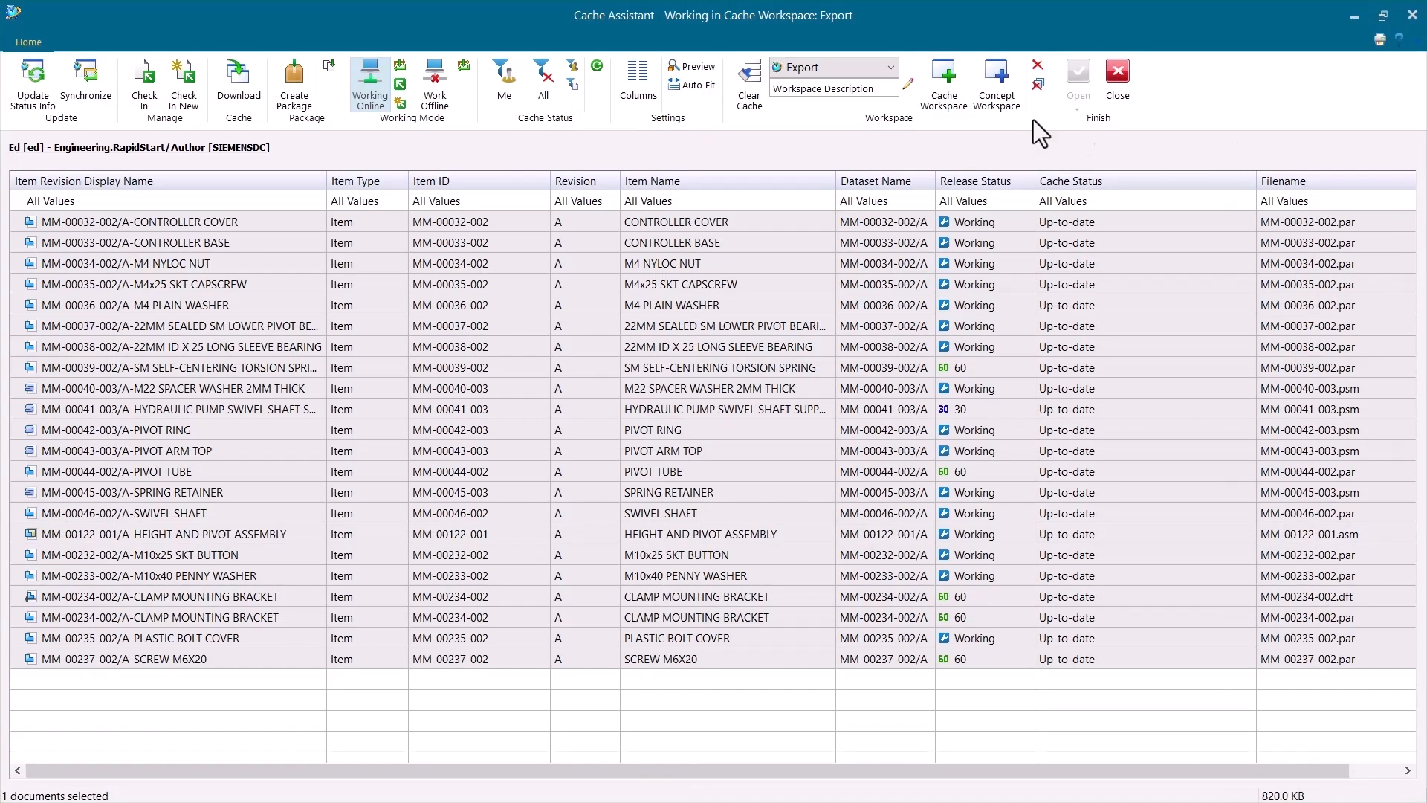
pyautogui.moveTo(1109, 269)
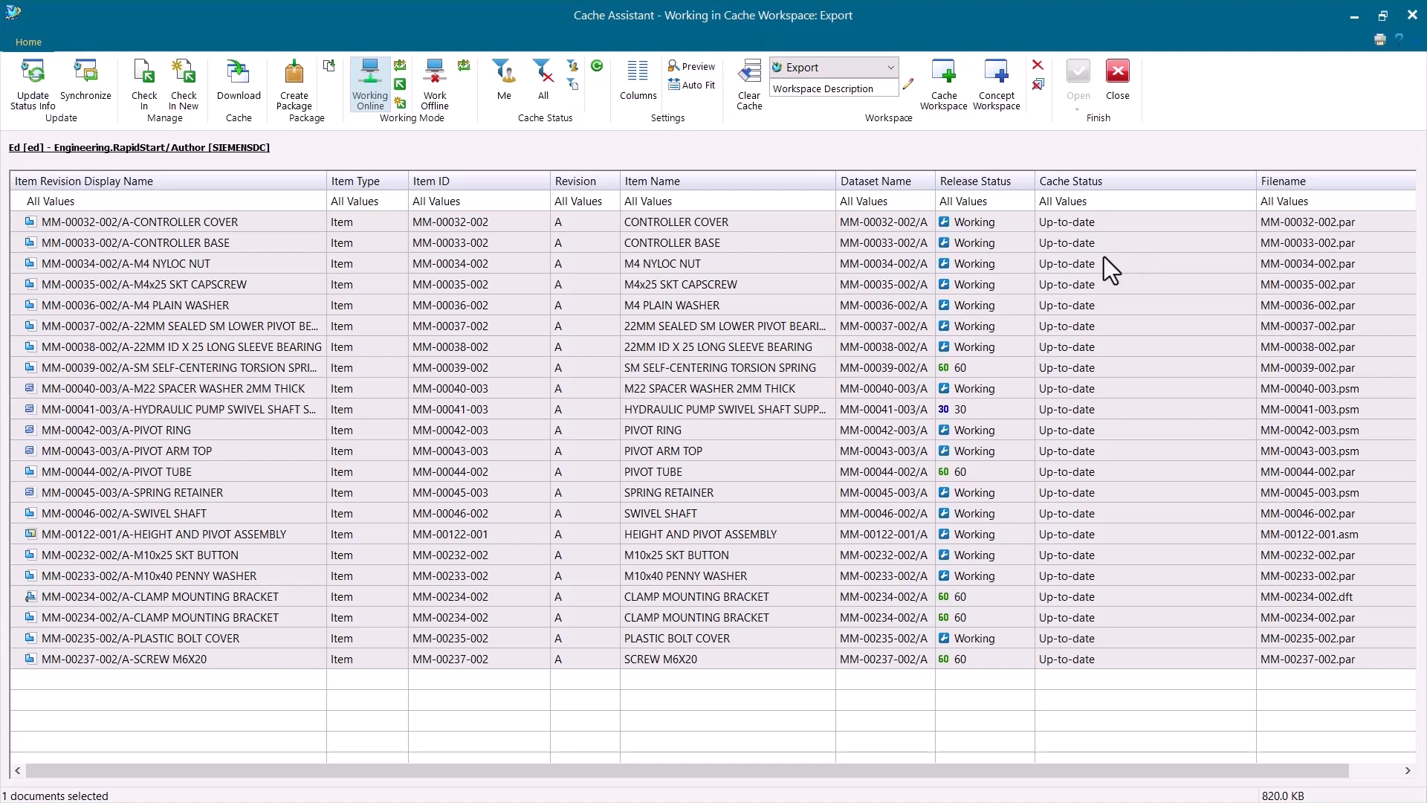
pyautogui.moveTo(853, 213)
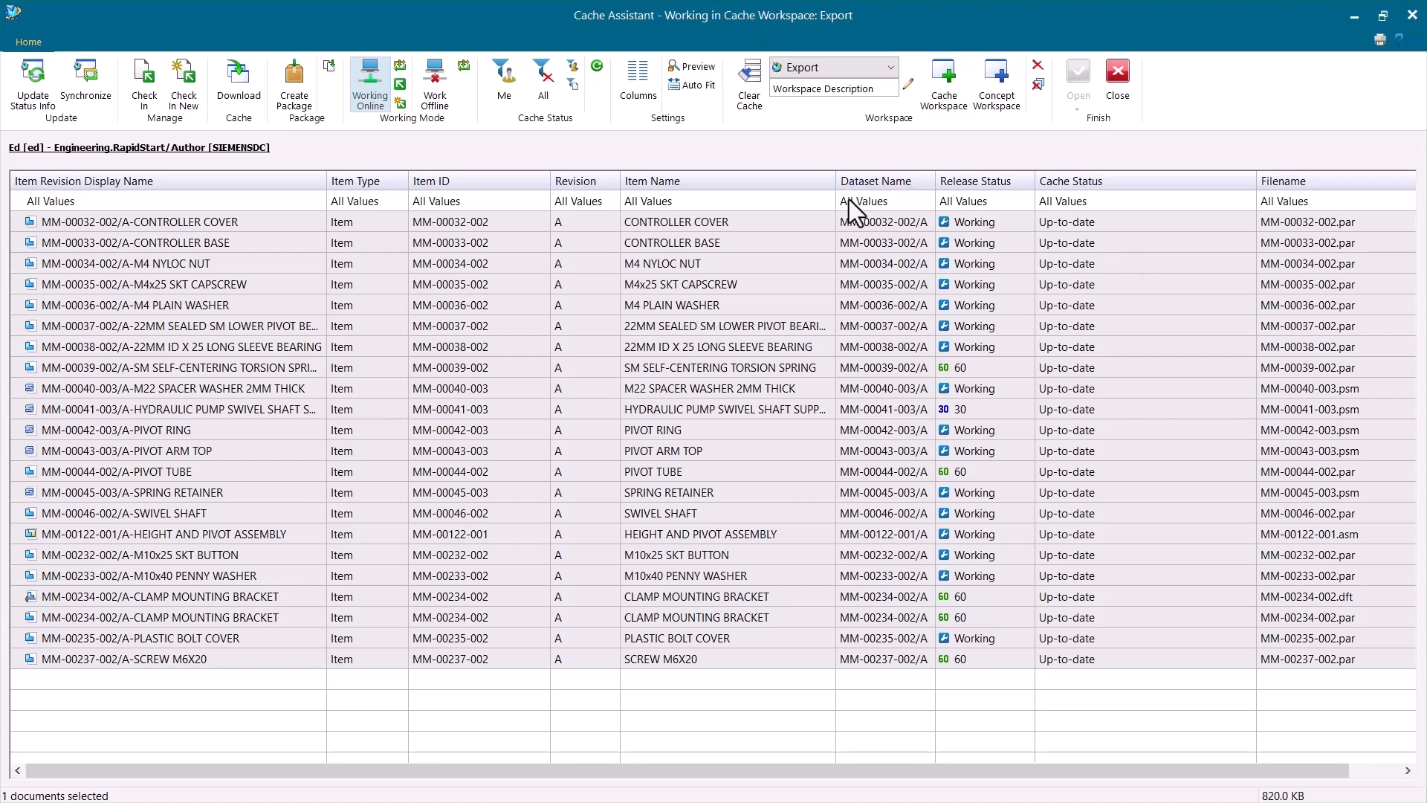
pyautogui.moveTo(748, 82)
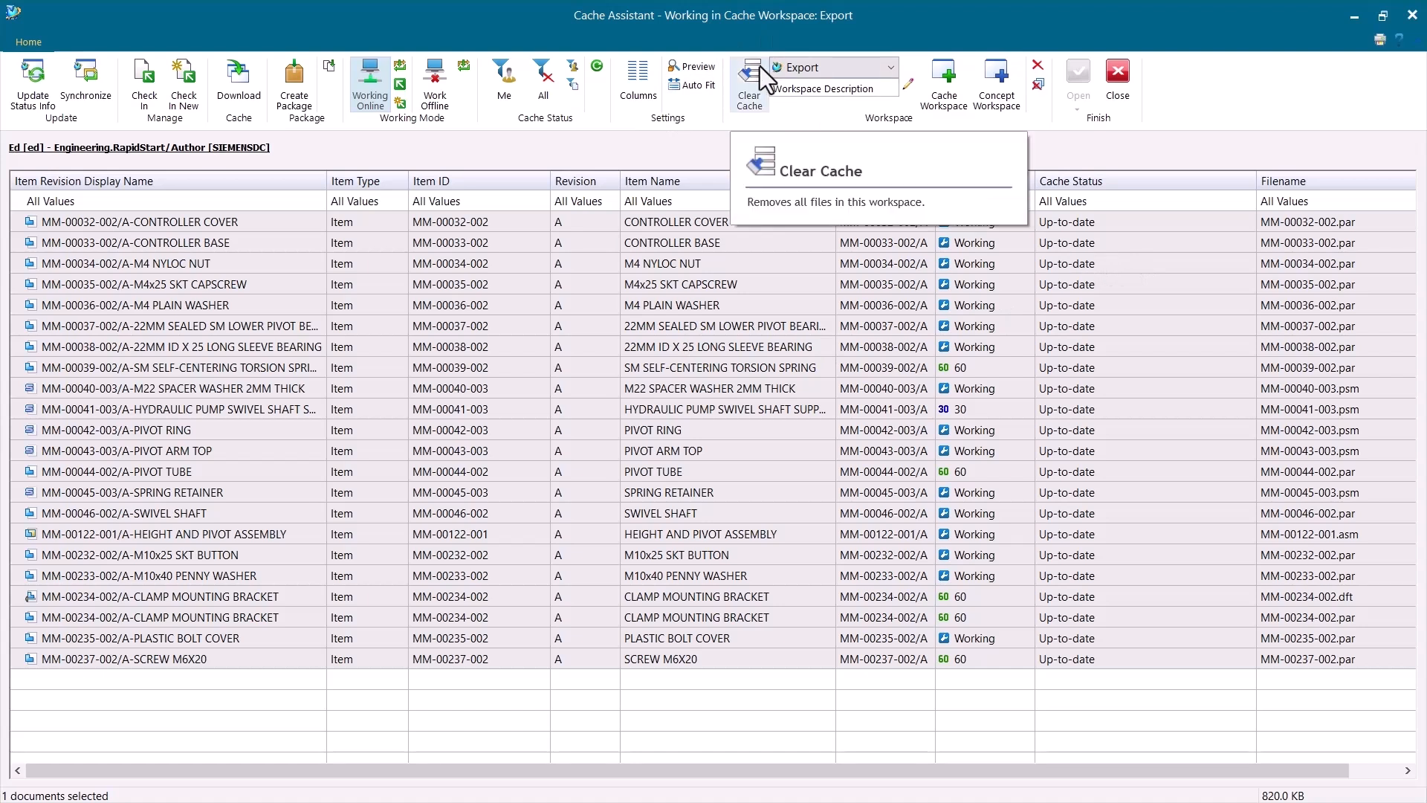
# Clear the Export workspace cache, confirming deletion of all its documents
pyautogui.click(748, 82)
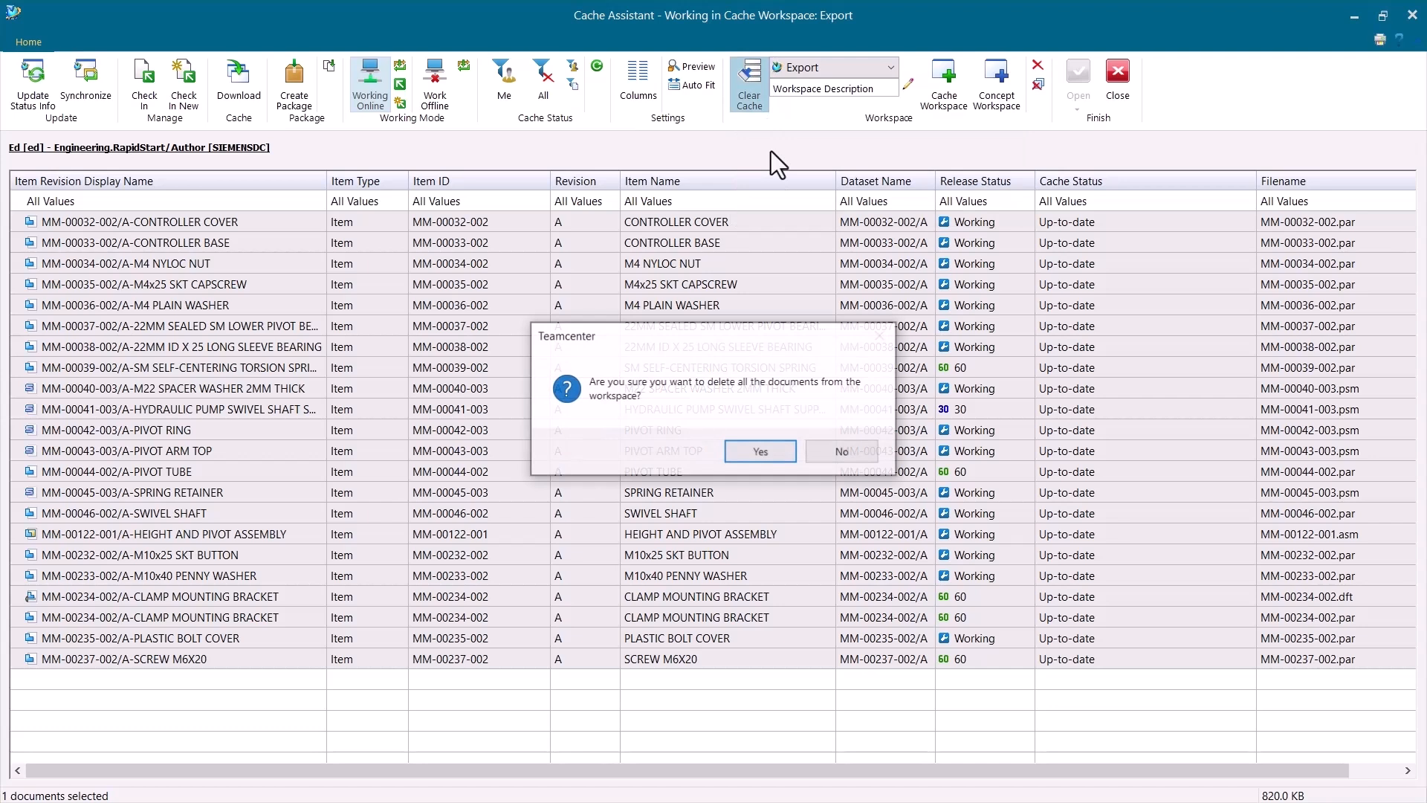
pyautogui.click(760, 450)
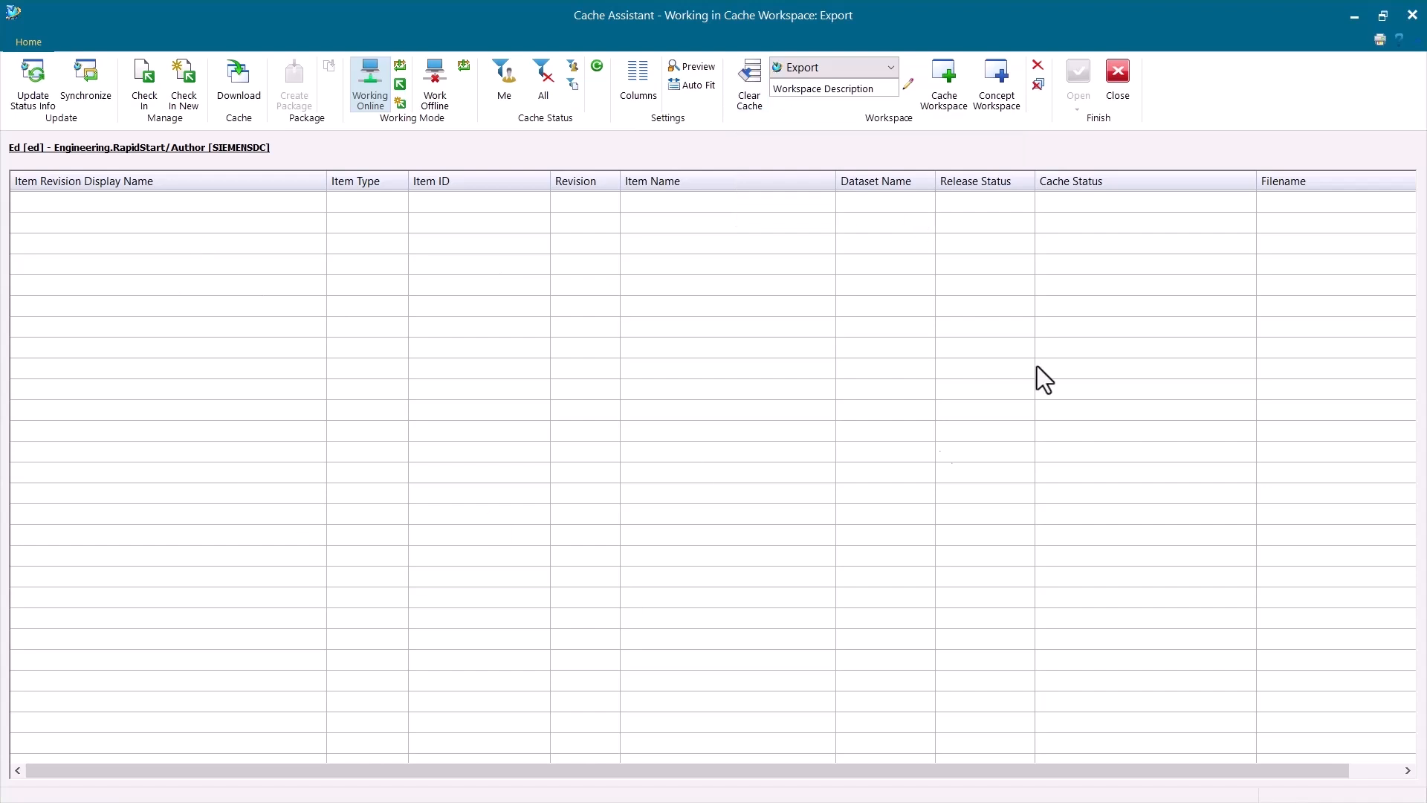
pyautogui.moveTo(508, 402)
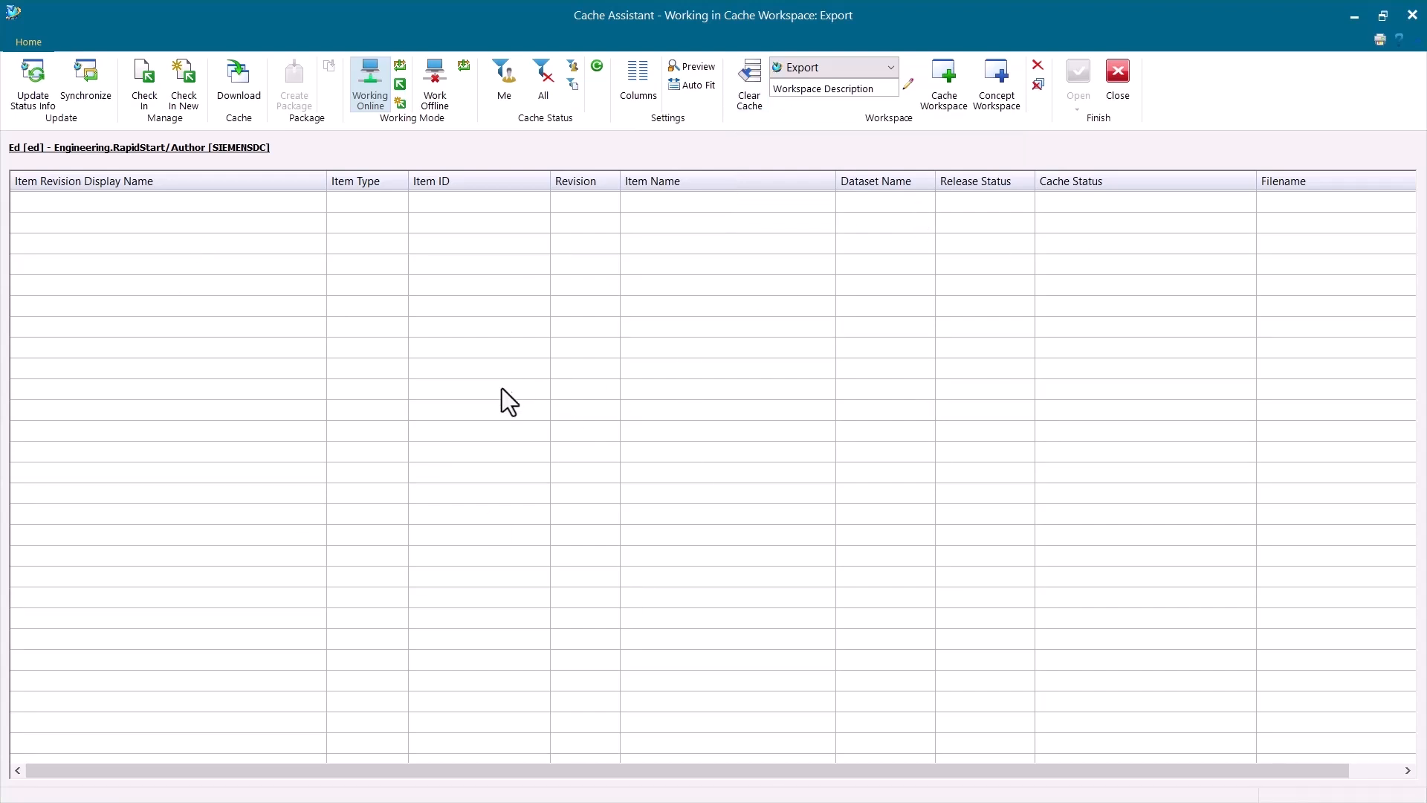
pyautogui.moveTo(707, 242)
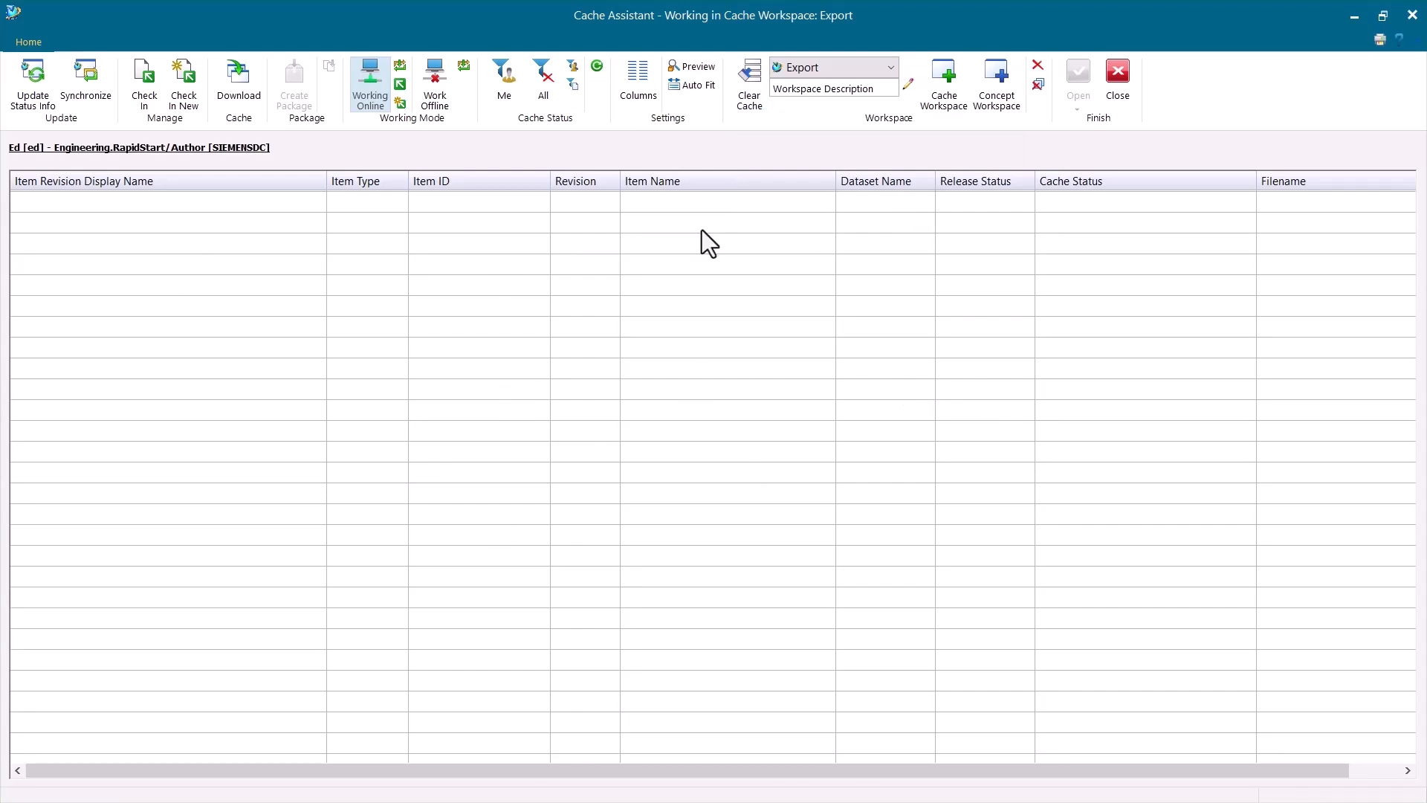
pyautogui.moveTo(1301, 136)
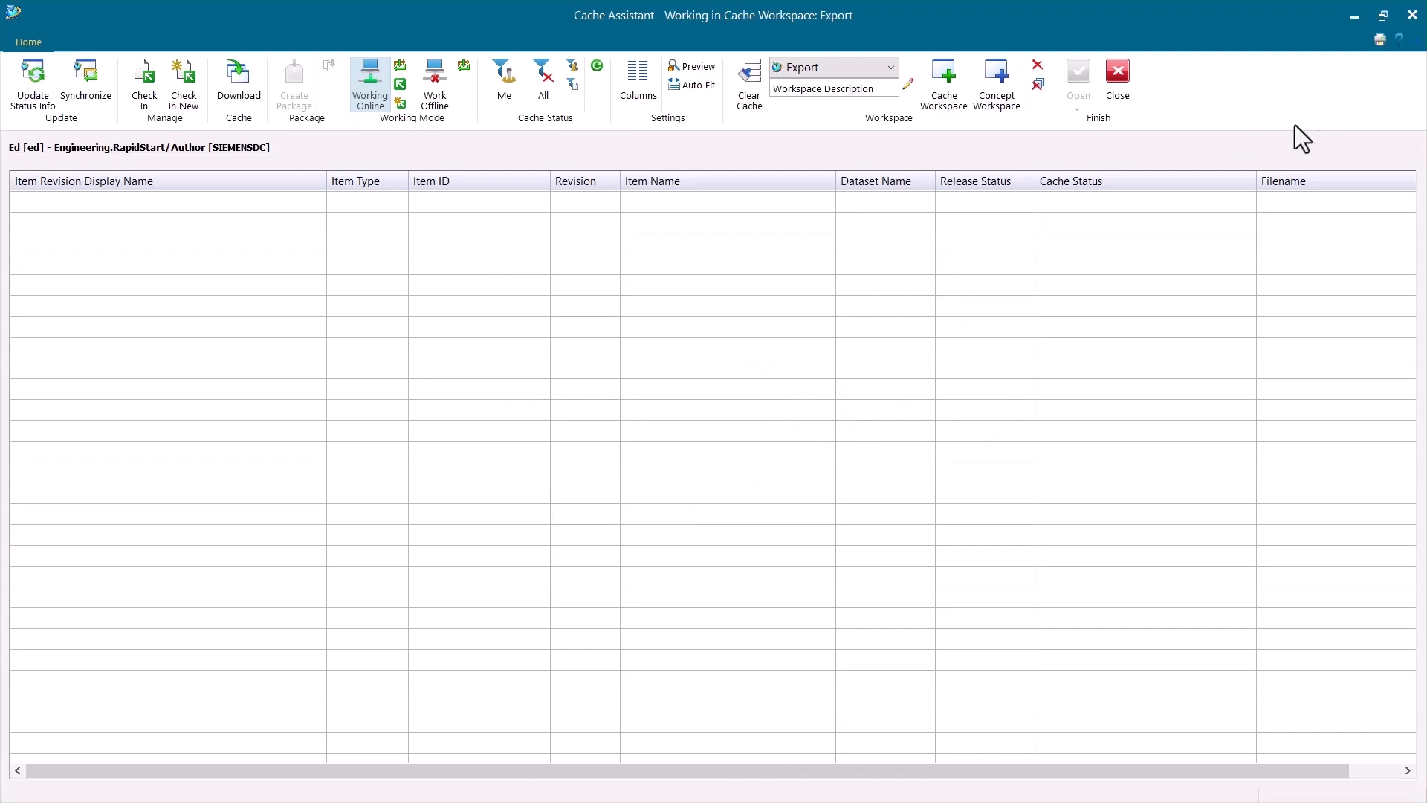
pyautogui.moveTo(888, 78)
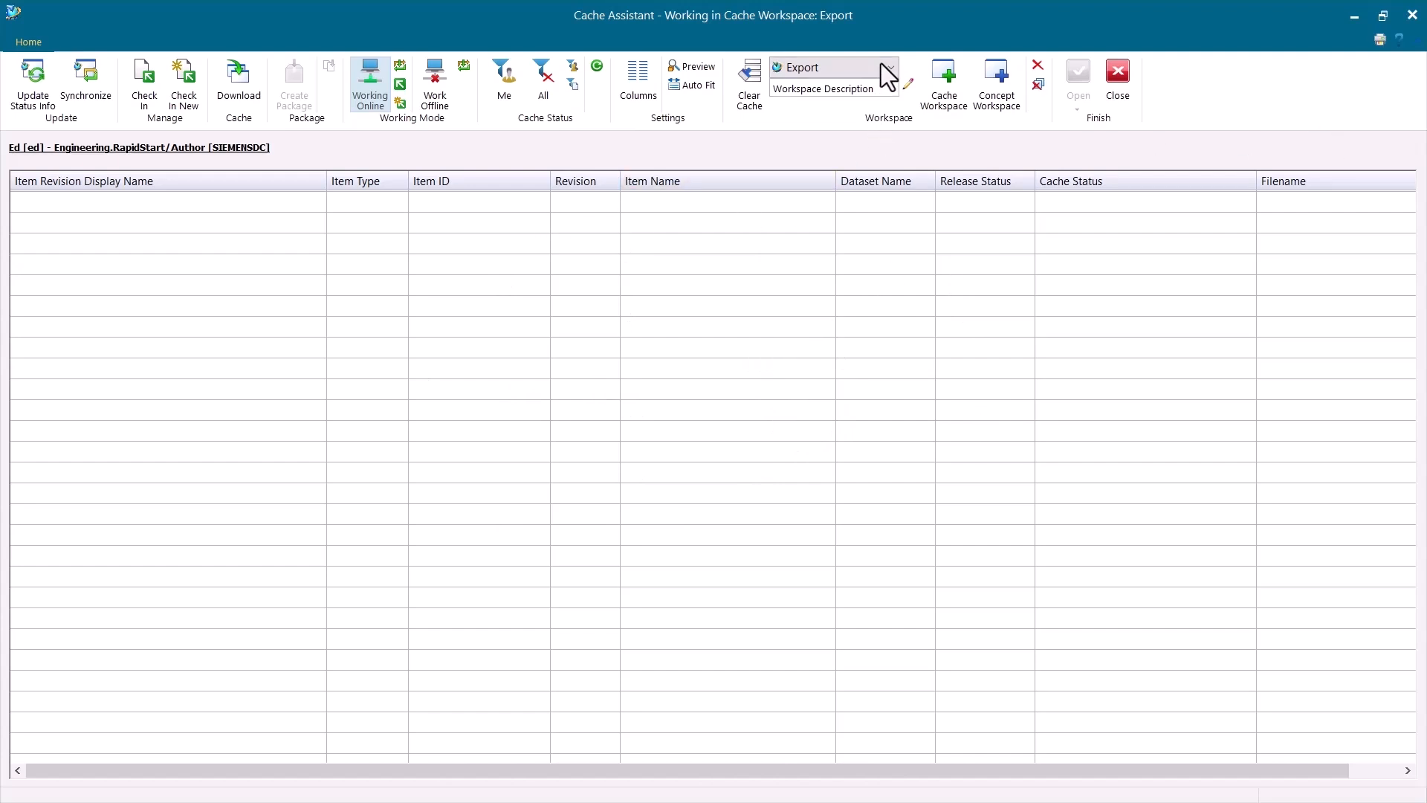
# Switch Cache Assistant to the Default workspace from the Workspace dropdown
pyautogui.click(889, 67)
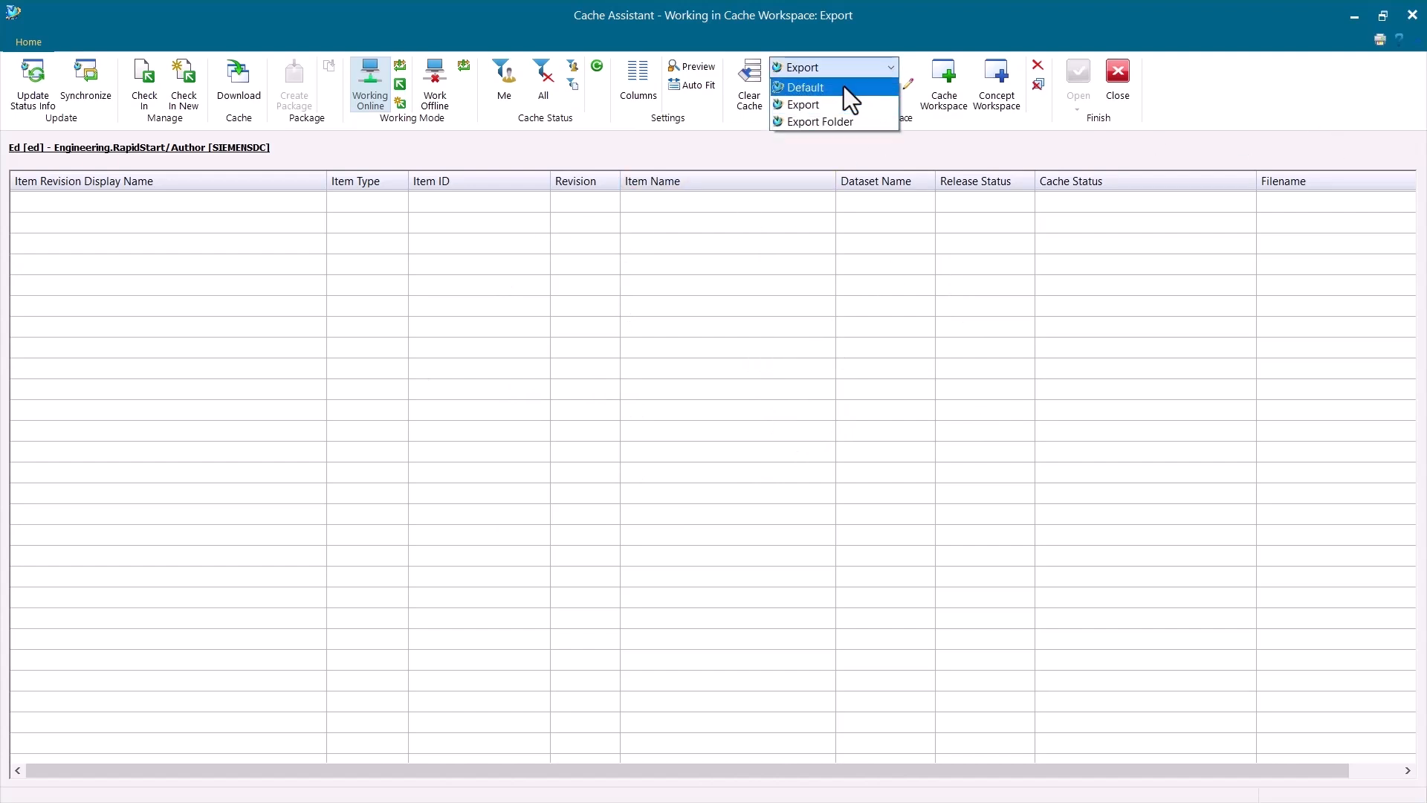
pyautogui.click(804, 86)
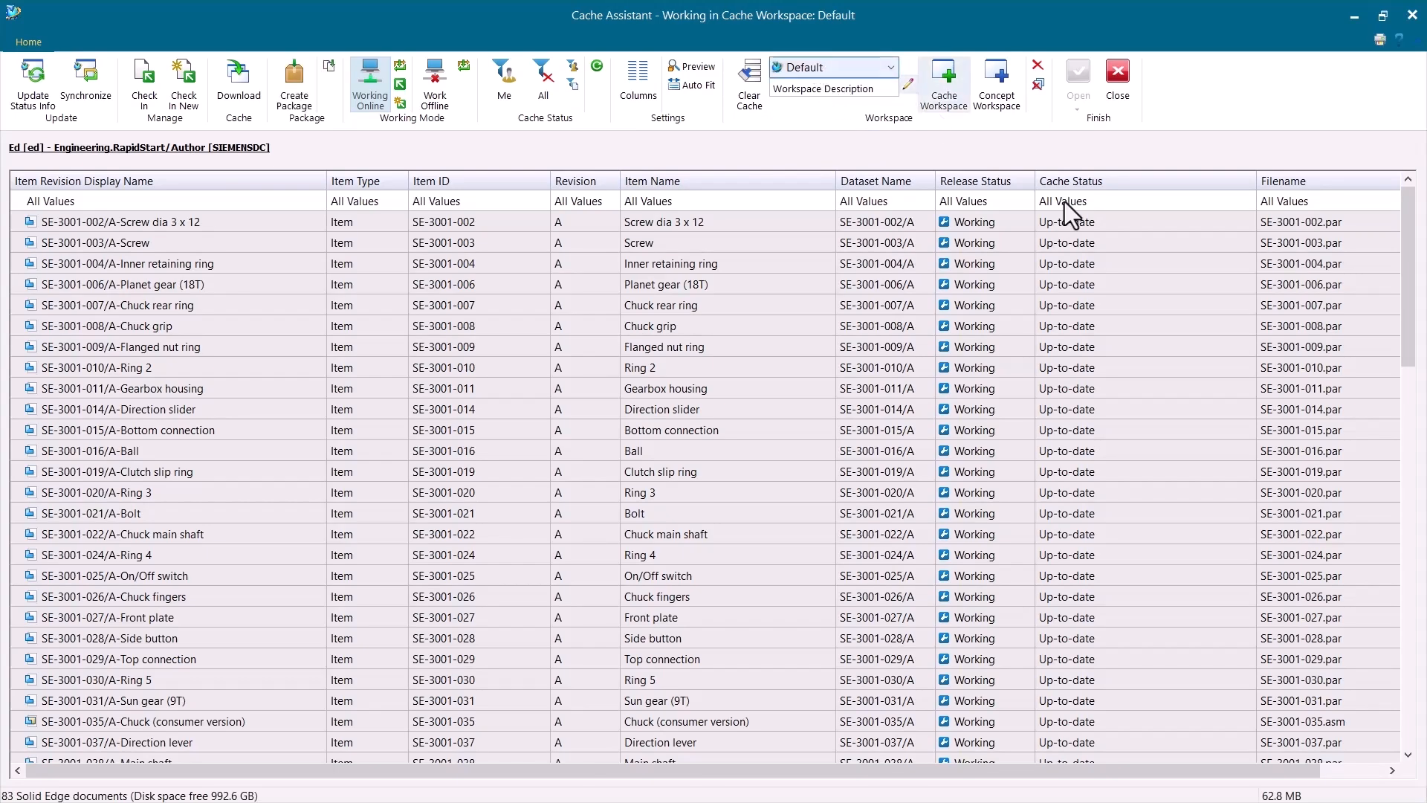
pyautogui.scroll(-3)
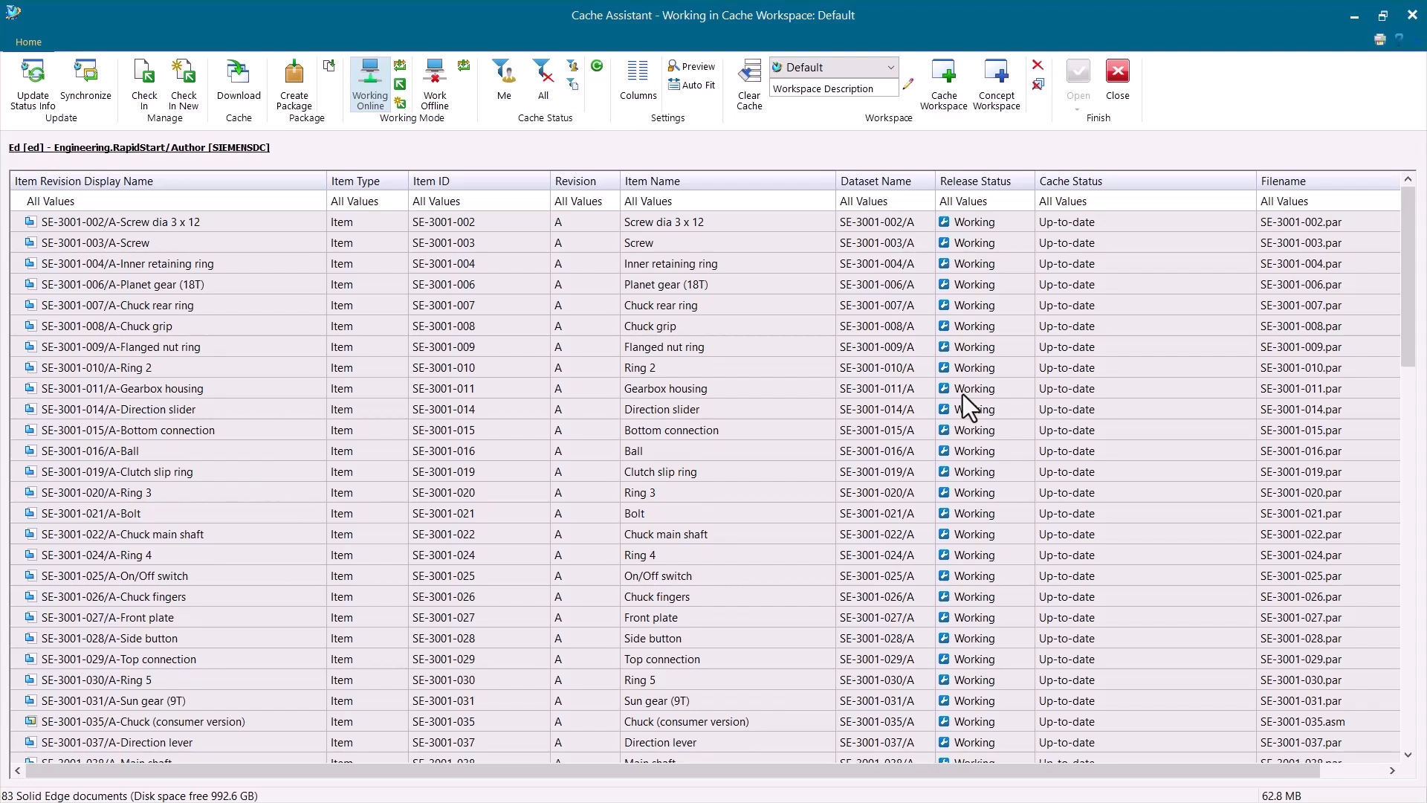
pyautogui.moveTo(925, 459)
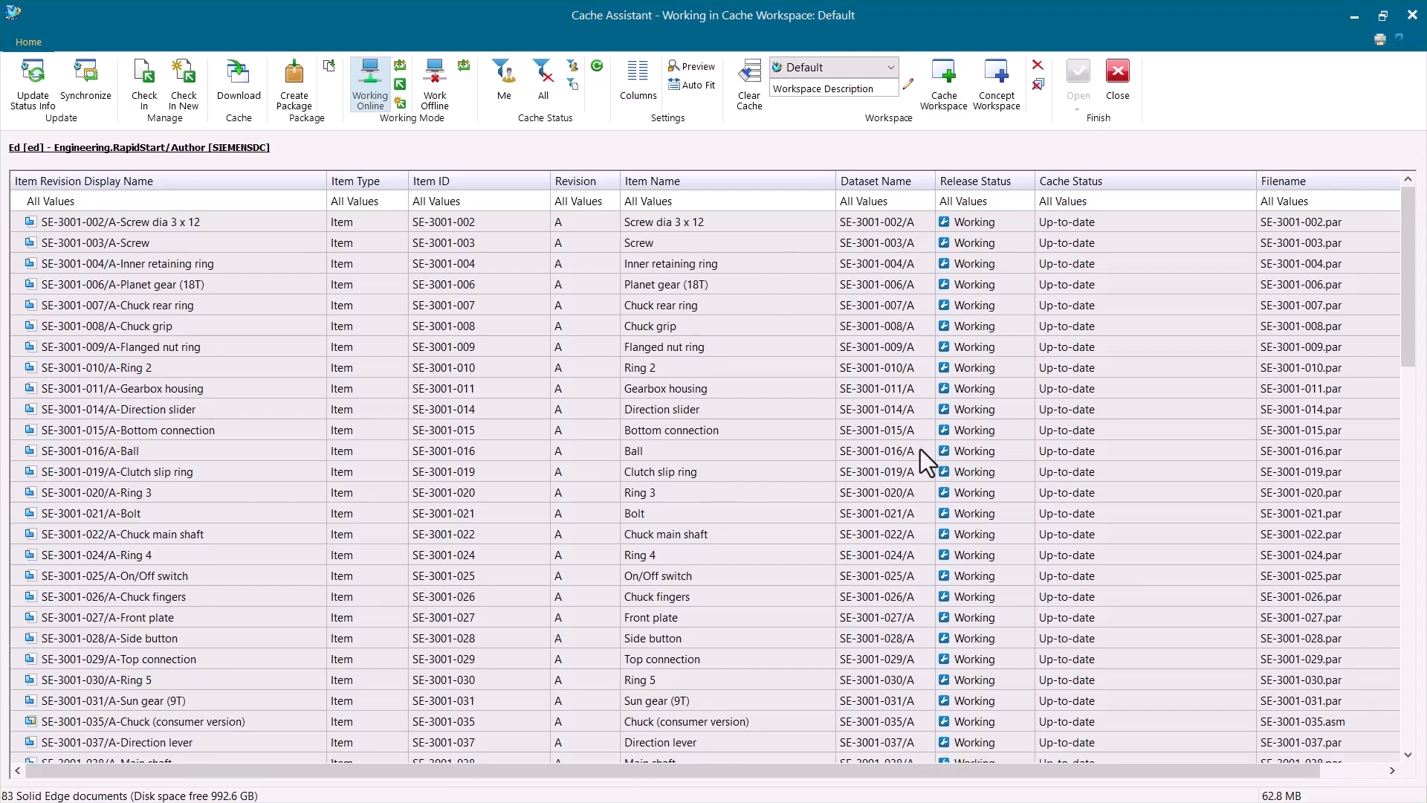
pyautogui.moveTo(767, 355)
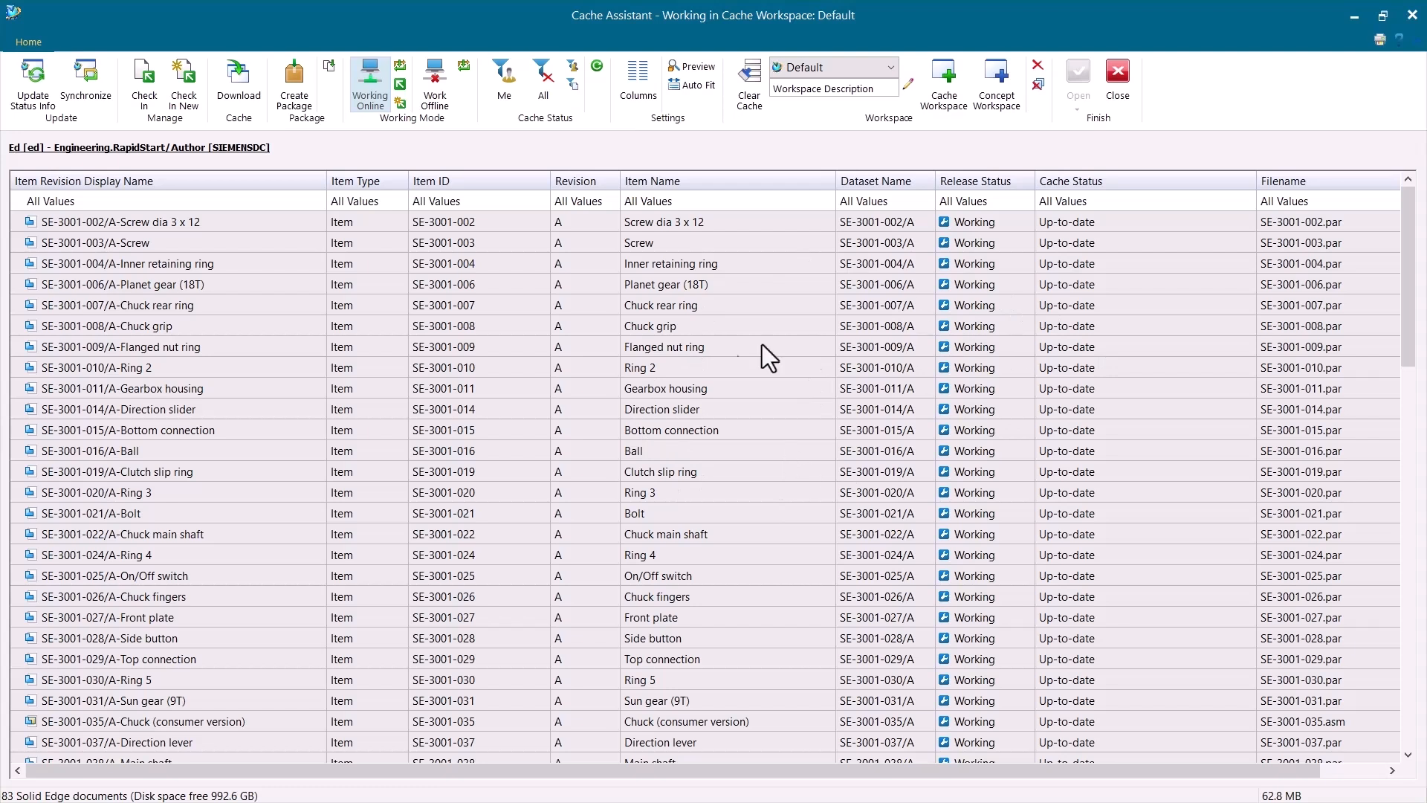
pyautogui.moveTo(919, 359)
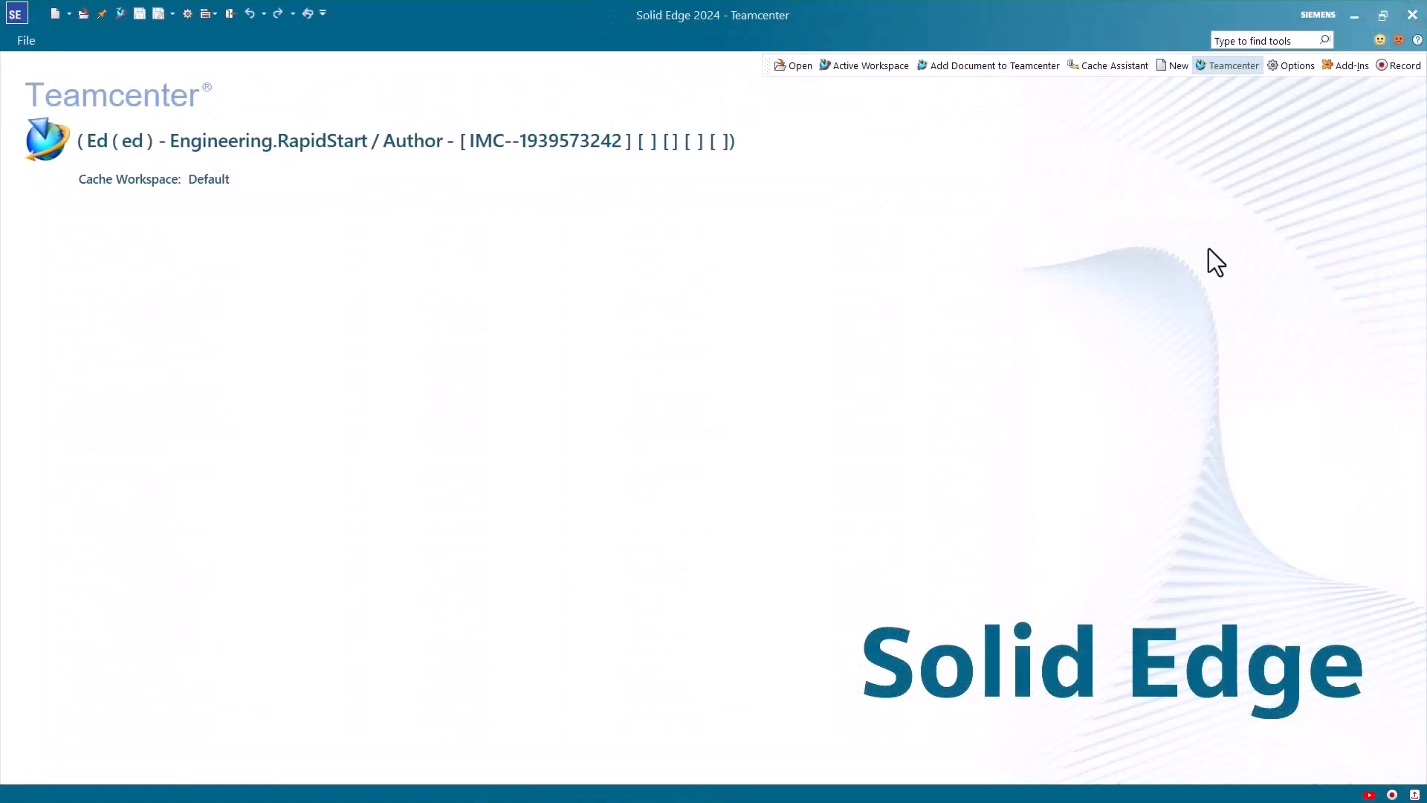
pyautogui.moveTo(1356, 15)
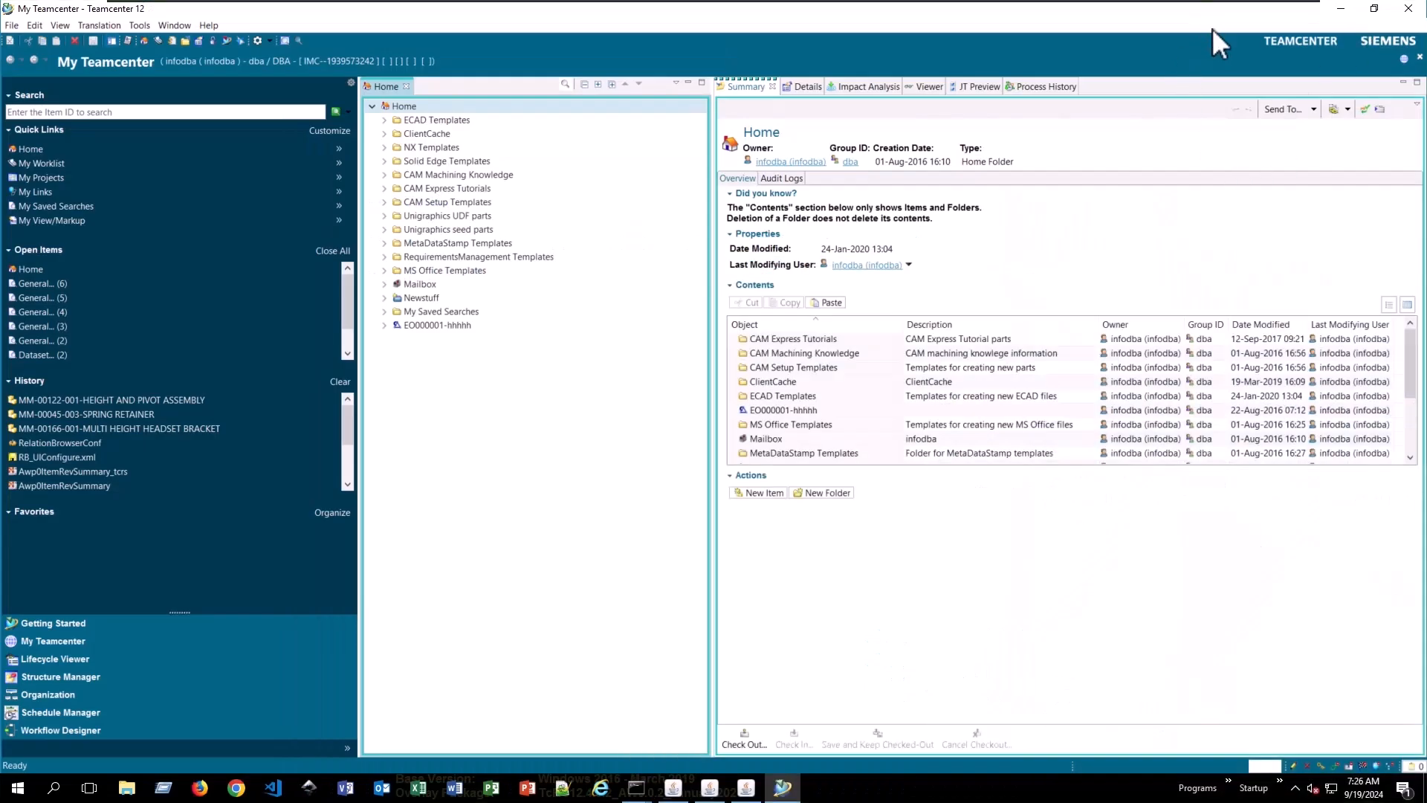
# Bring up the Options dialog from Teamcenter's Edit menu
pyautogui.click(444, 189)
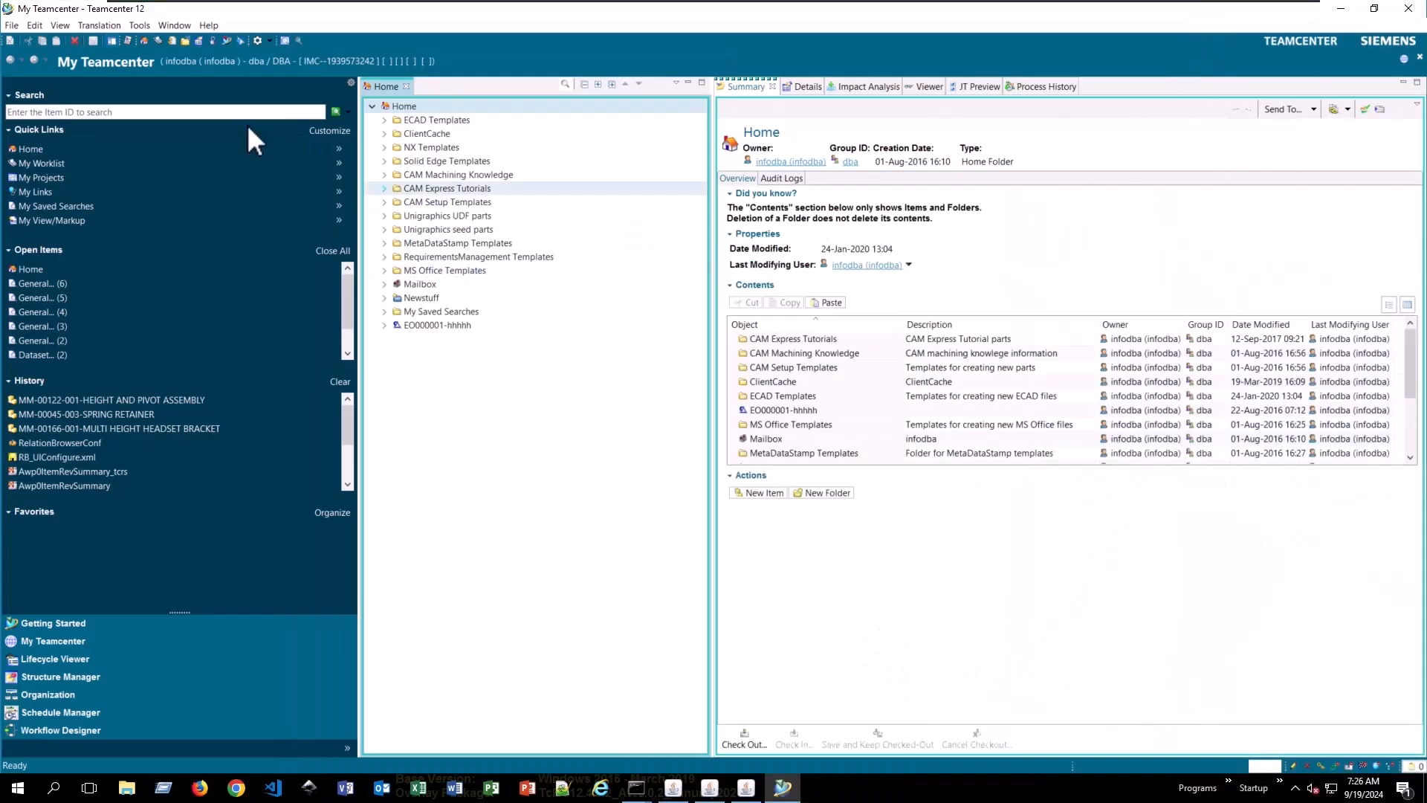
pyautogui.click(34, 26)
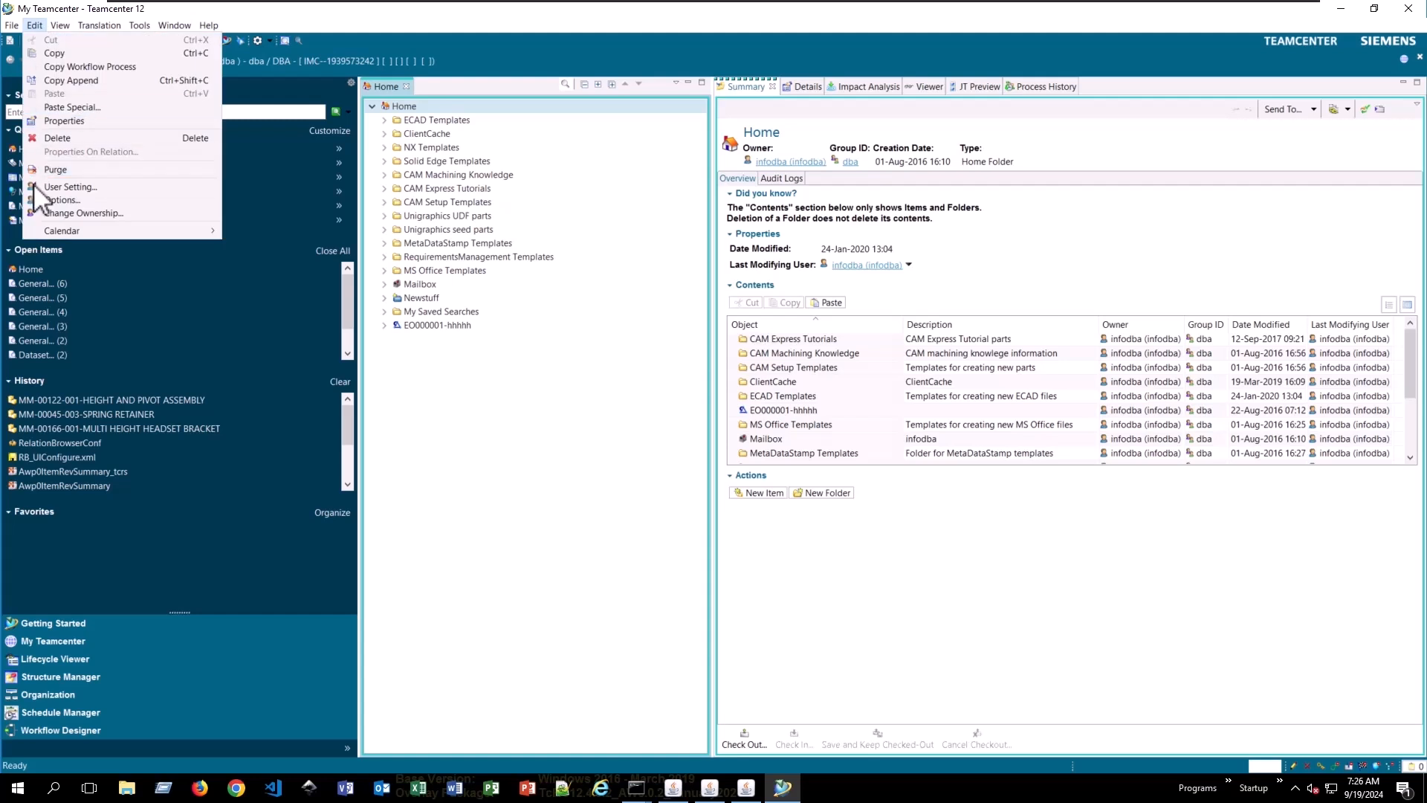
pyautogui.moveTo(61, 199)
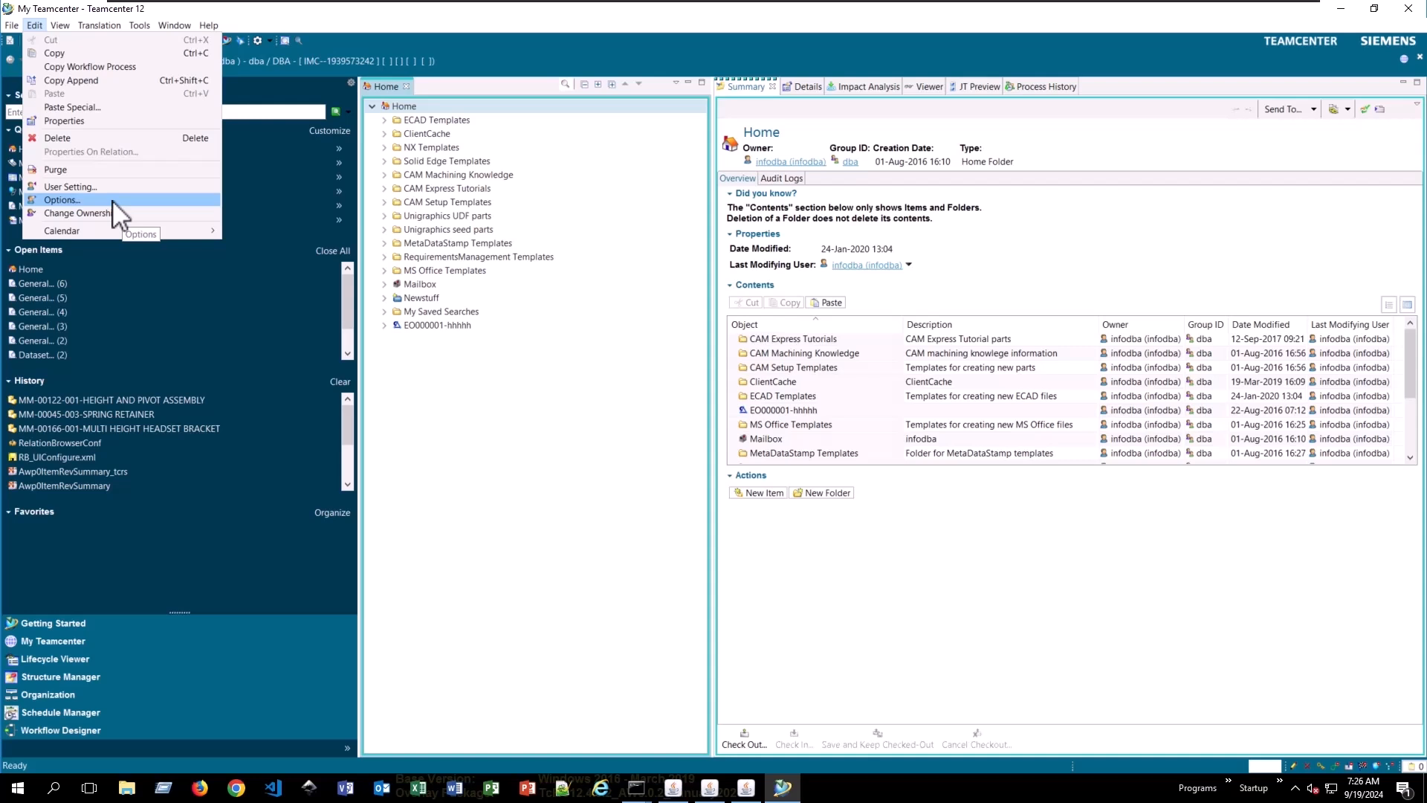
pyautogui.click(61, 199)
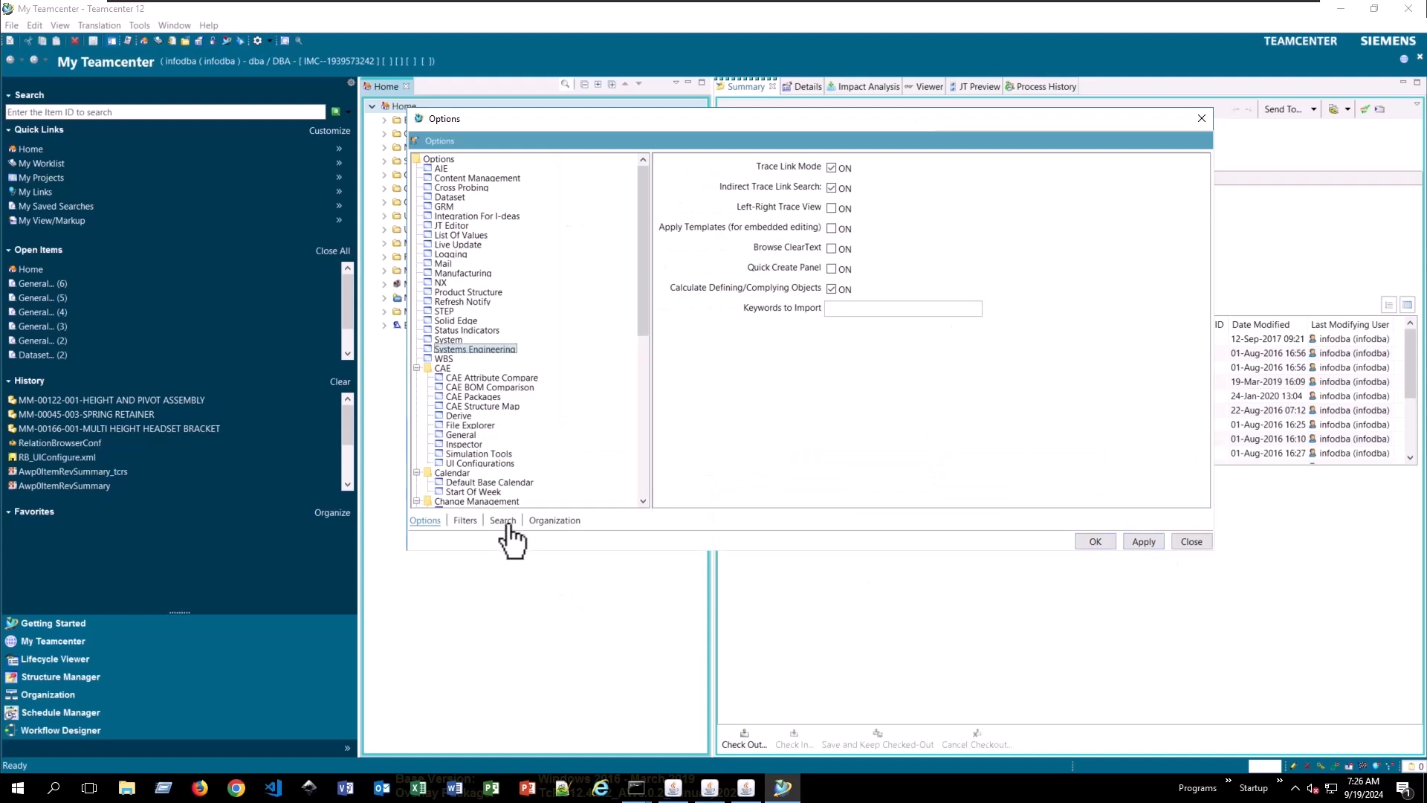
pyautogui.moveTo(505, 526)
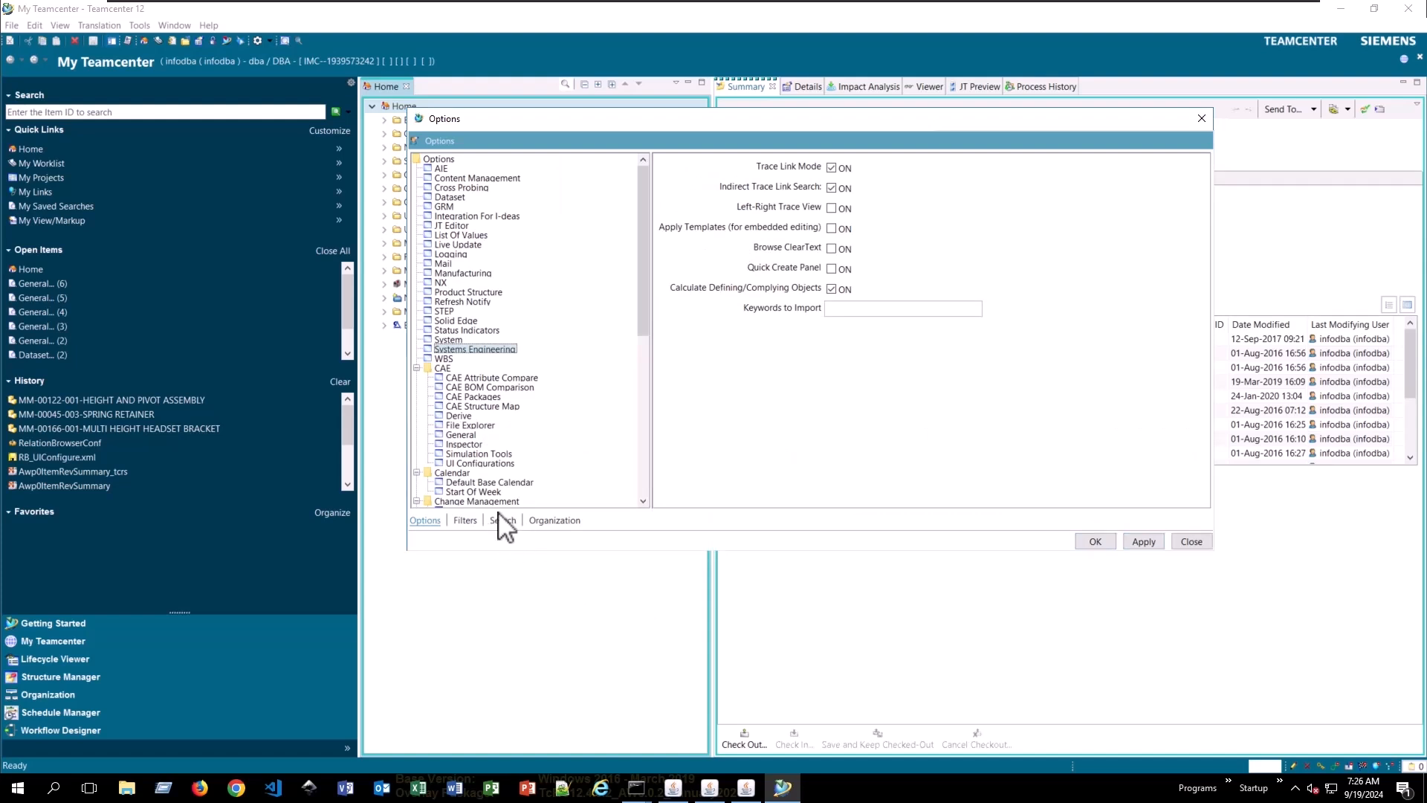
pyautogui.moveTo(506, 533)
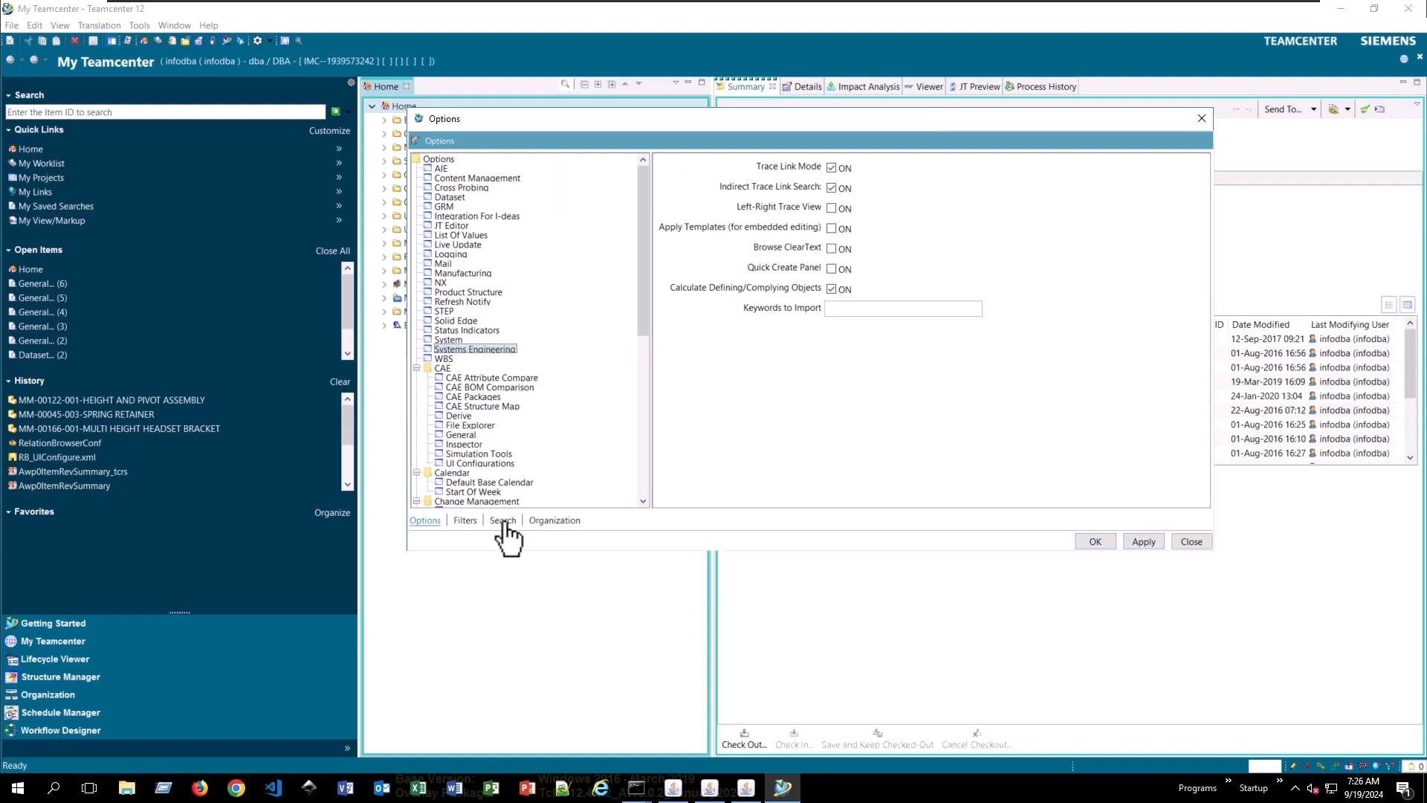
# Switch the Options dialog to Preferences By Search, listing 5602 preferences
pyautogui.click(501, 520)
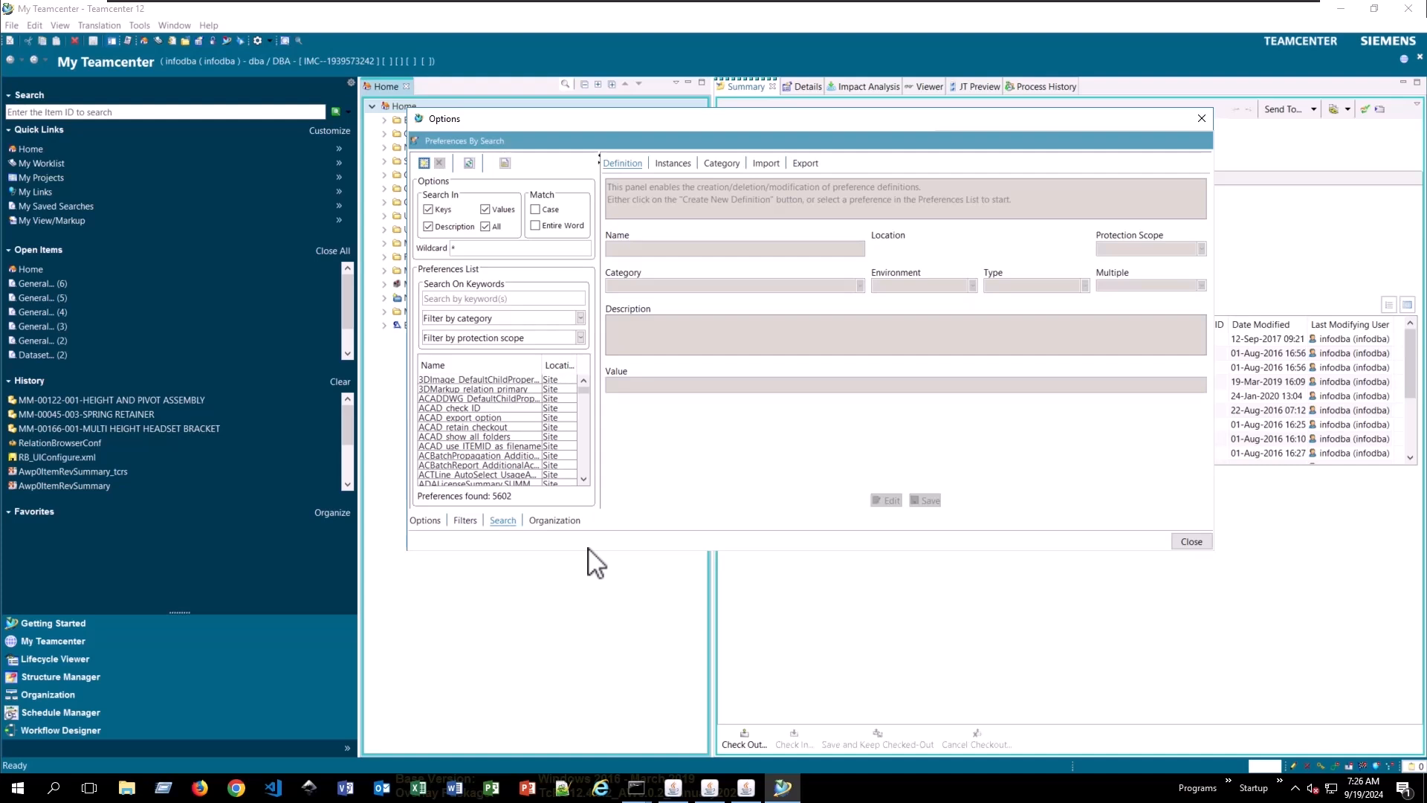
pyautogui.moveTo(608, 478)
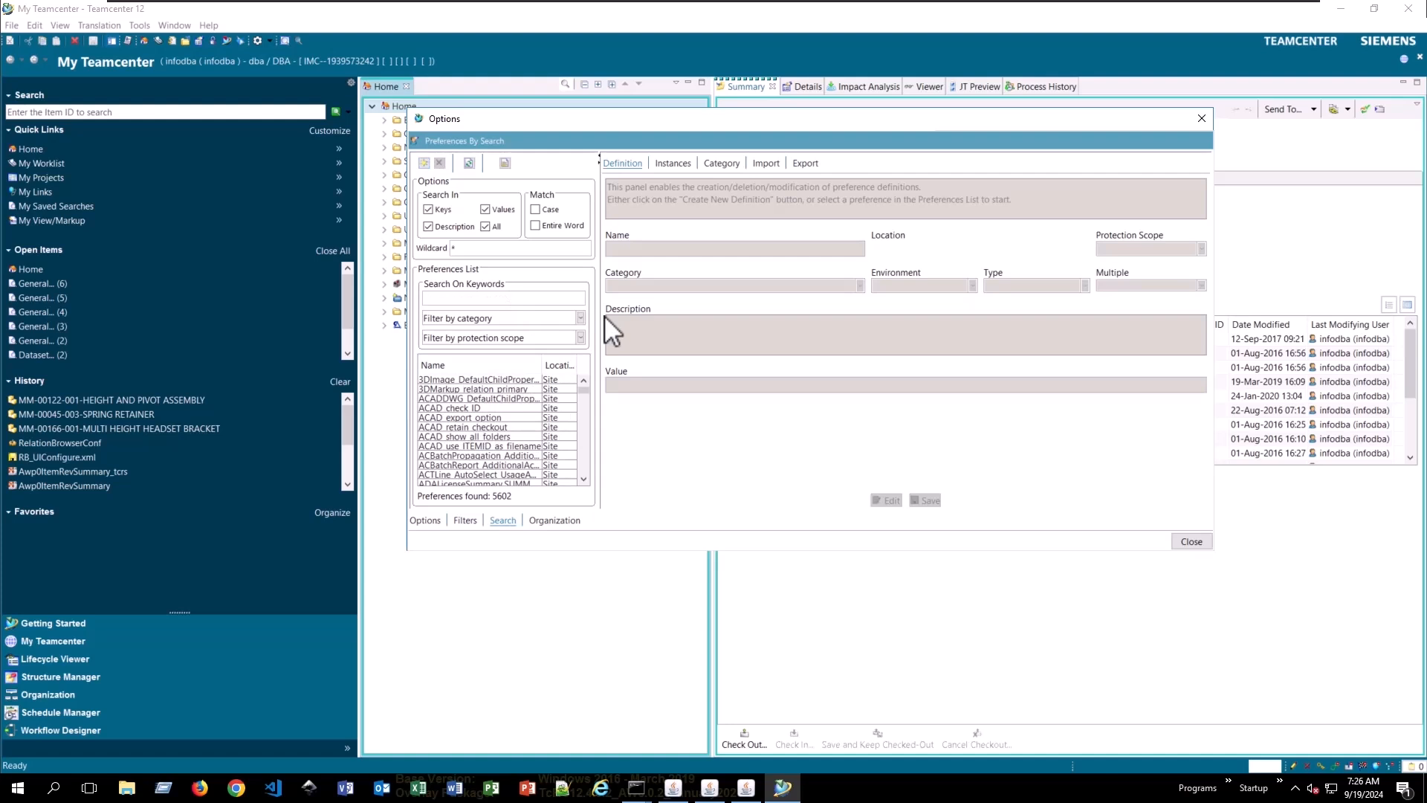
# Search keyword SEEC and show the SEEC_Enable_CreatePackage definition (category Integration.SEEC, value 1)
pyautogui.write('SEEC_Enable_Cr')
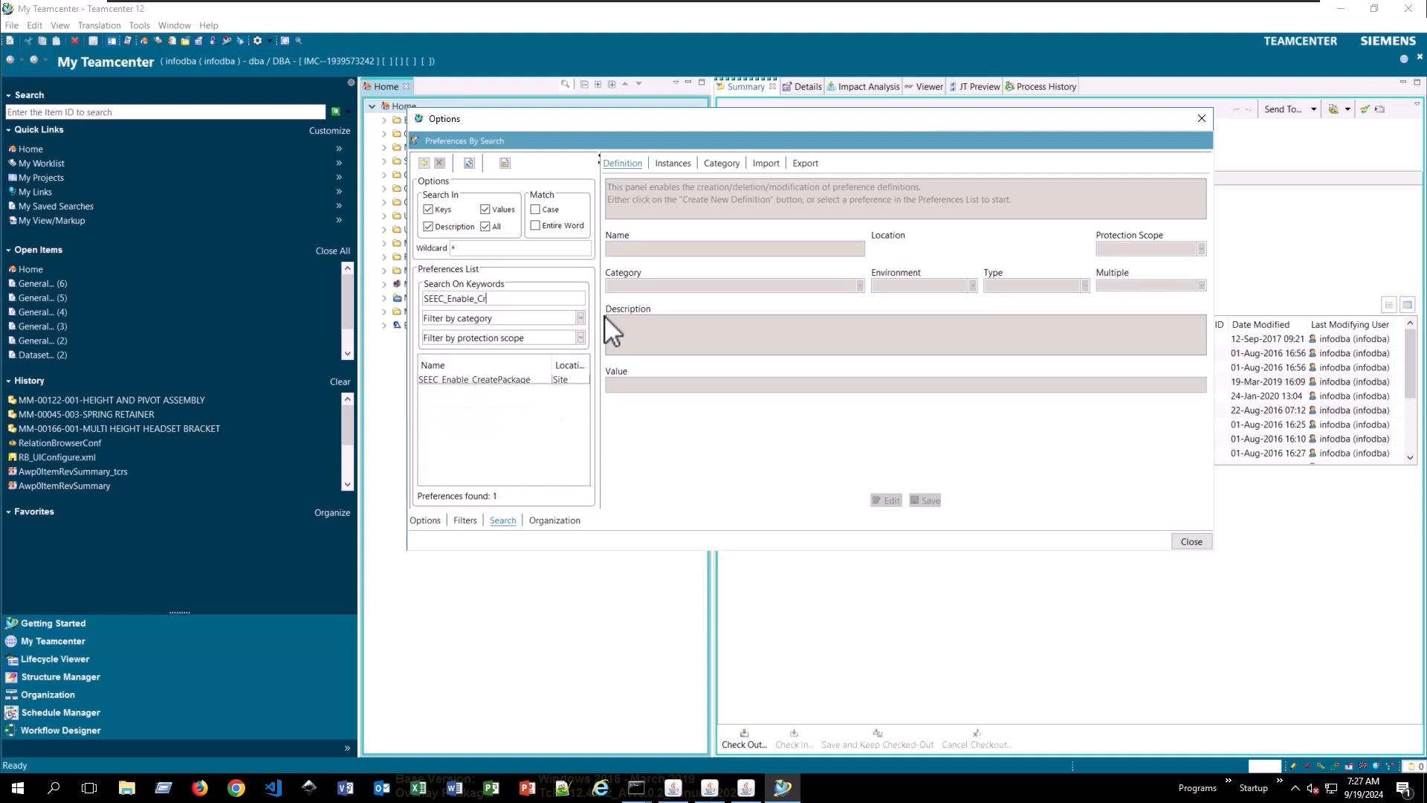
pyautogui.click(474, 379)
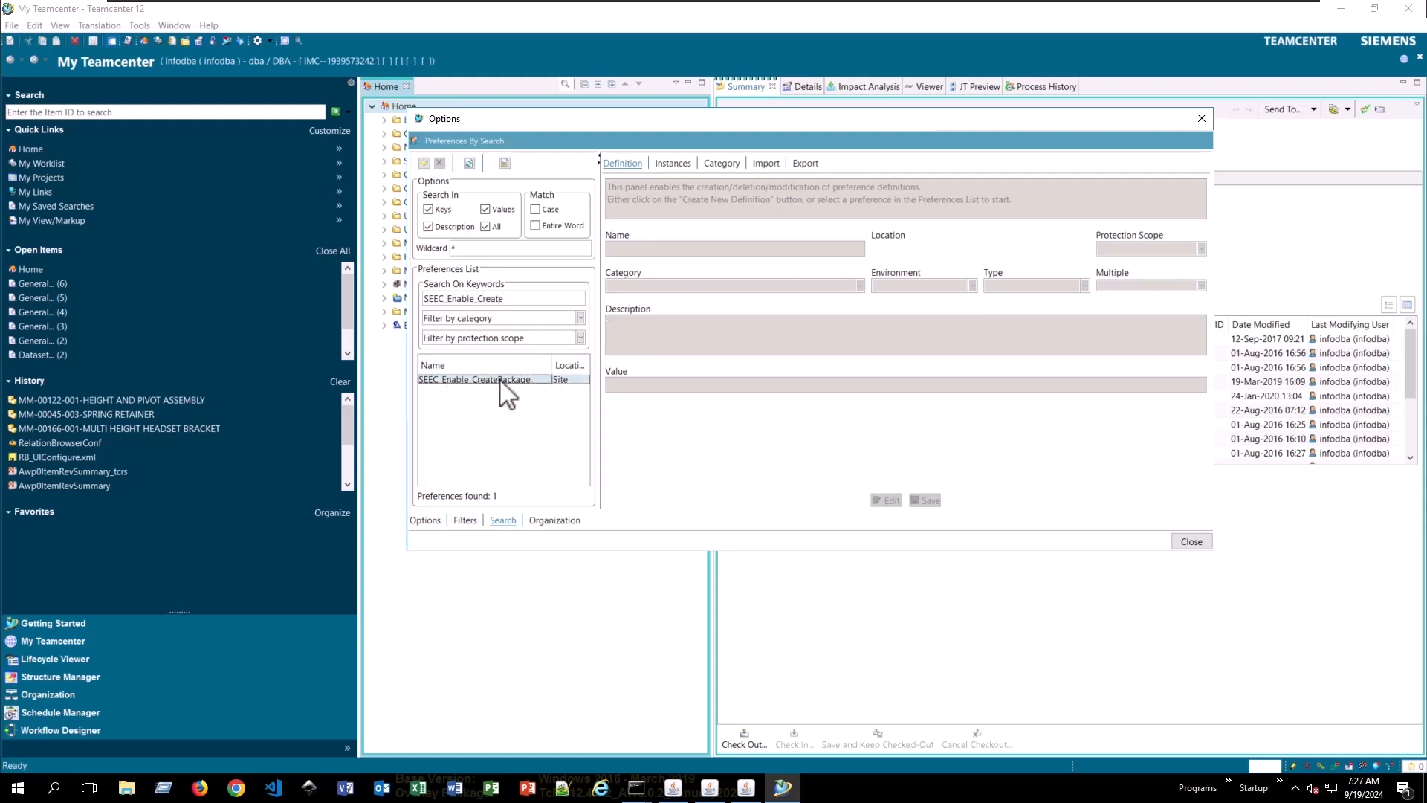
pyautogui.click(474, 380)
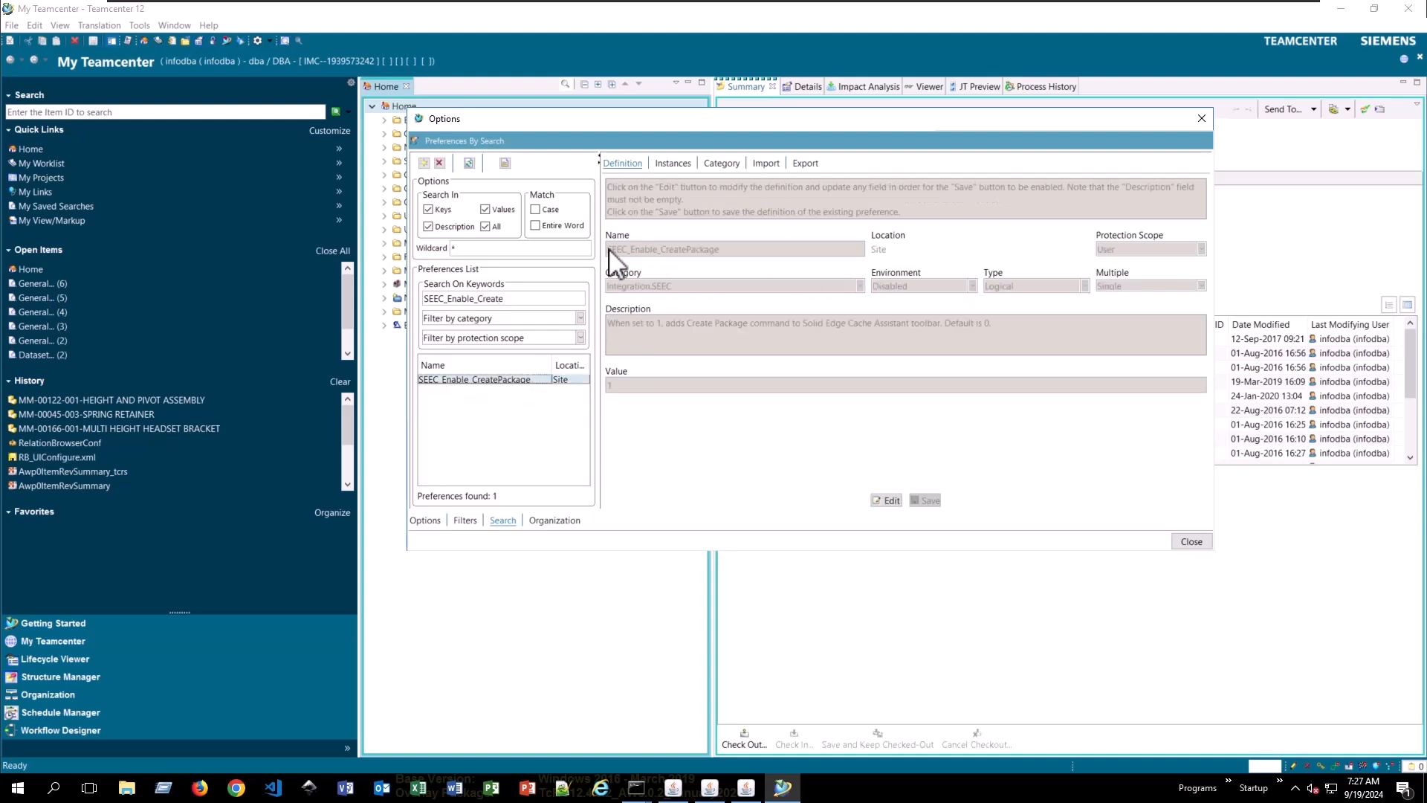
pyautogui.moveTo(675, 269)
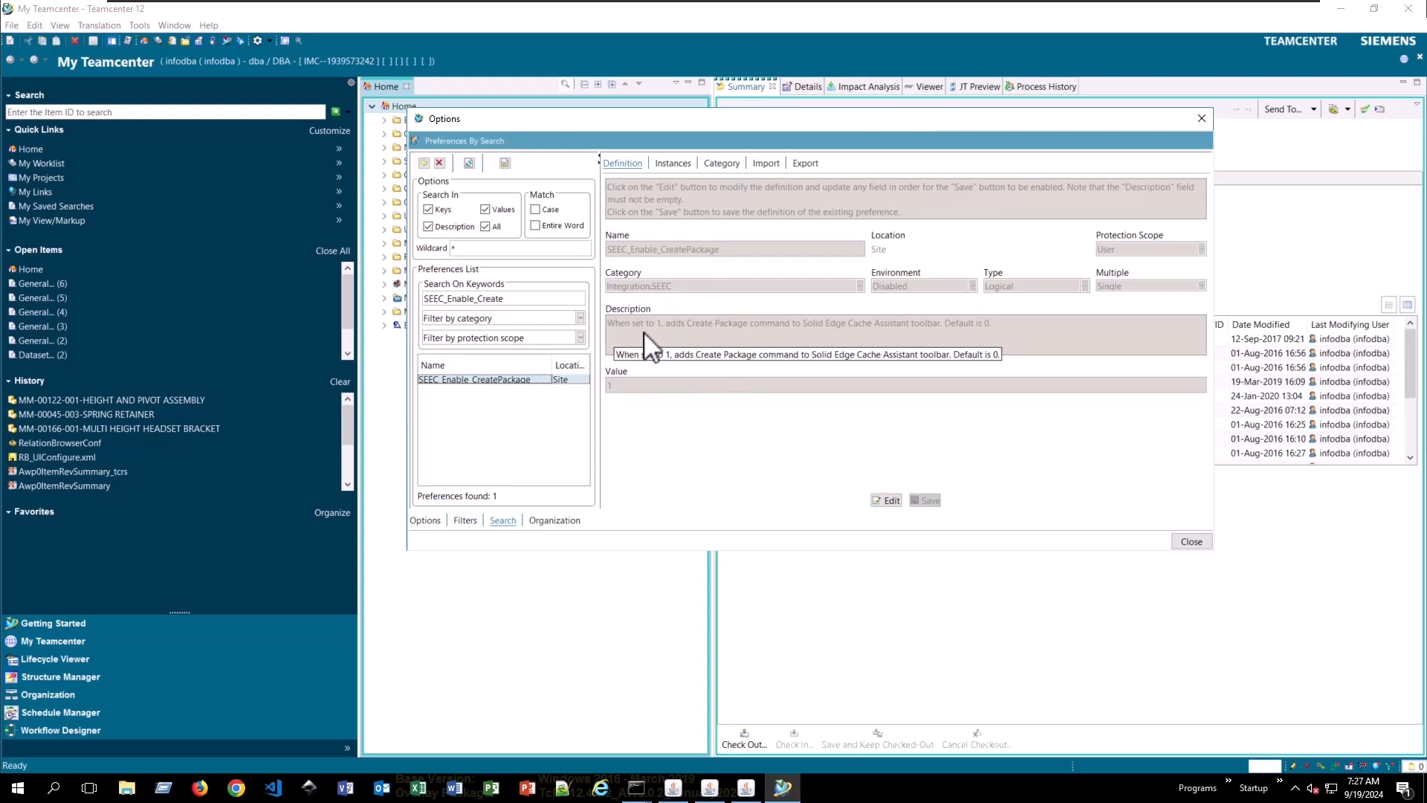
pyautogui.moveTo(737, 342)
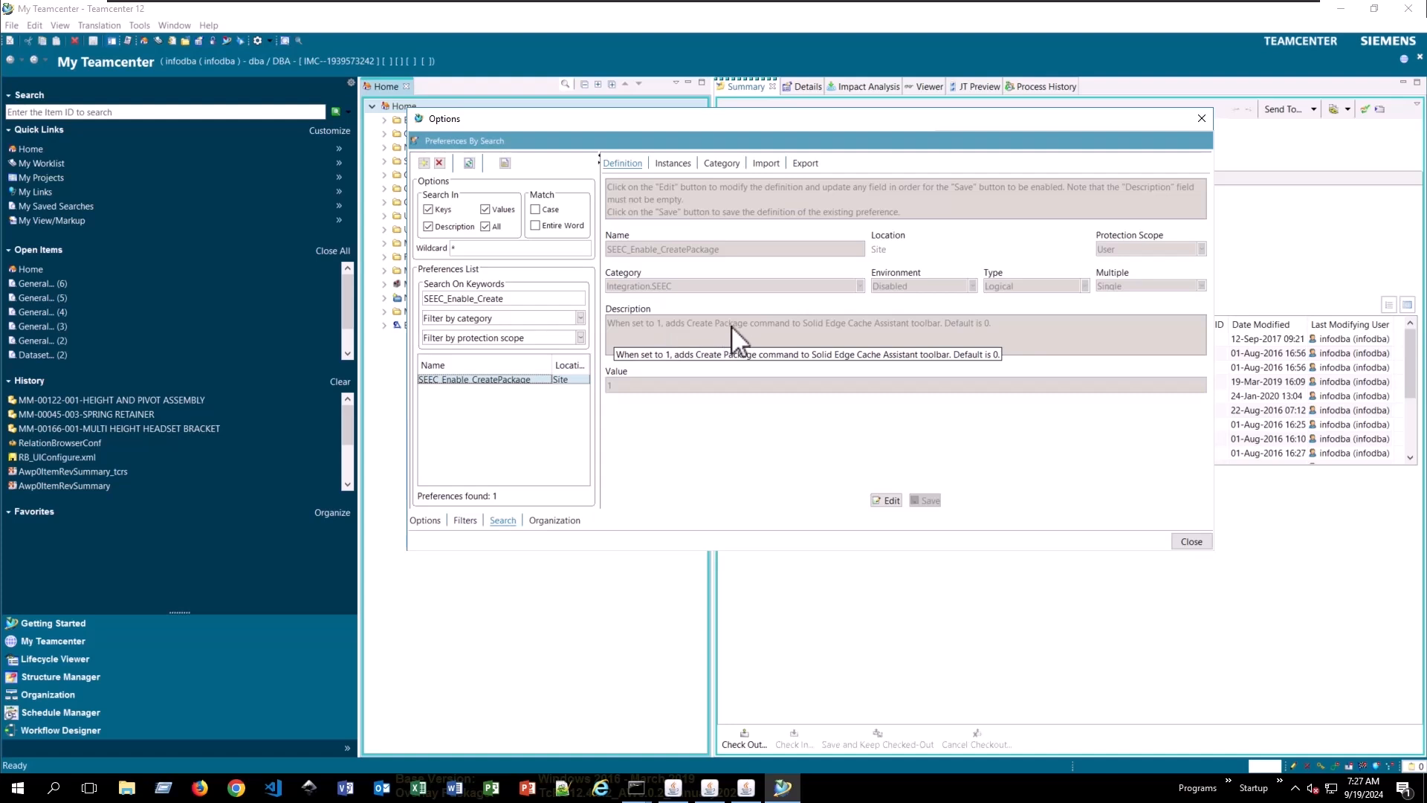
pyautogui.moveTo(882, 342)
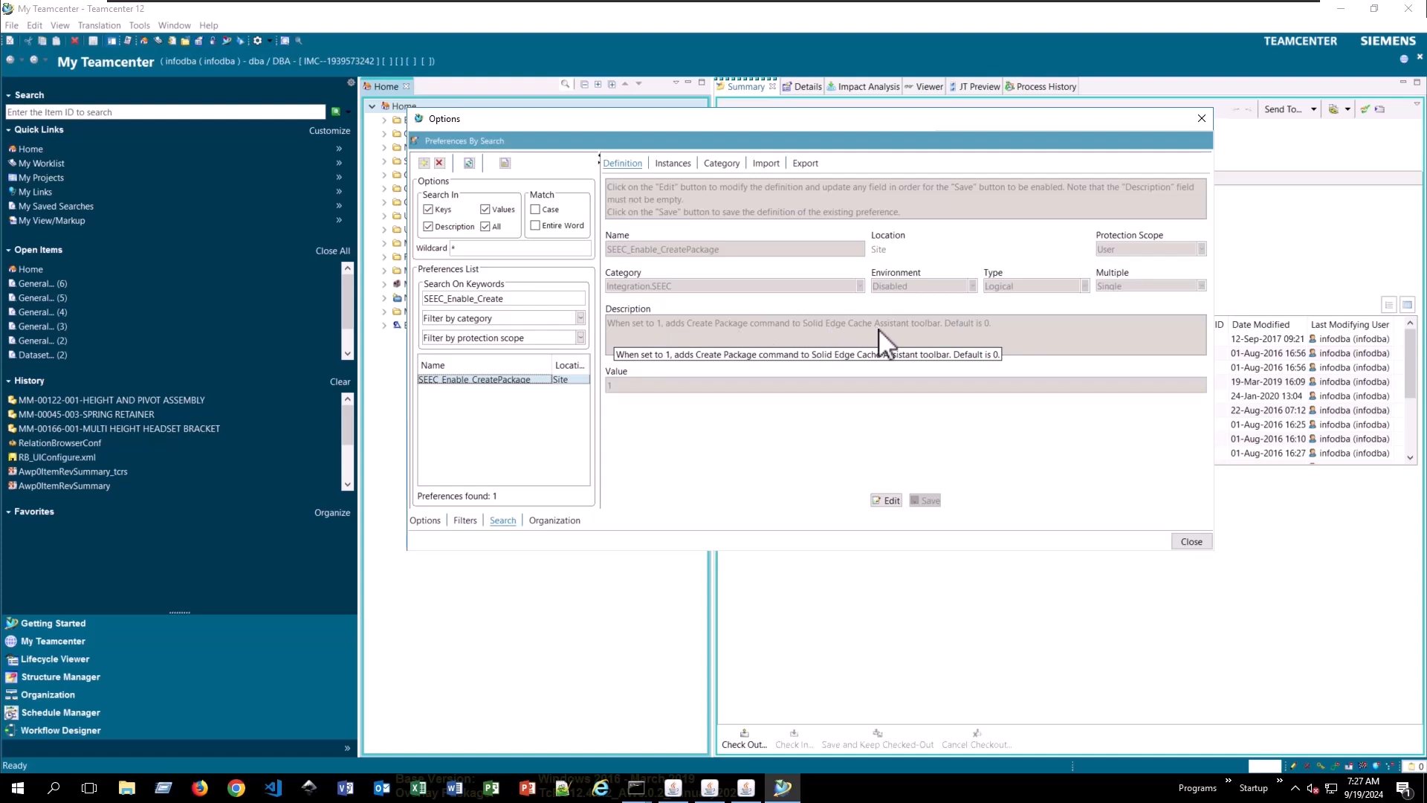
pyautogui.moveTo(938, 350)
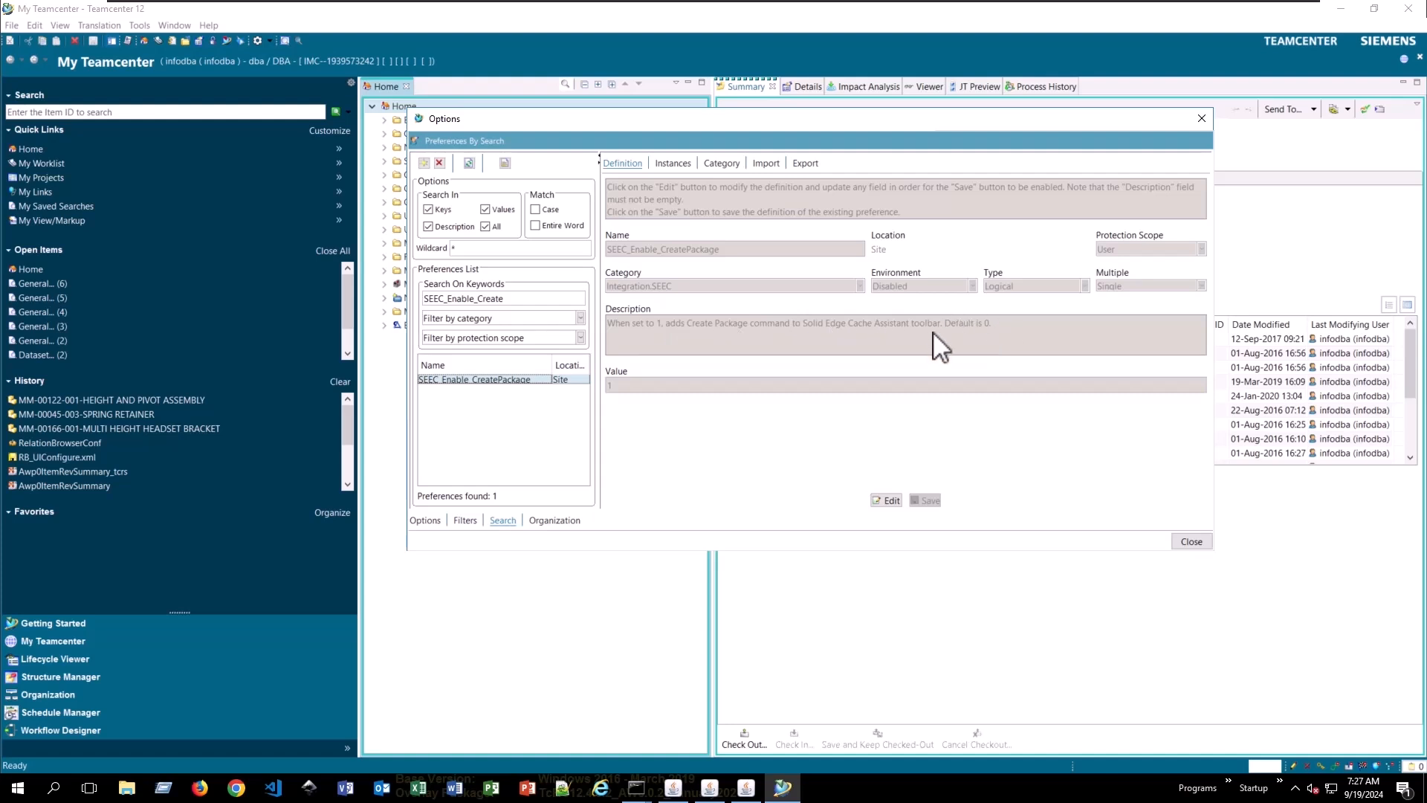
pyautogui.moveTo(1163, 460)
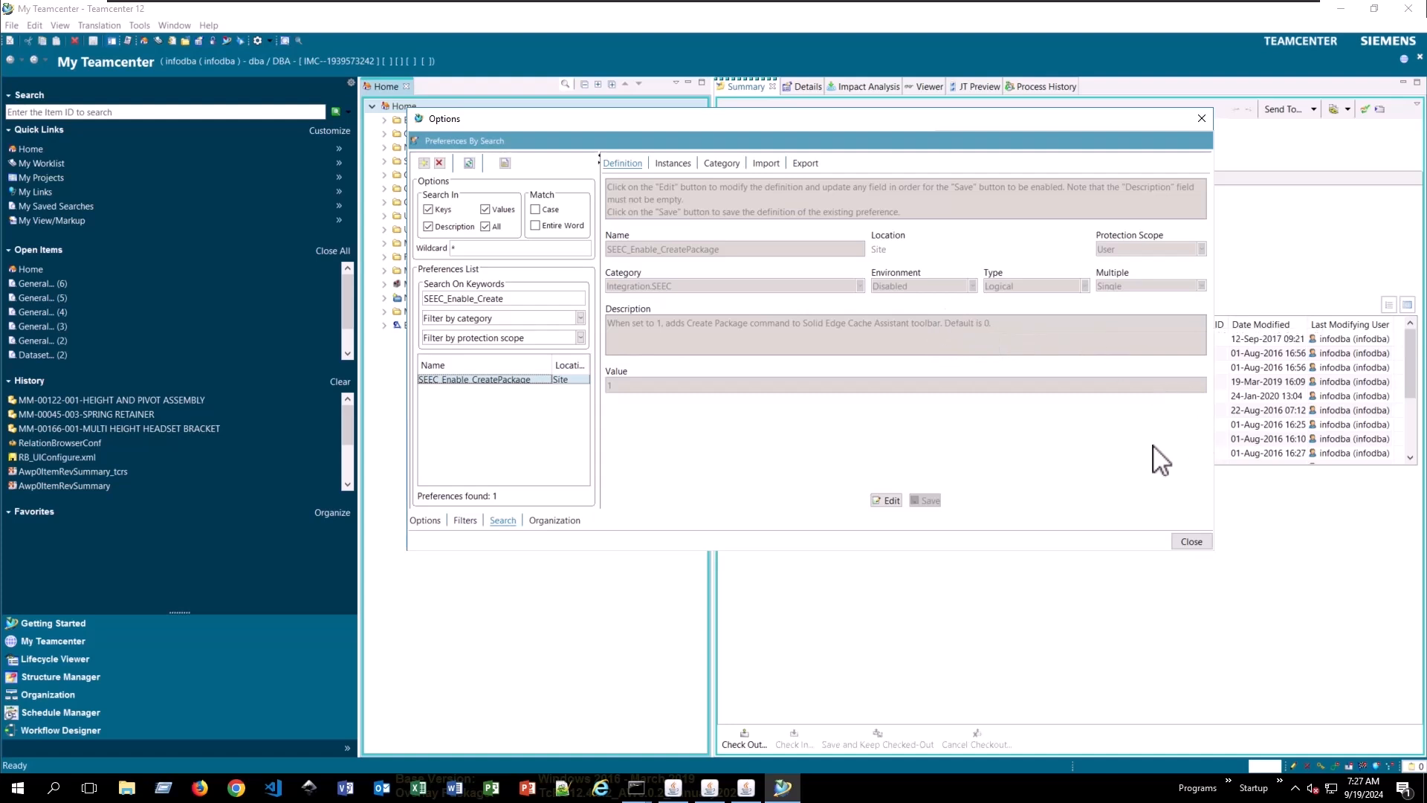
pyautogui.moveTo(1151, 456)
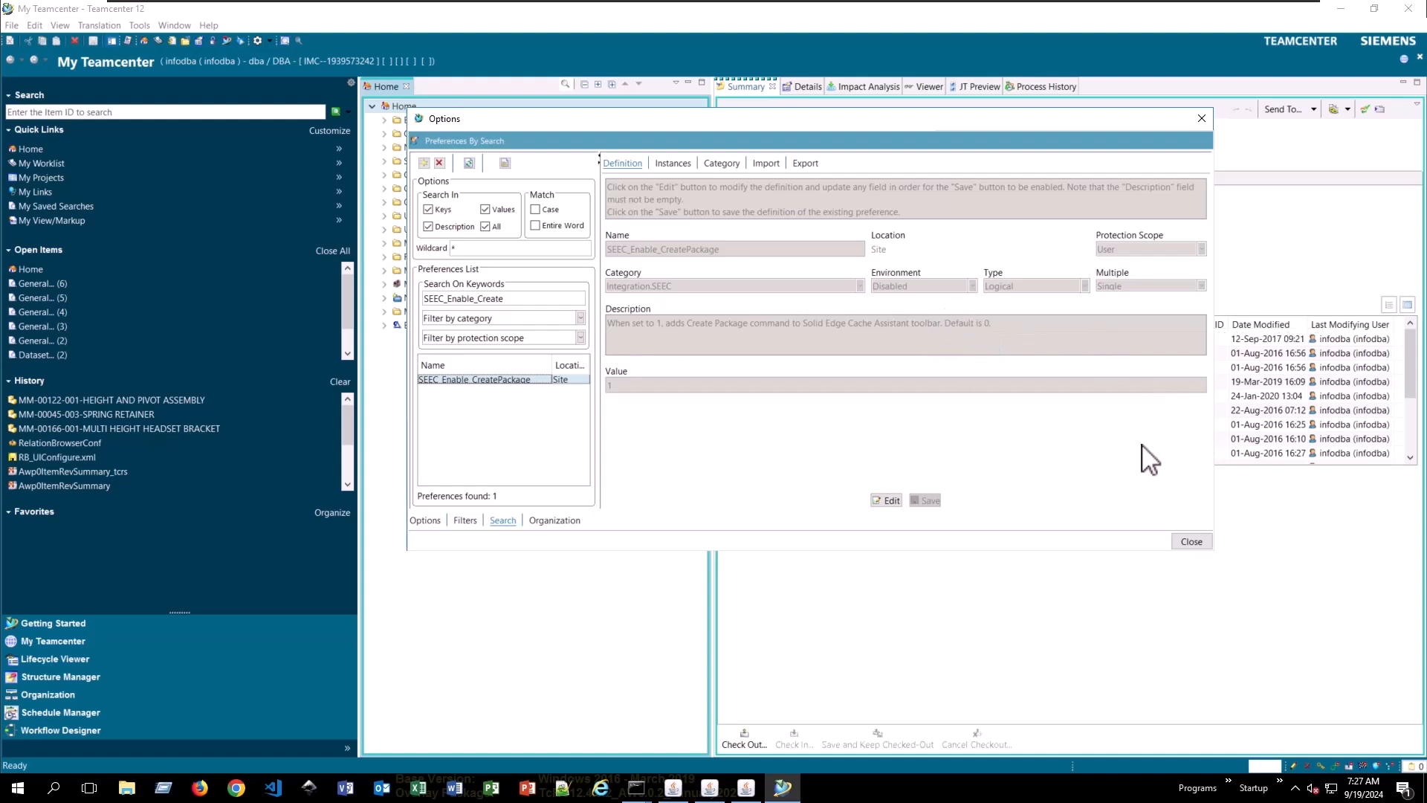
pyautogui.moveTo(838, 447)
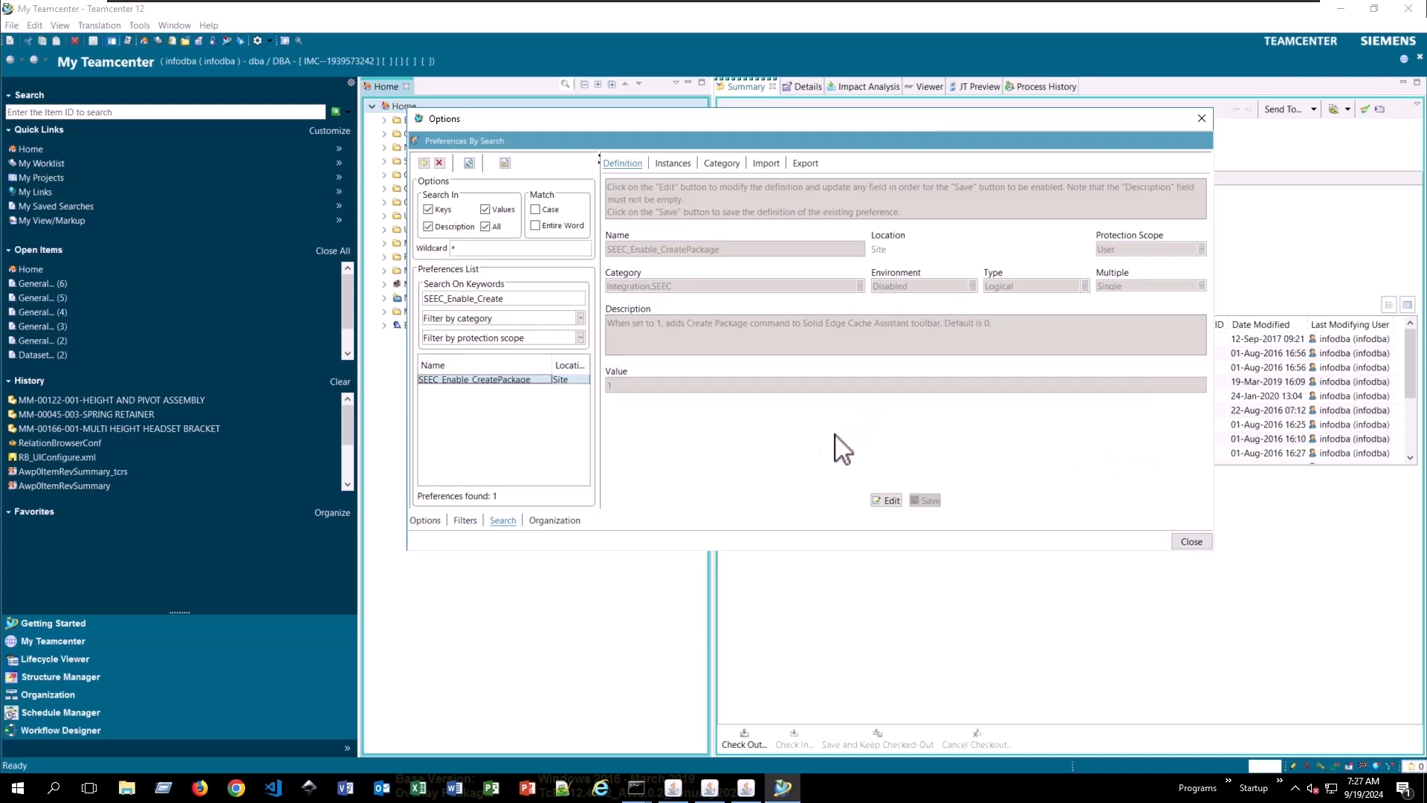
# Edit the SEEC_Enable_CreatePackage preference and save it with value 1
pyautogui.click(885, 500)
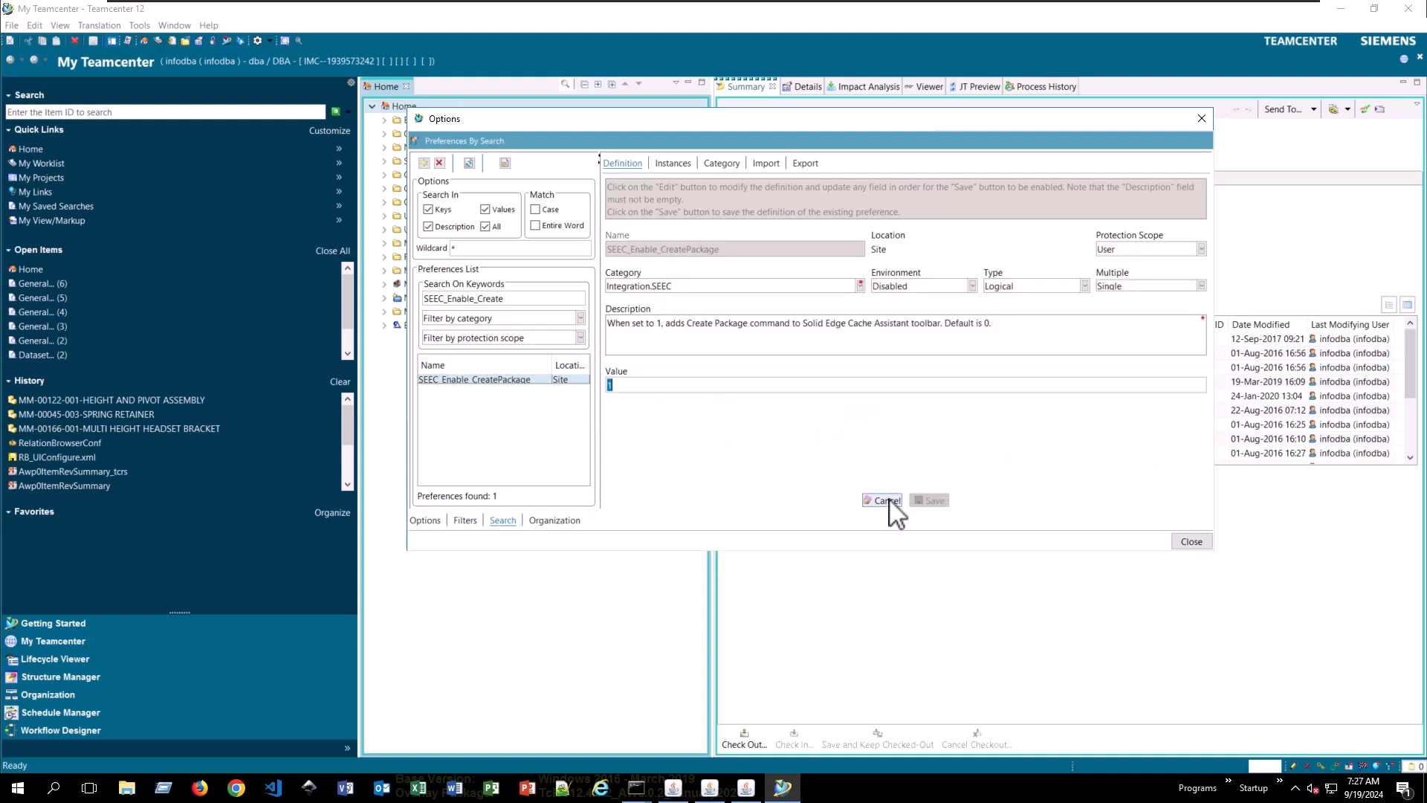
pyautogui.write('0')
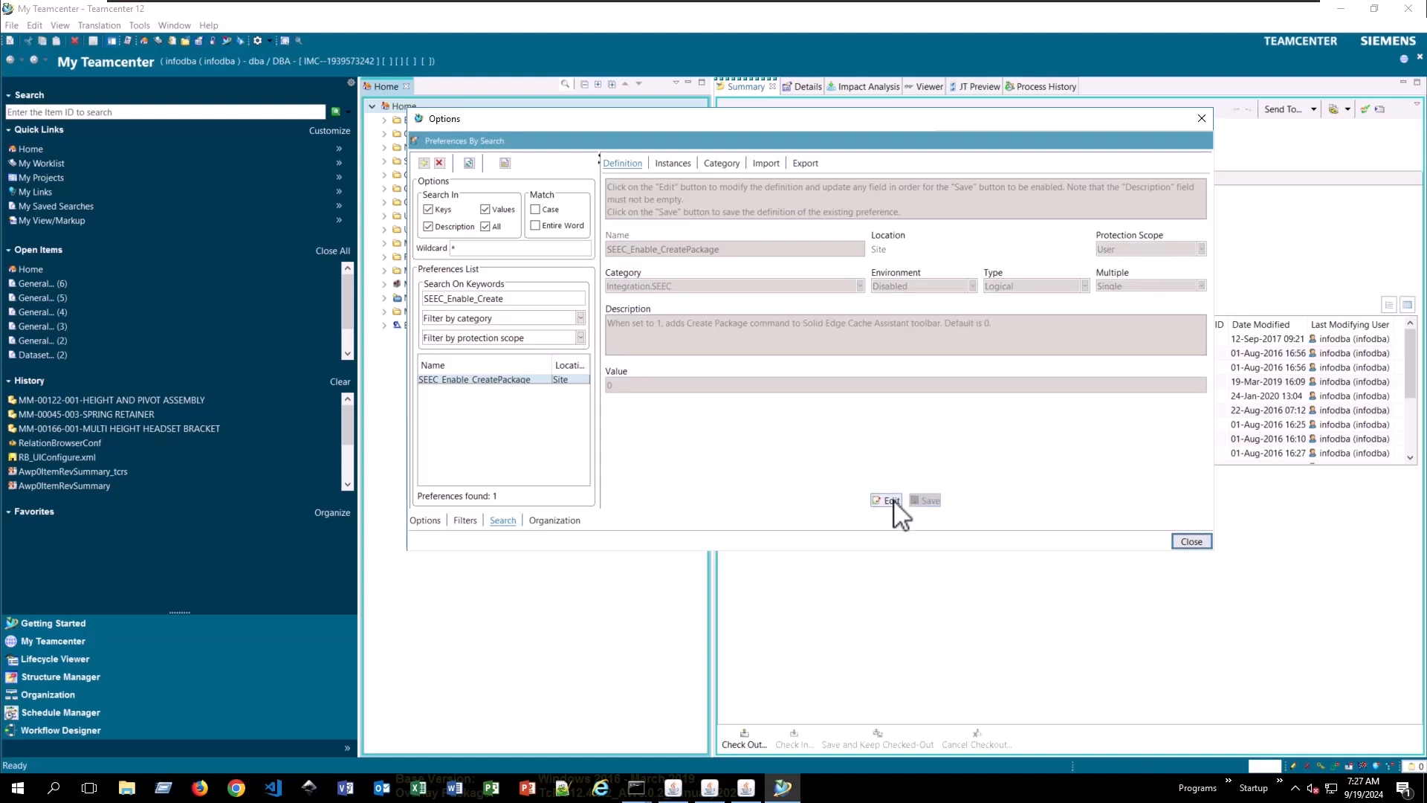
pyautogui.click(885, 500)
pyautogui.write('1')
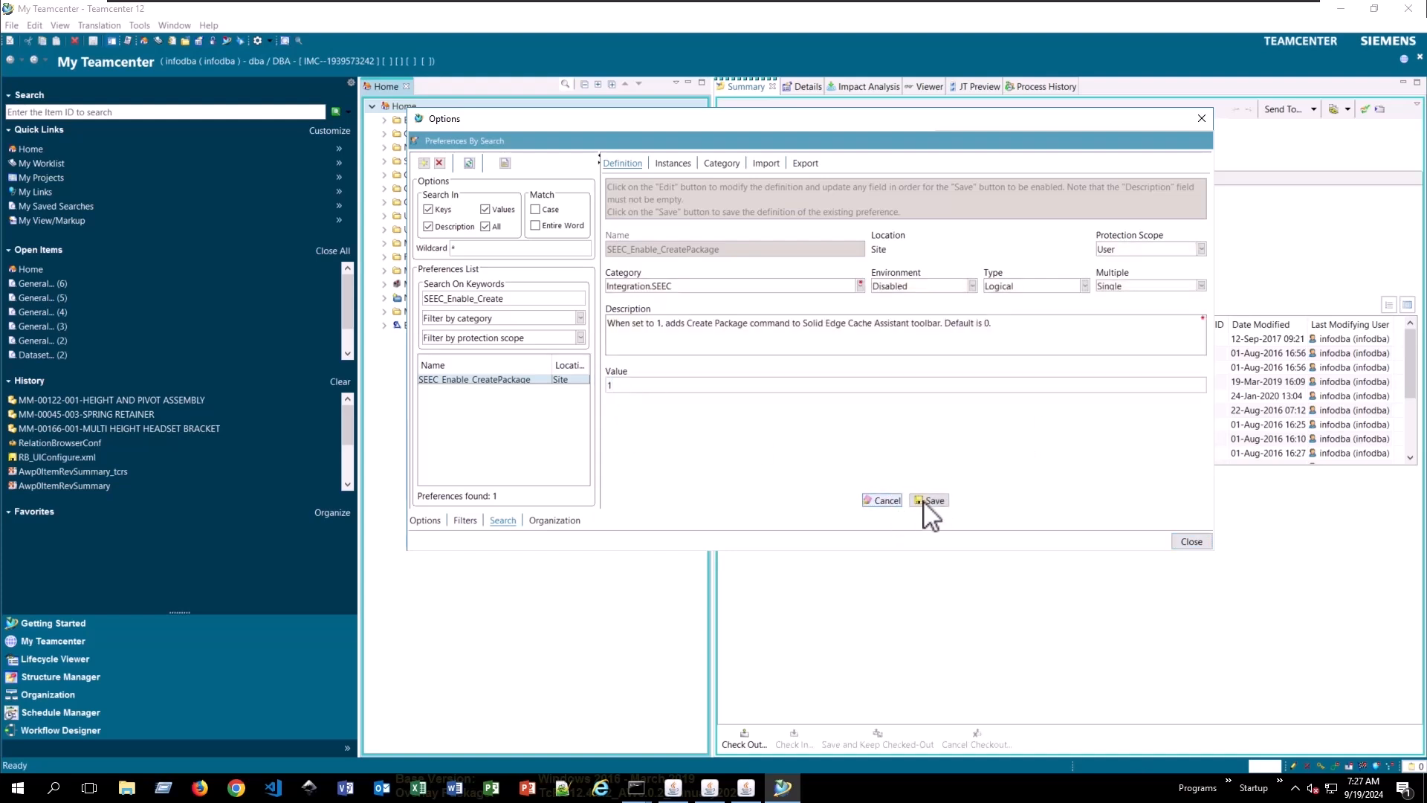
pyautogui.click(929, 500)
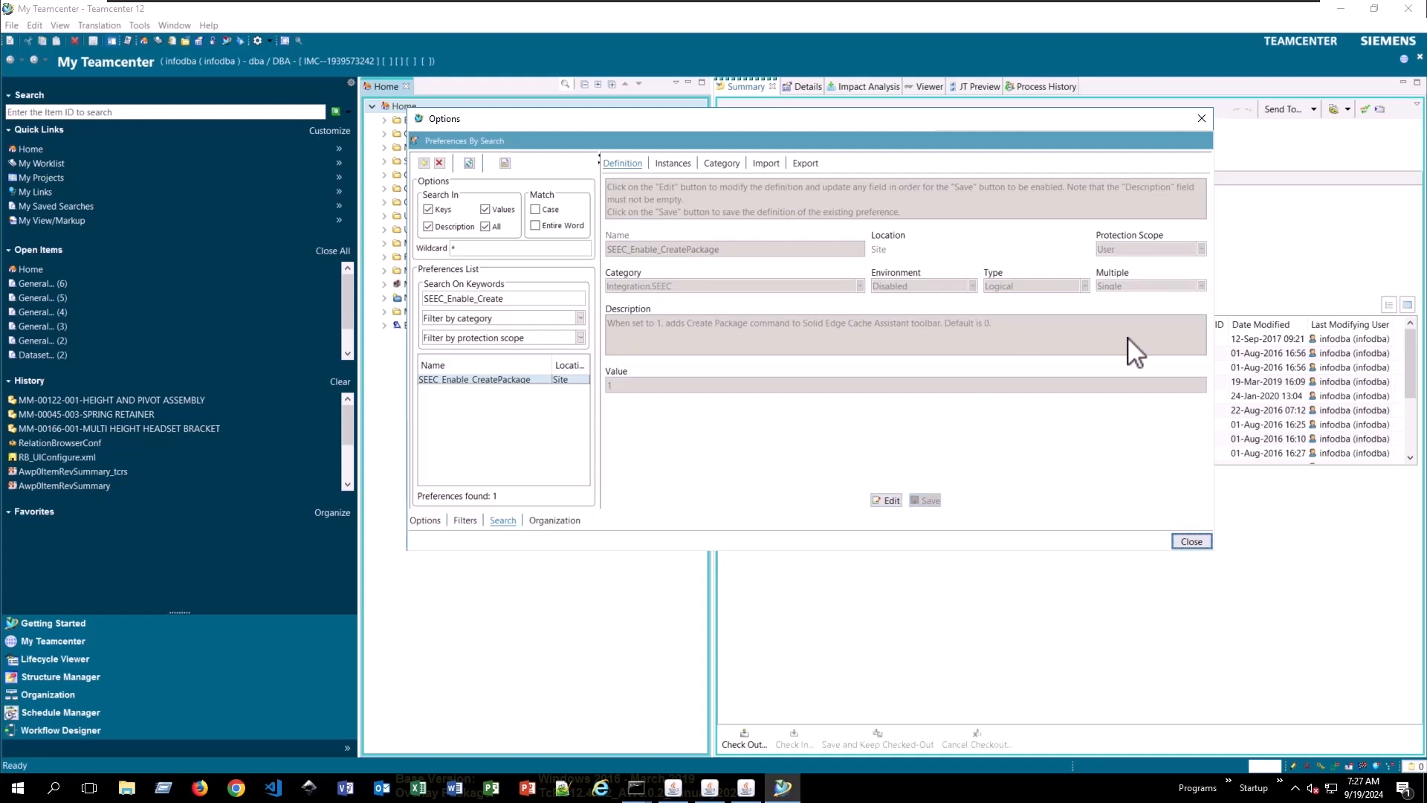